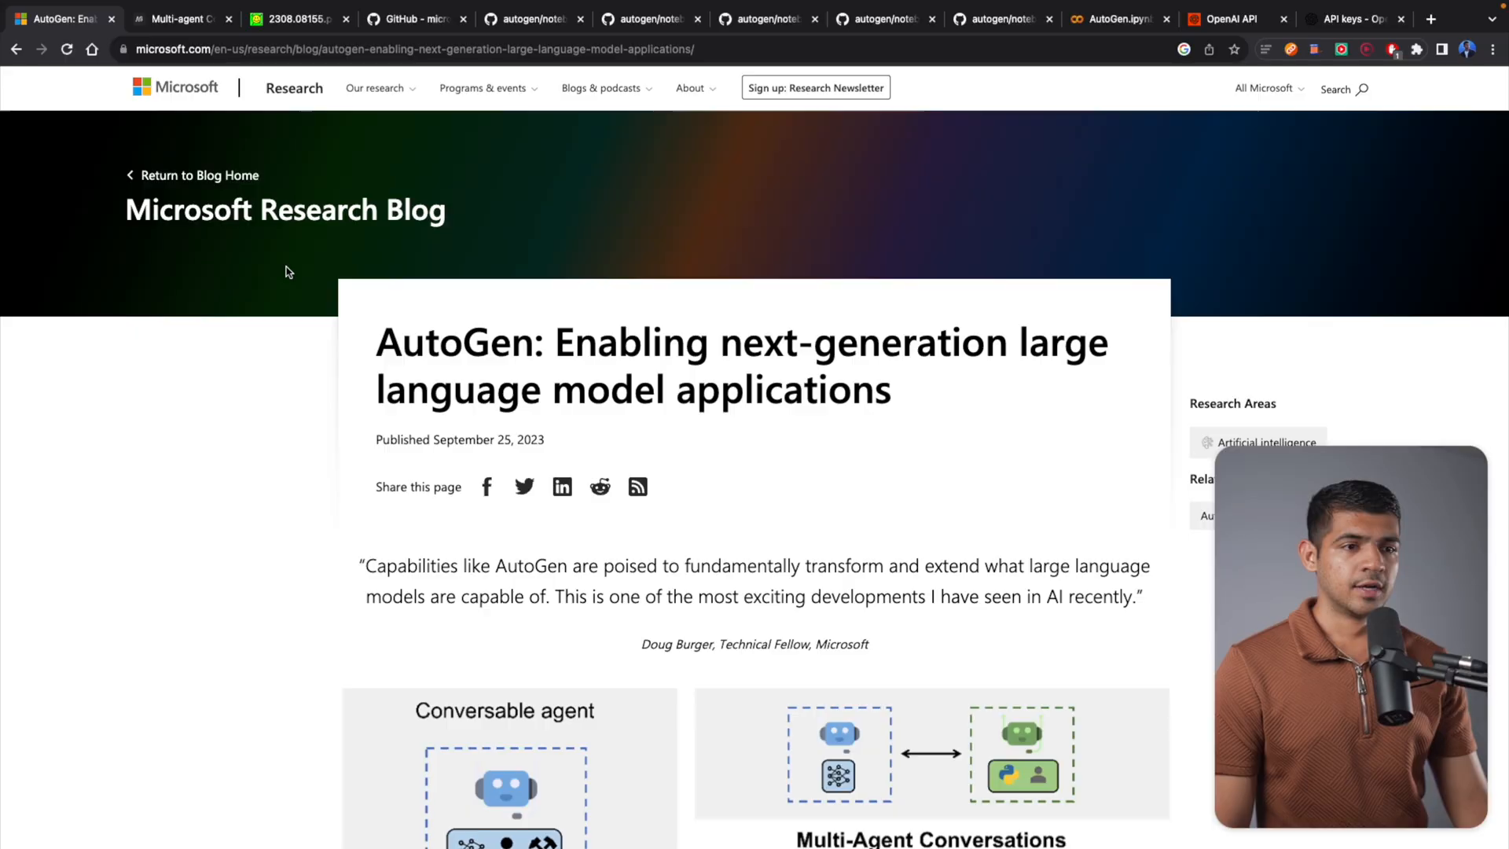
pyautogui.moveTo(387, 332)
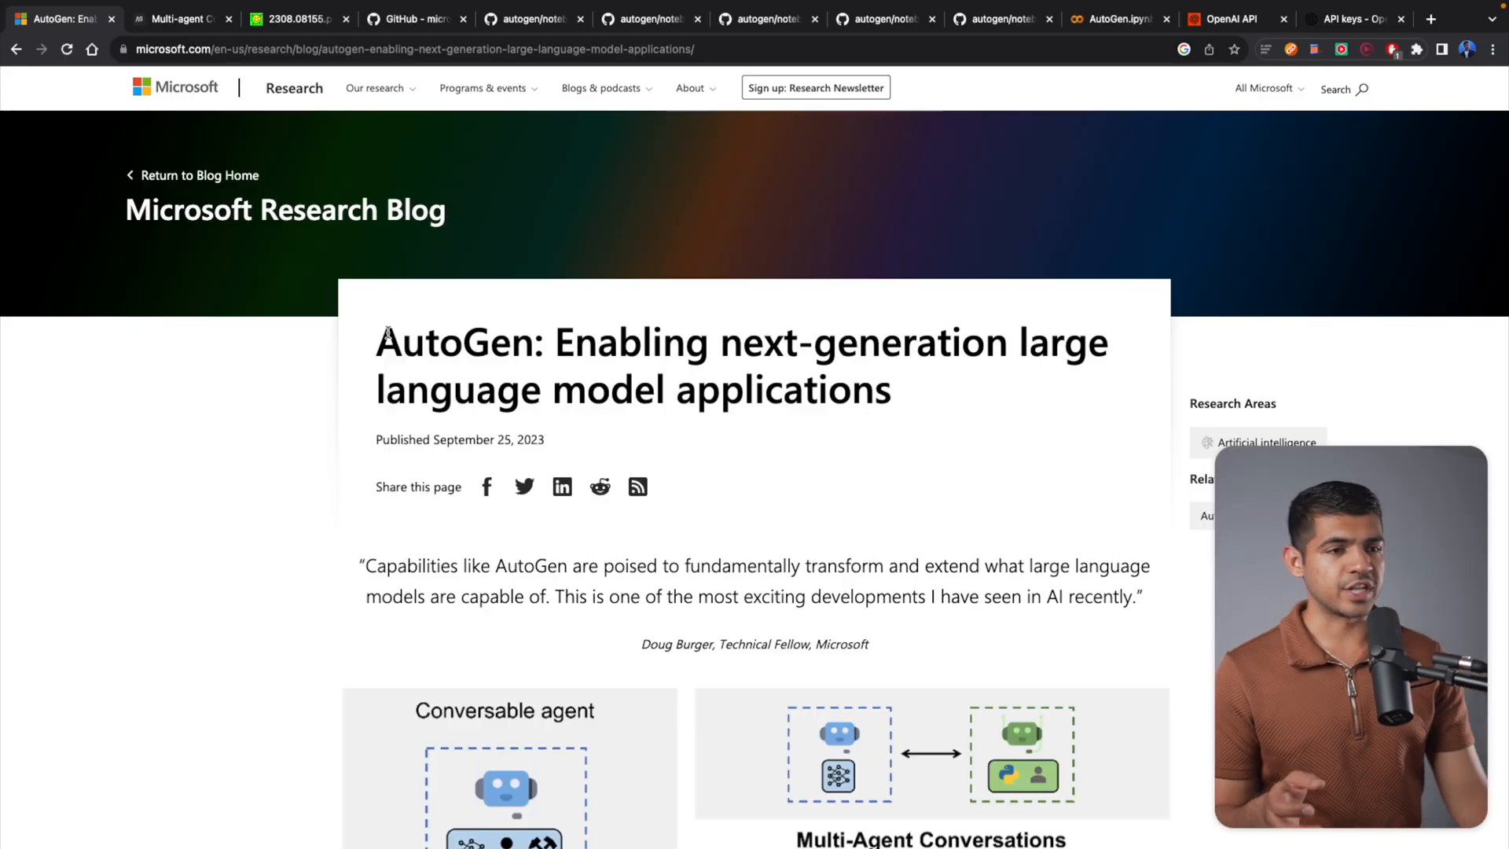
# Step: Highlight 'AutoGen' in the article title and scroll down to Figure 1 of conversable agents
pyautogui.doubleClick(455, 341)
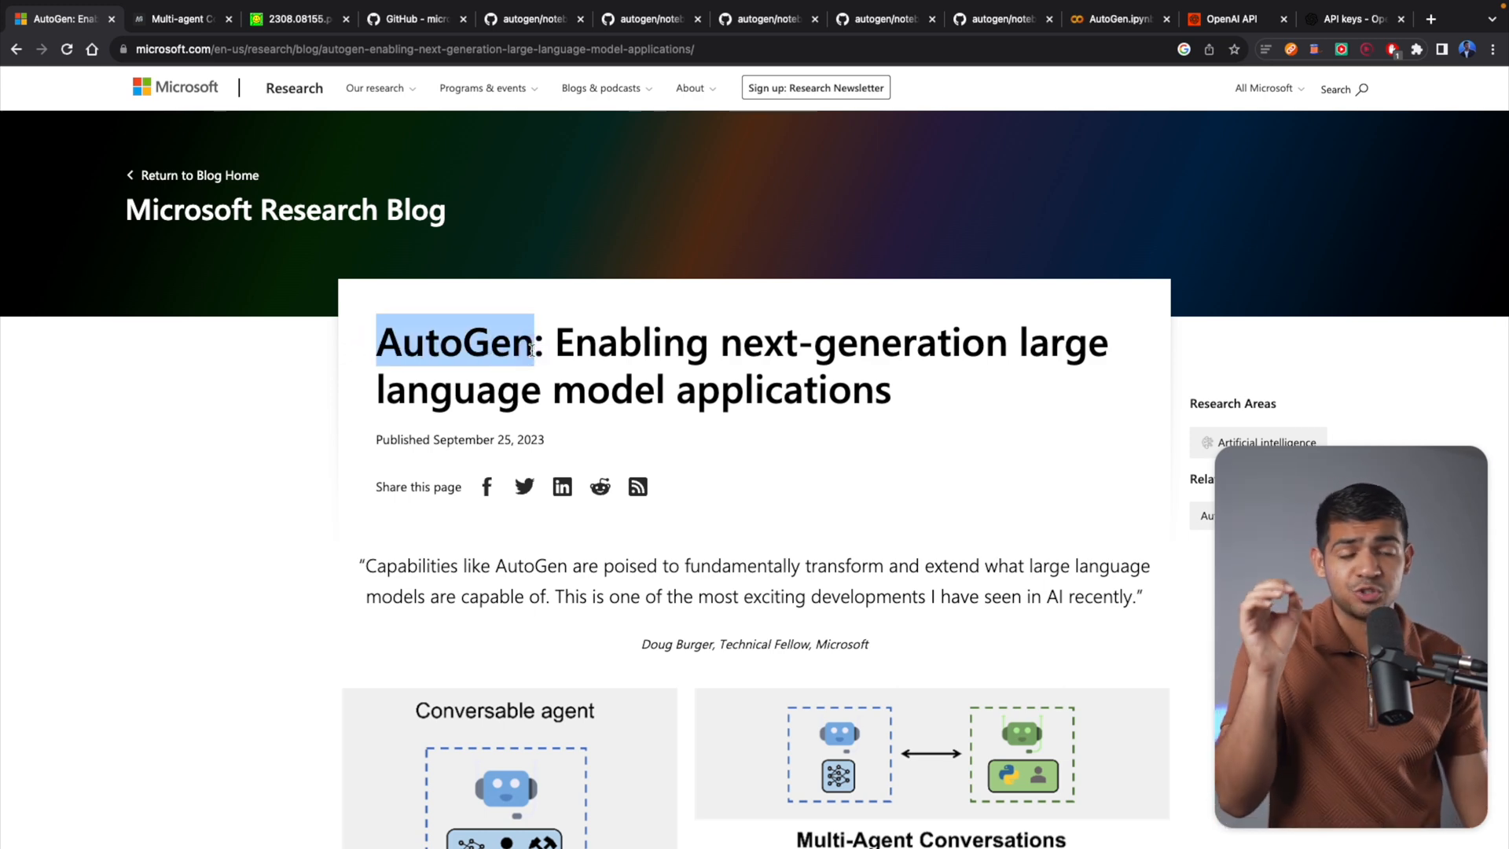
pyautogui.scroll(-3)
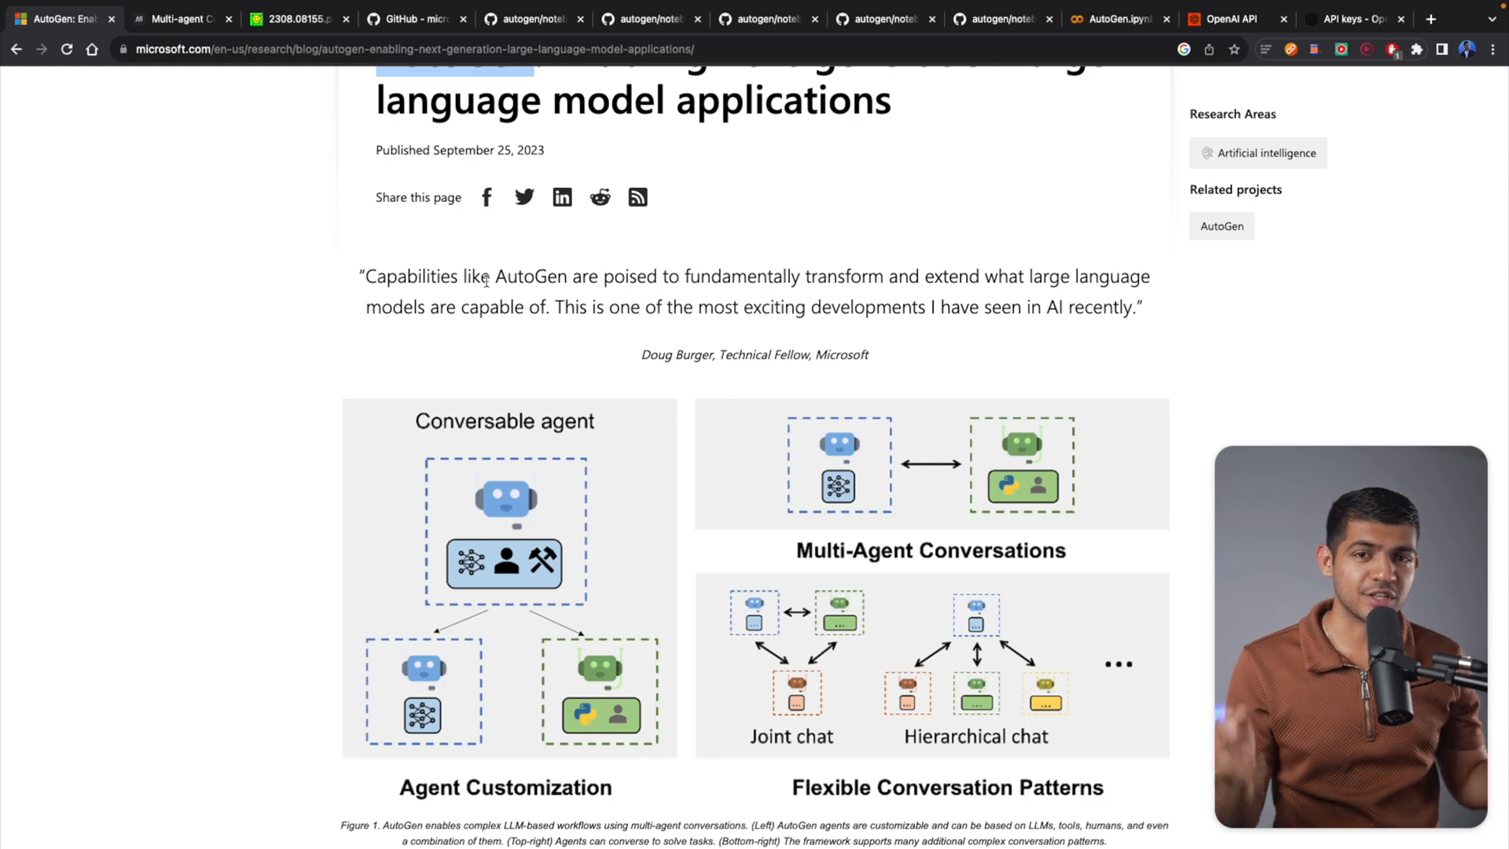
pyautogui.moveTo(234, 177)
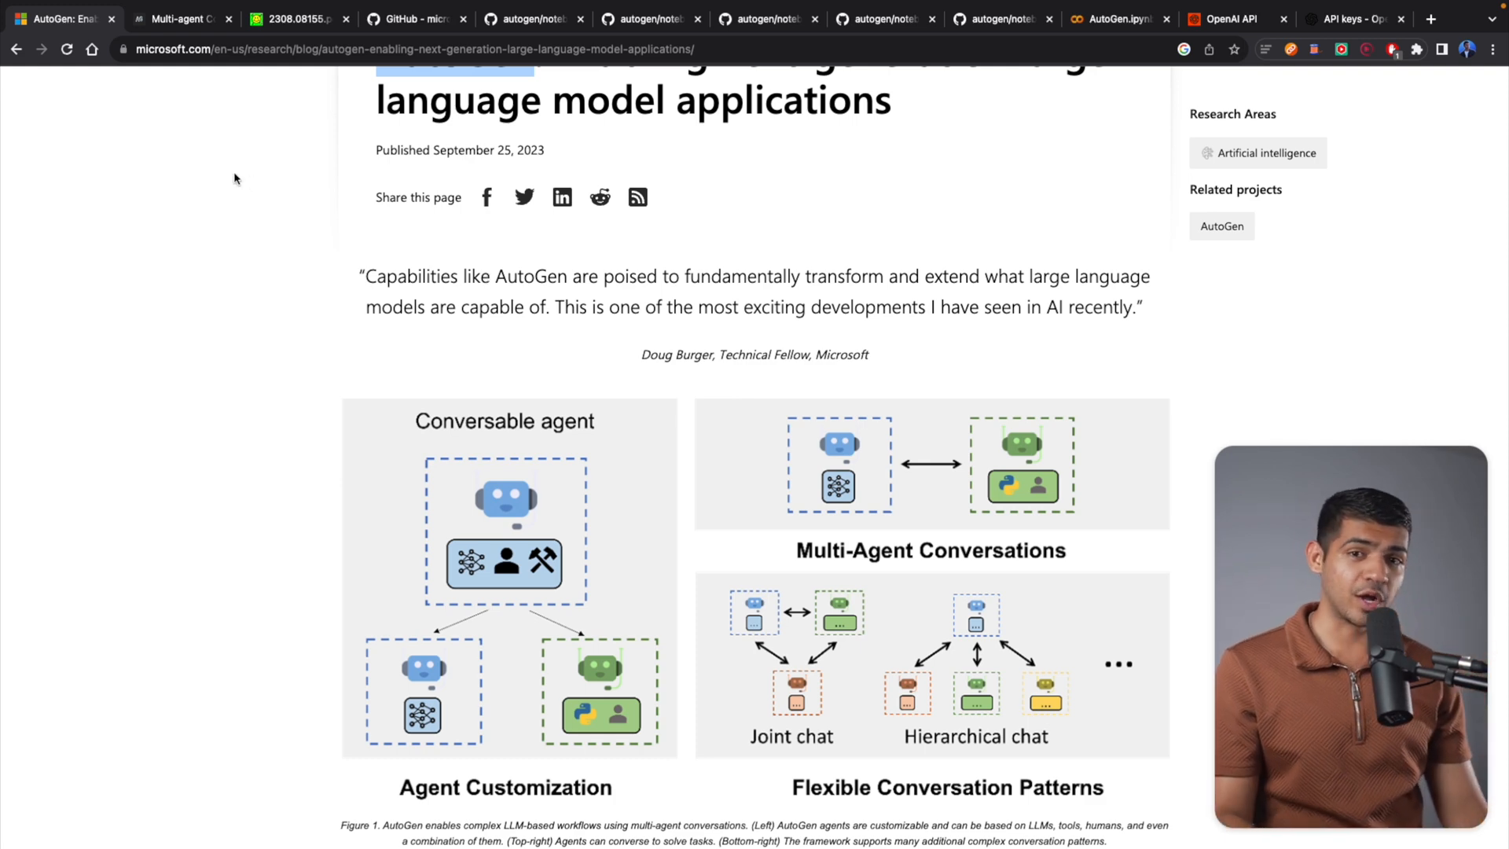
# Step: Bring up the Multi-agent Conversations docs at the 'Diverse Applications Implemented with AutoGen' section
pyautogui.click(178, 19)
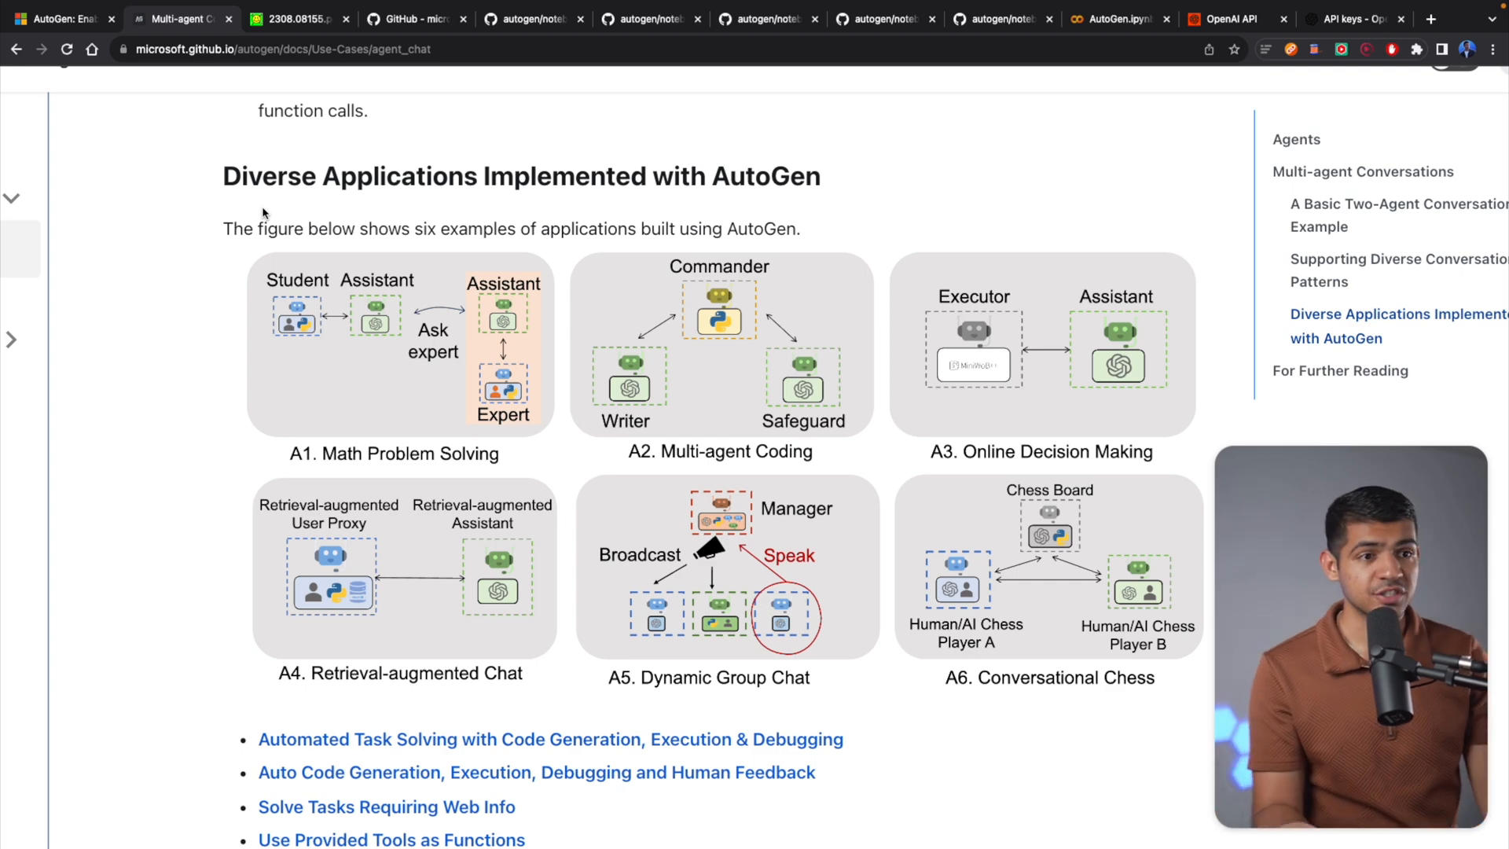
pyautogui.moveTo(223, 200)
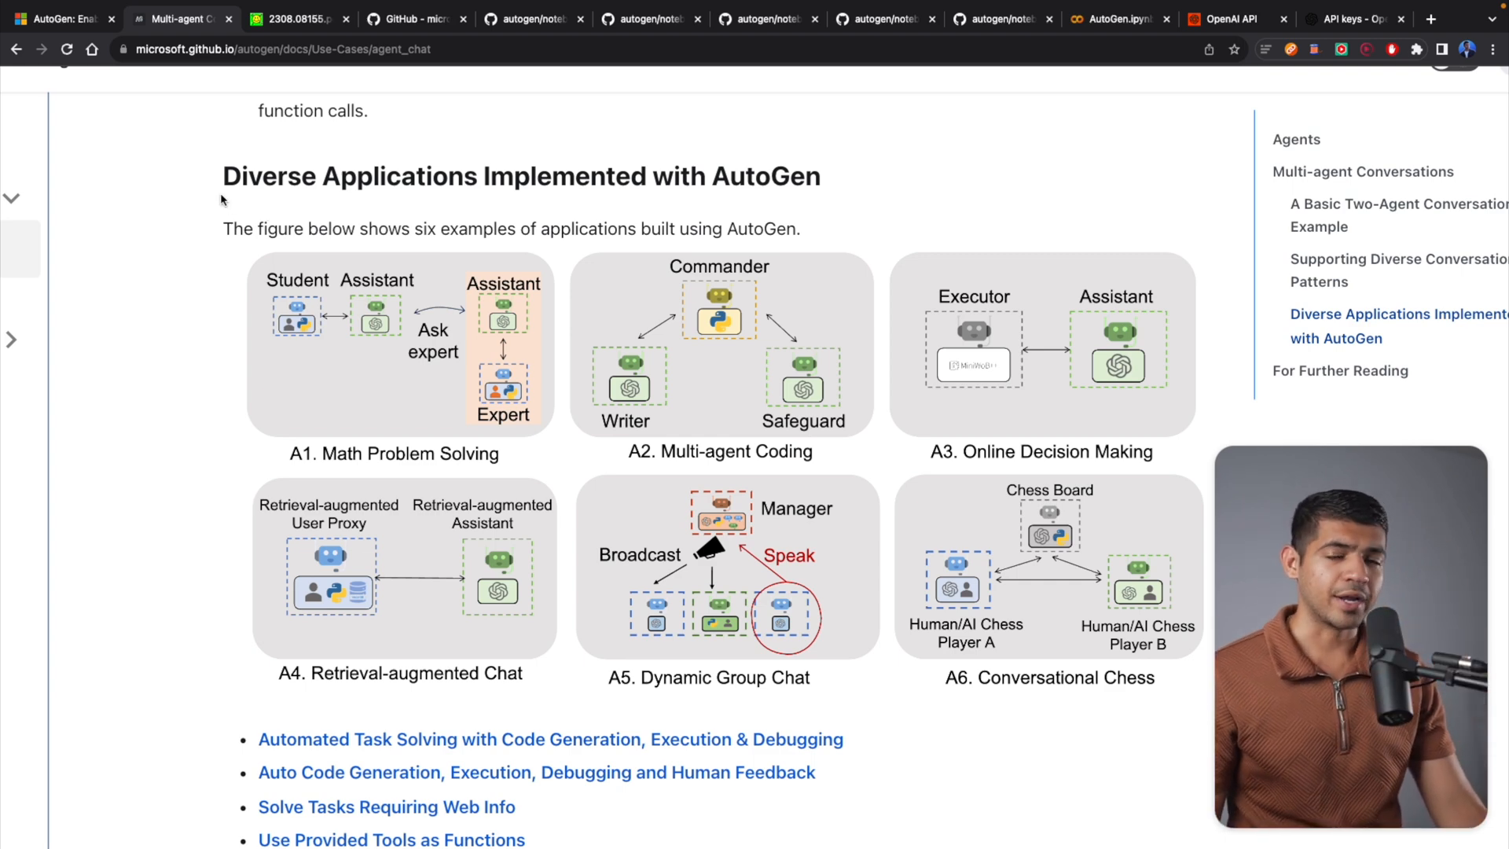
pyautogui.moveTo(340, 434)
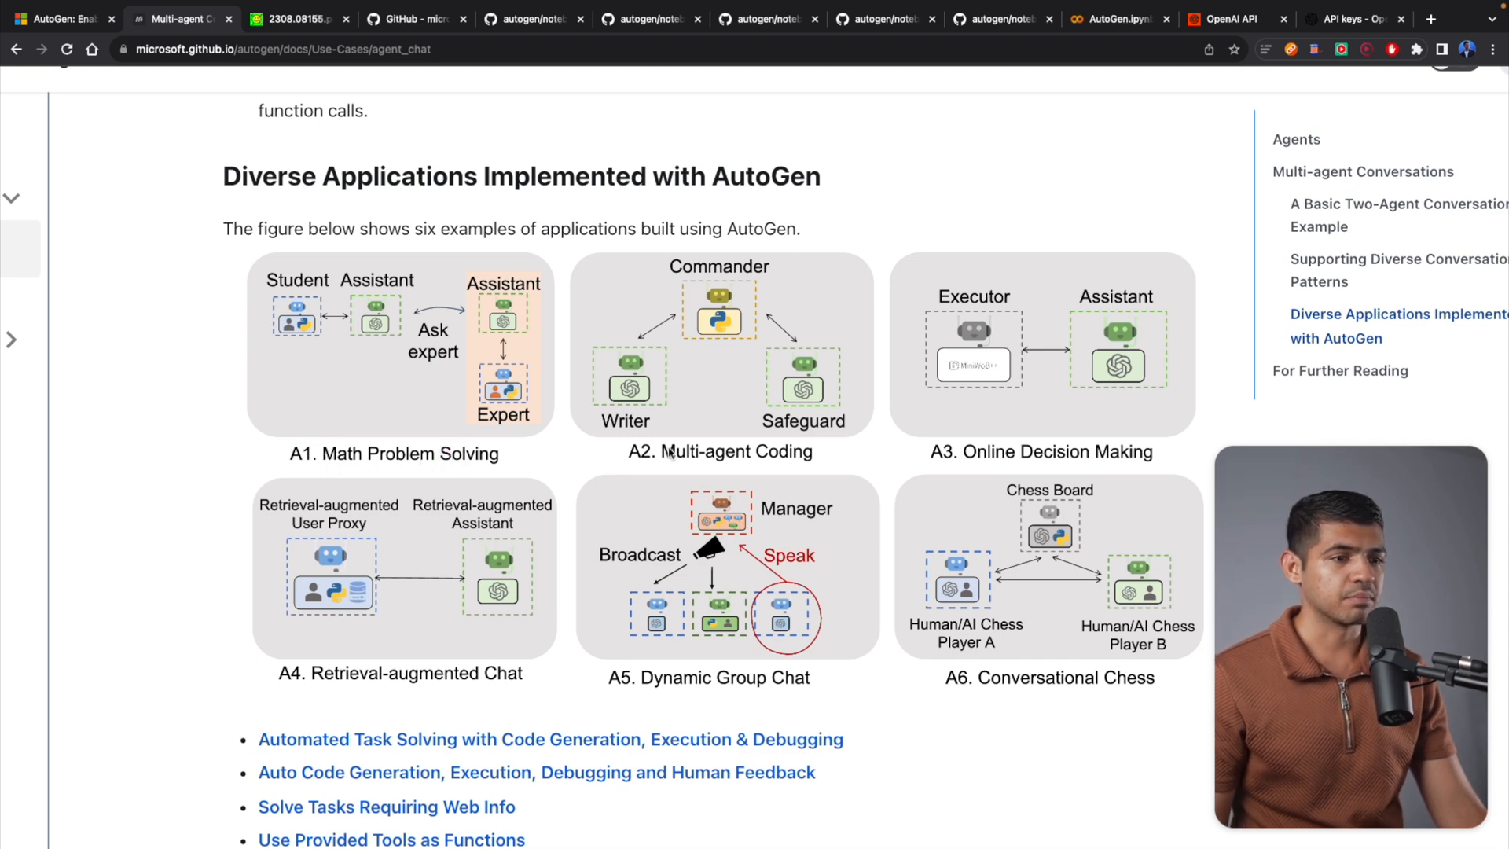
pyautogui.moveTo(1101, 458)
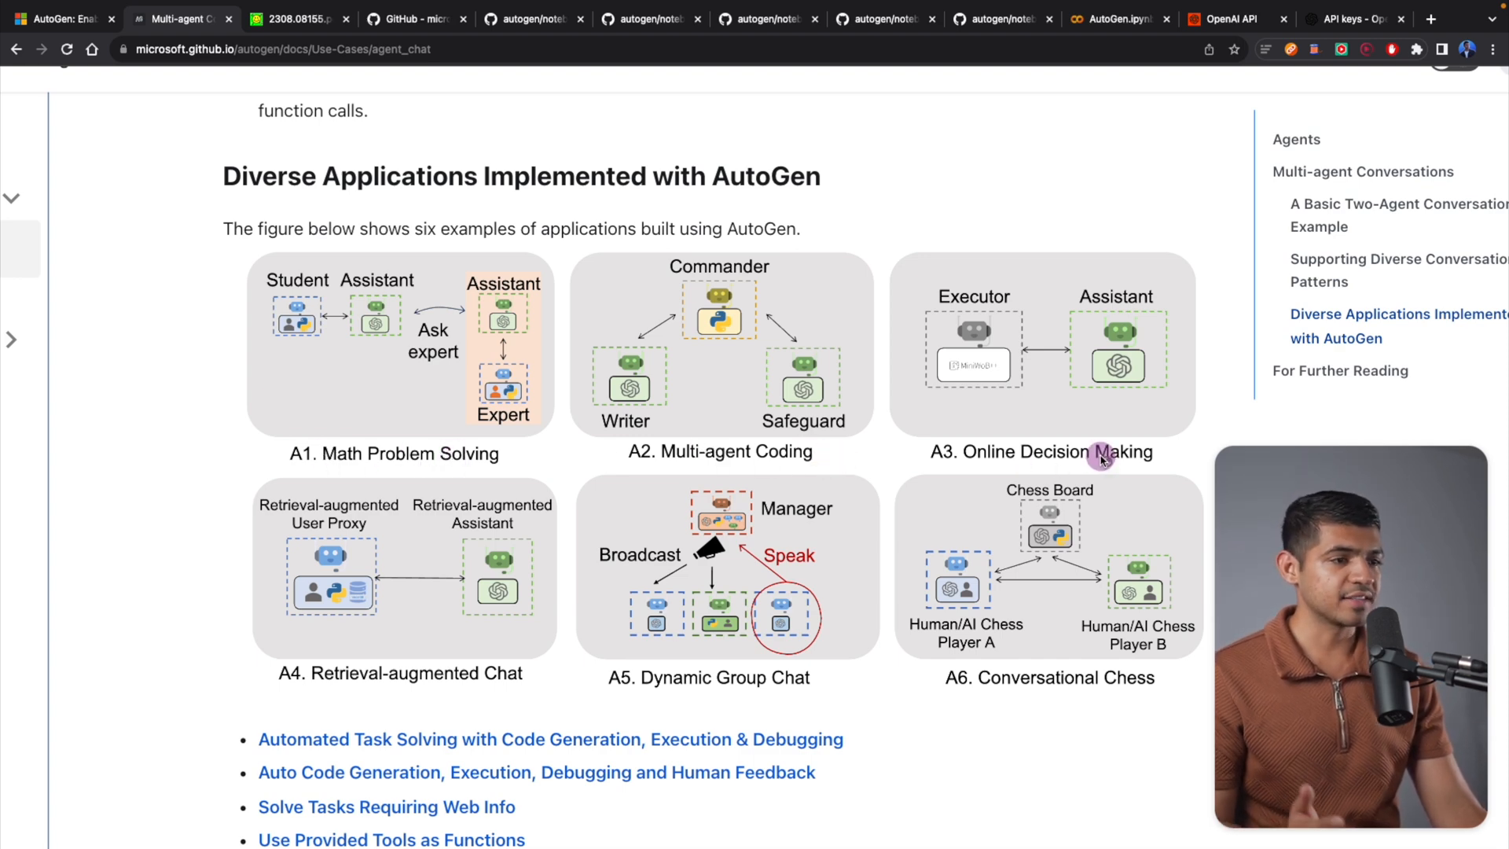
pyautogui.moveTo(745, 646)
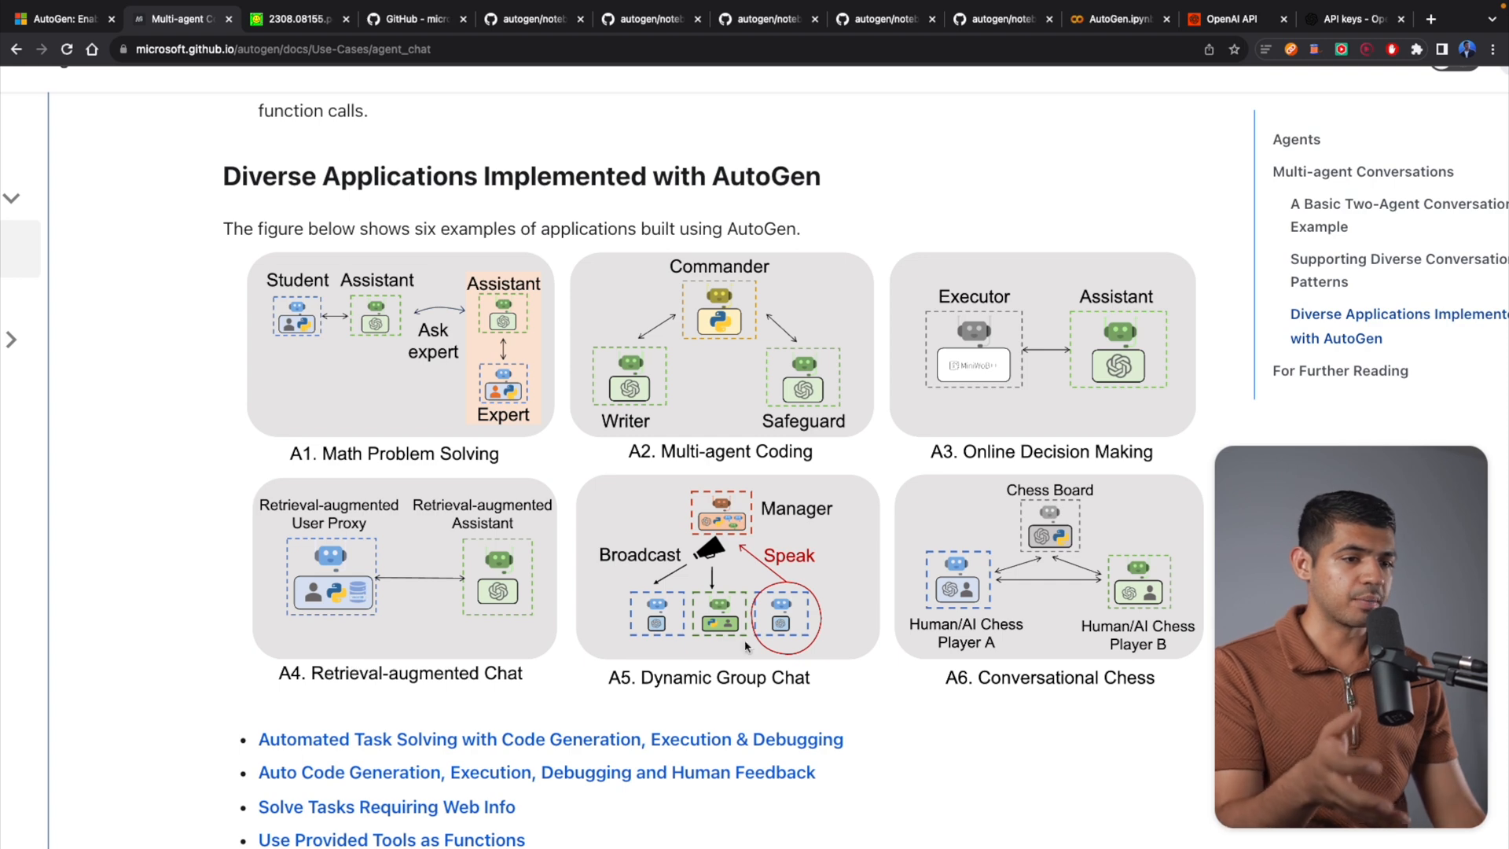
pyautogui.moveTo(553, 286)
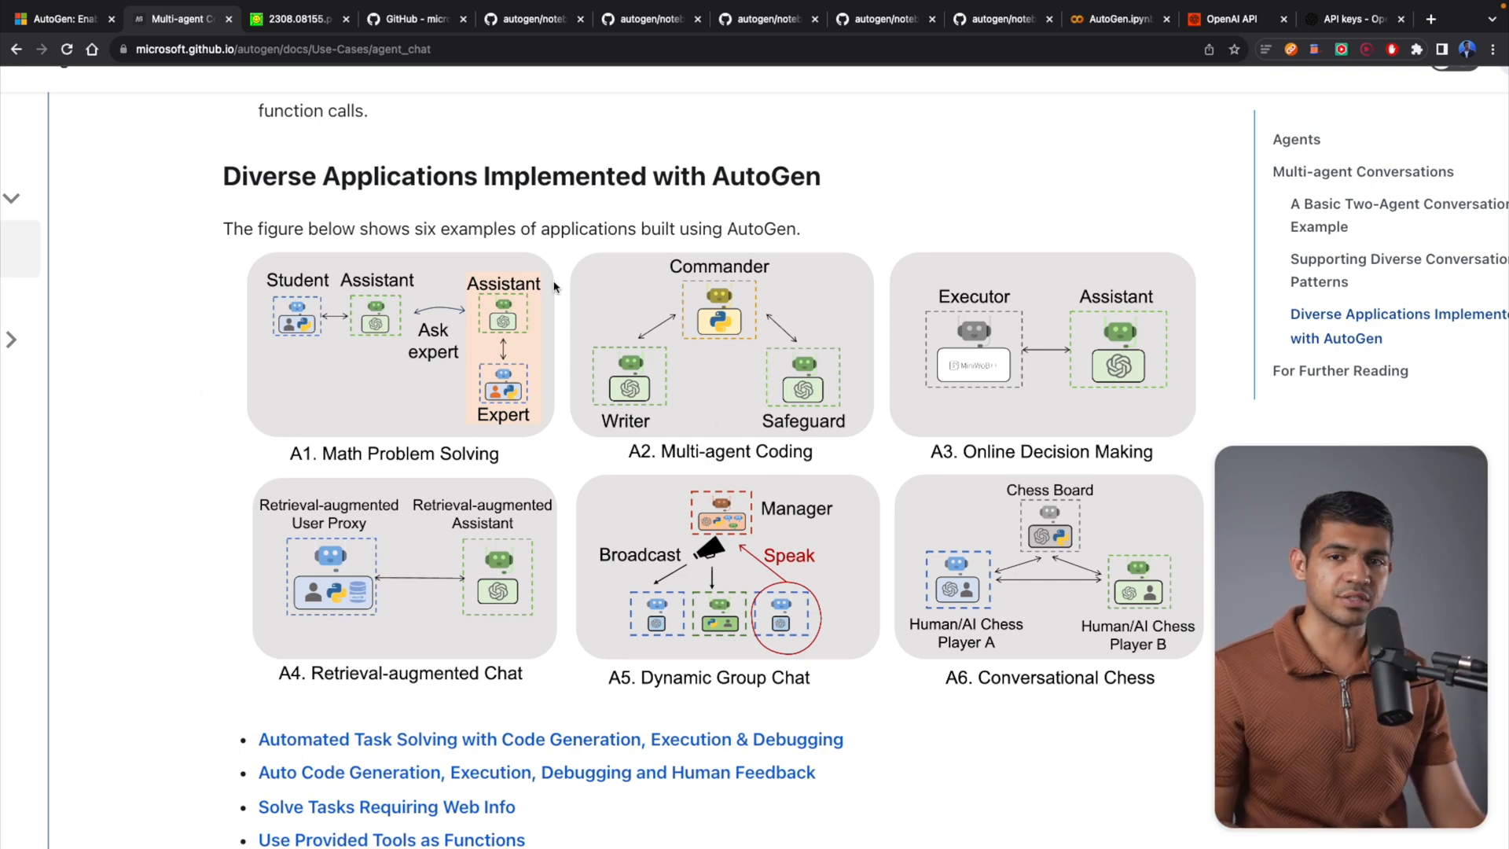
pyautogui.moveTo(562, 294)
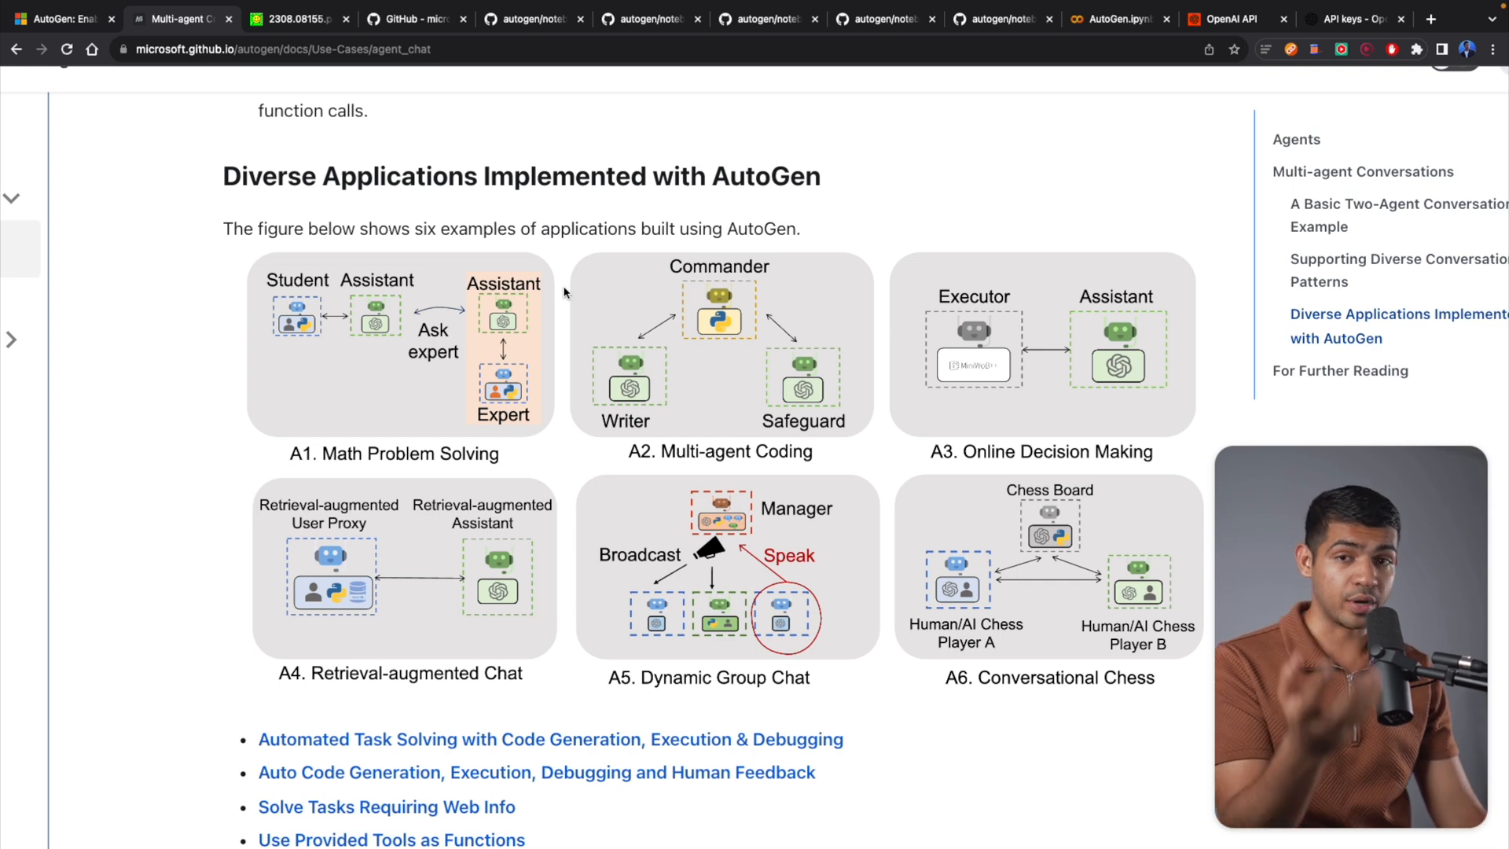
# Step: Read the arXiv 2308.08155 paper's abstract and Figure 1 caption, then return to the AutoGen notebook
pyautogui.click(294, 19)
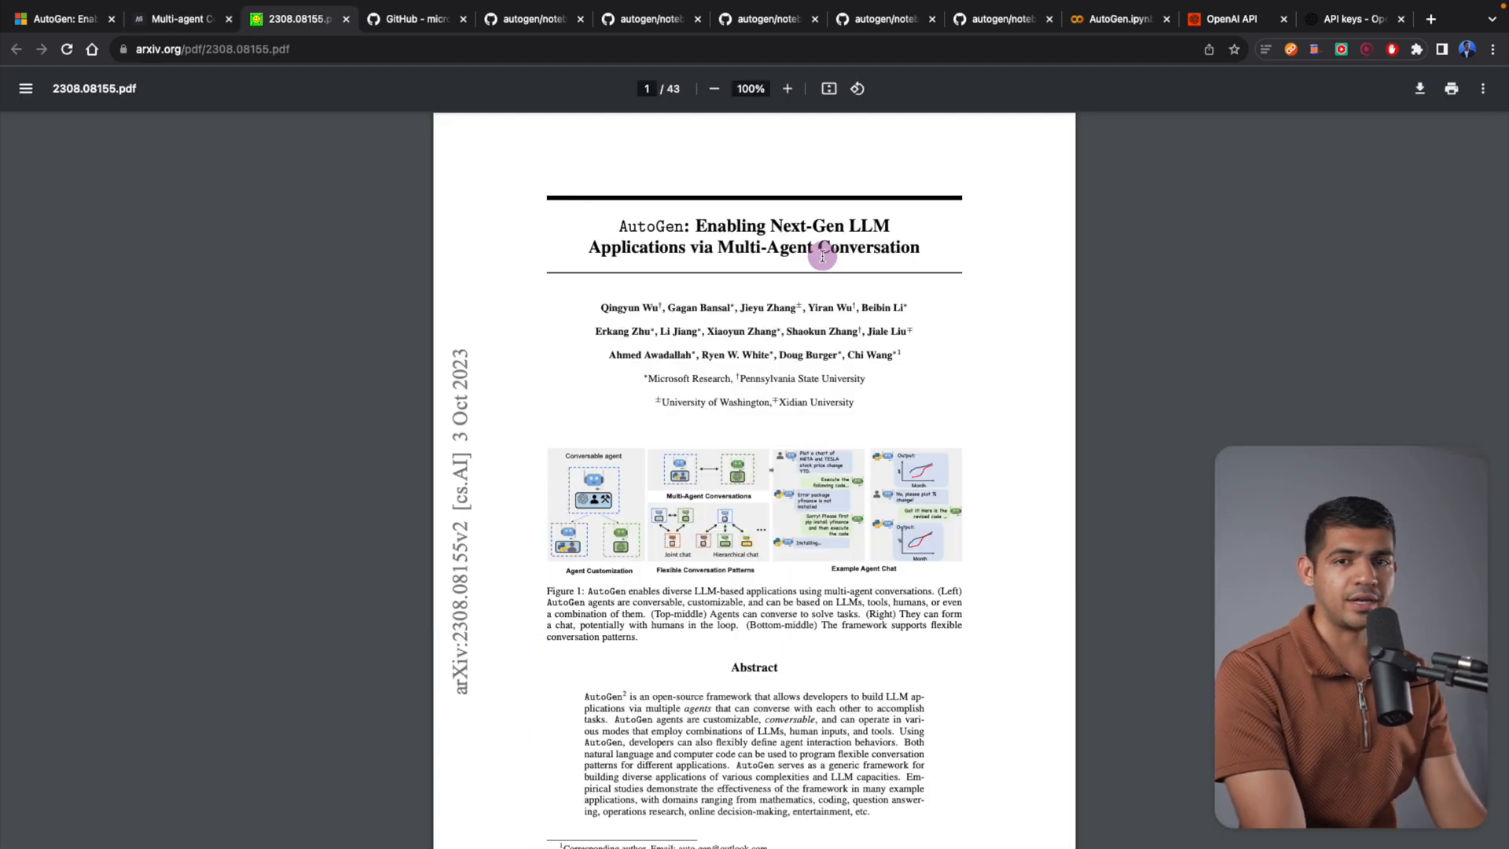
pyautogui.moveTo(821, 253)
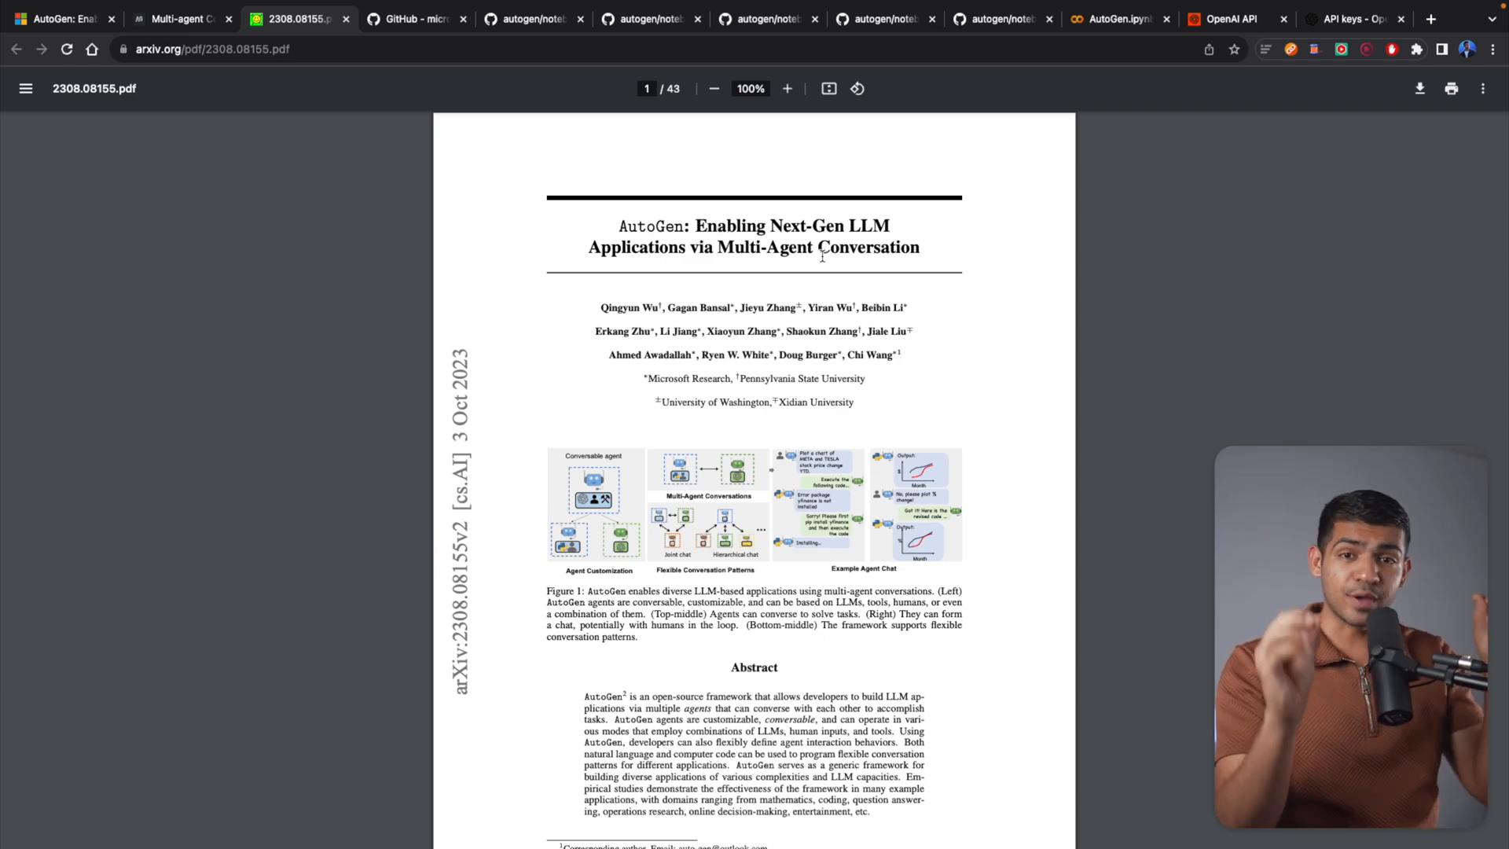
pyautogui.scroll(-3)
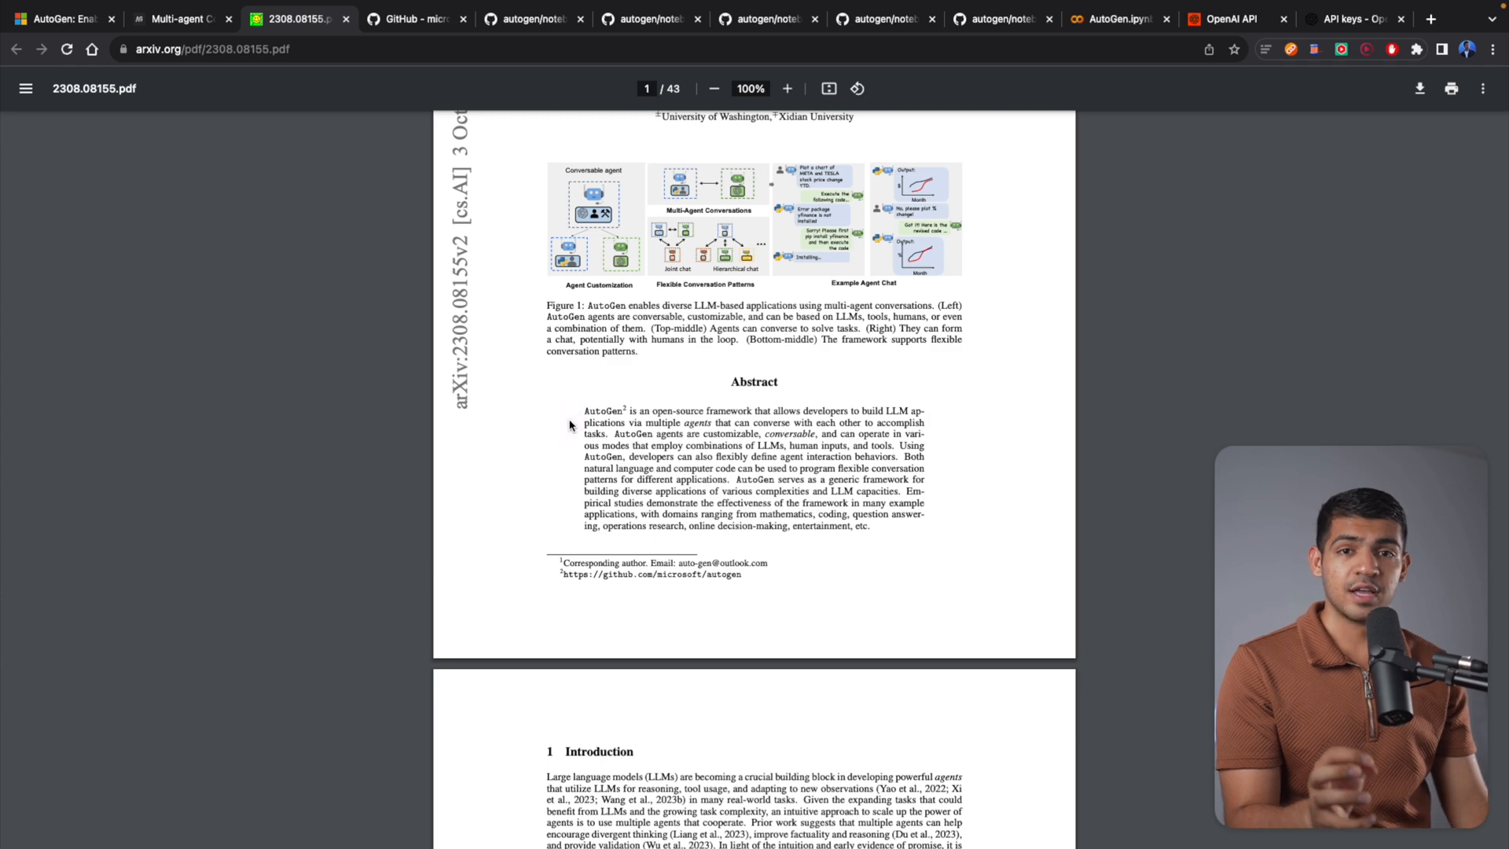
pyautogui.moveTo(684, 396)
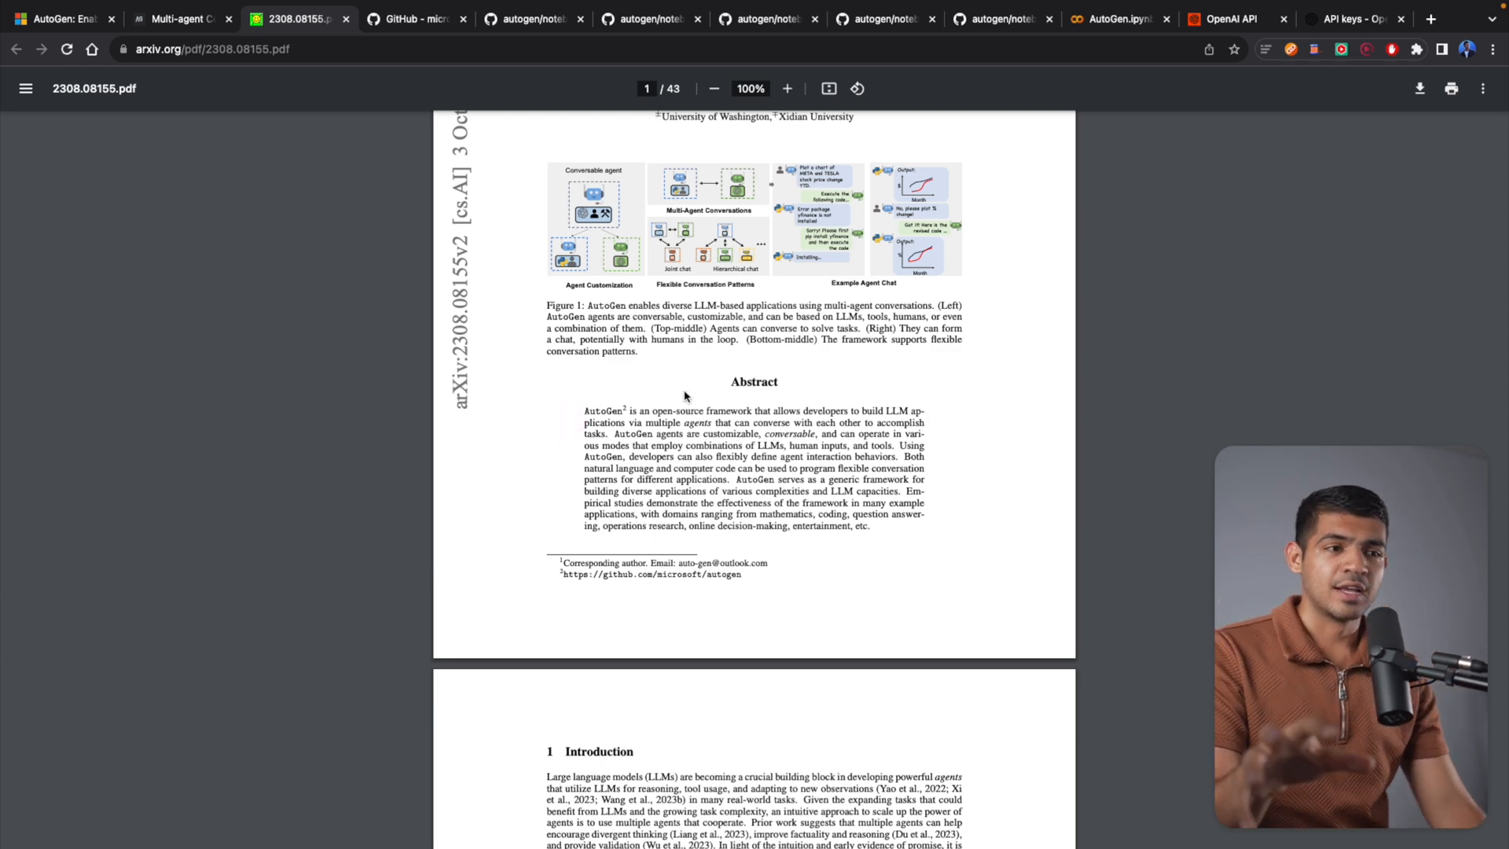
pyautogui.scroll(-3)
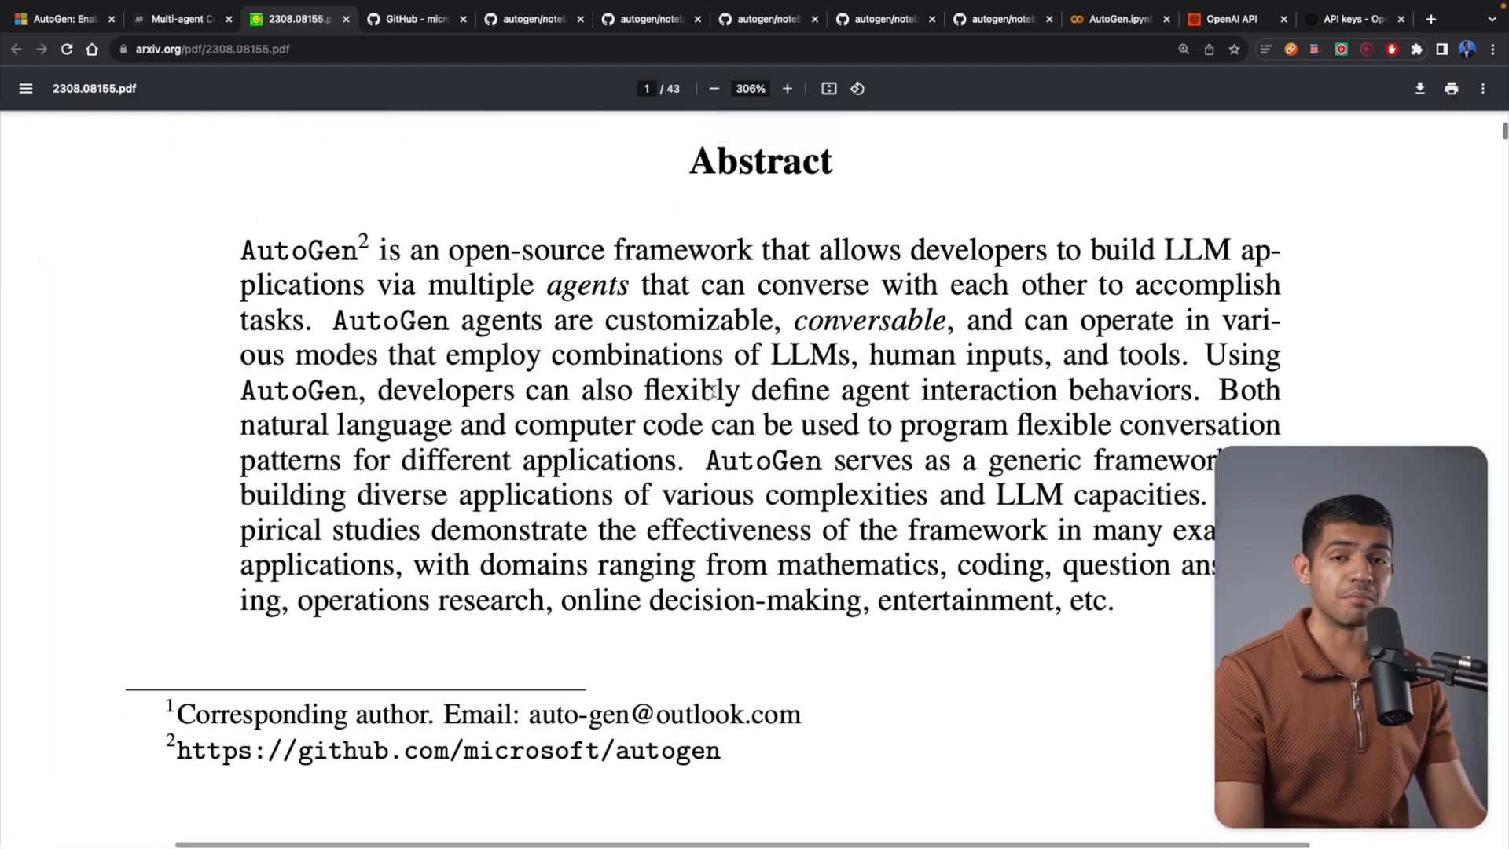
pyautogui.scroll(3)
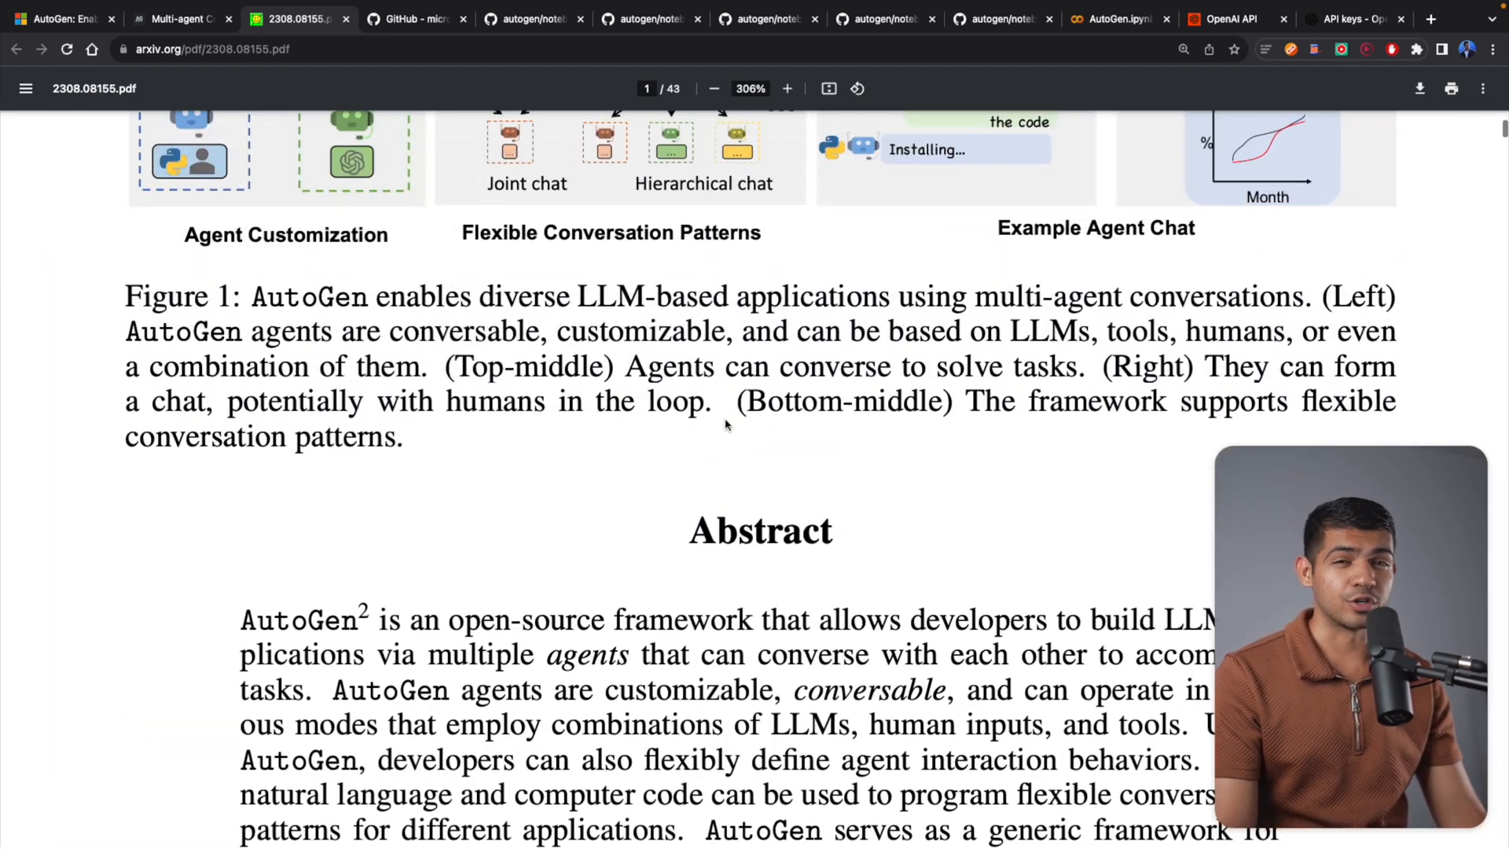
pyautogui.click(1116, 19)
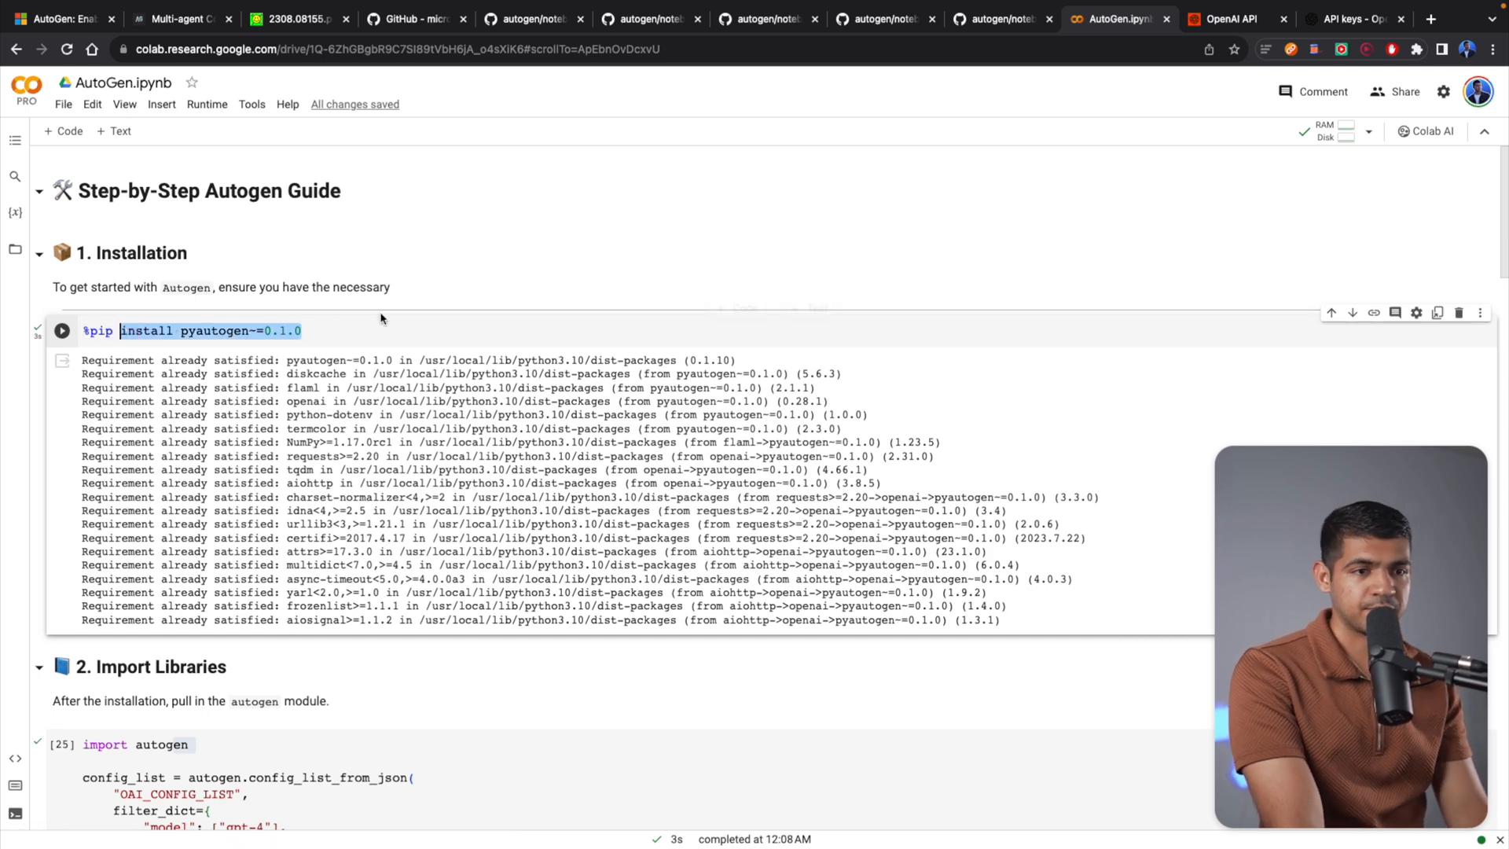
# Step: Re-execute the '%pip install pyautogen==0.1.0' cell in AutoGen.ipynb
pyautogui.click(61, 330)
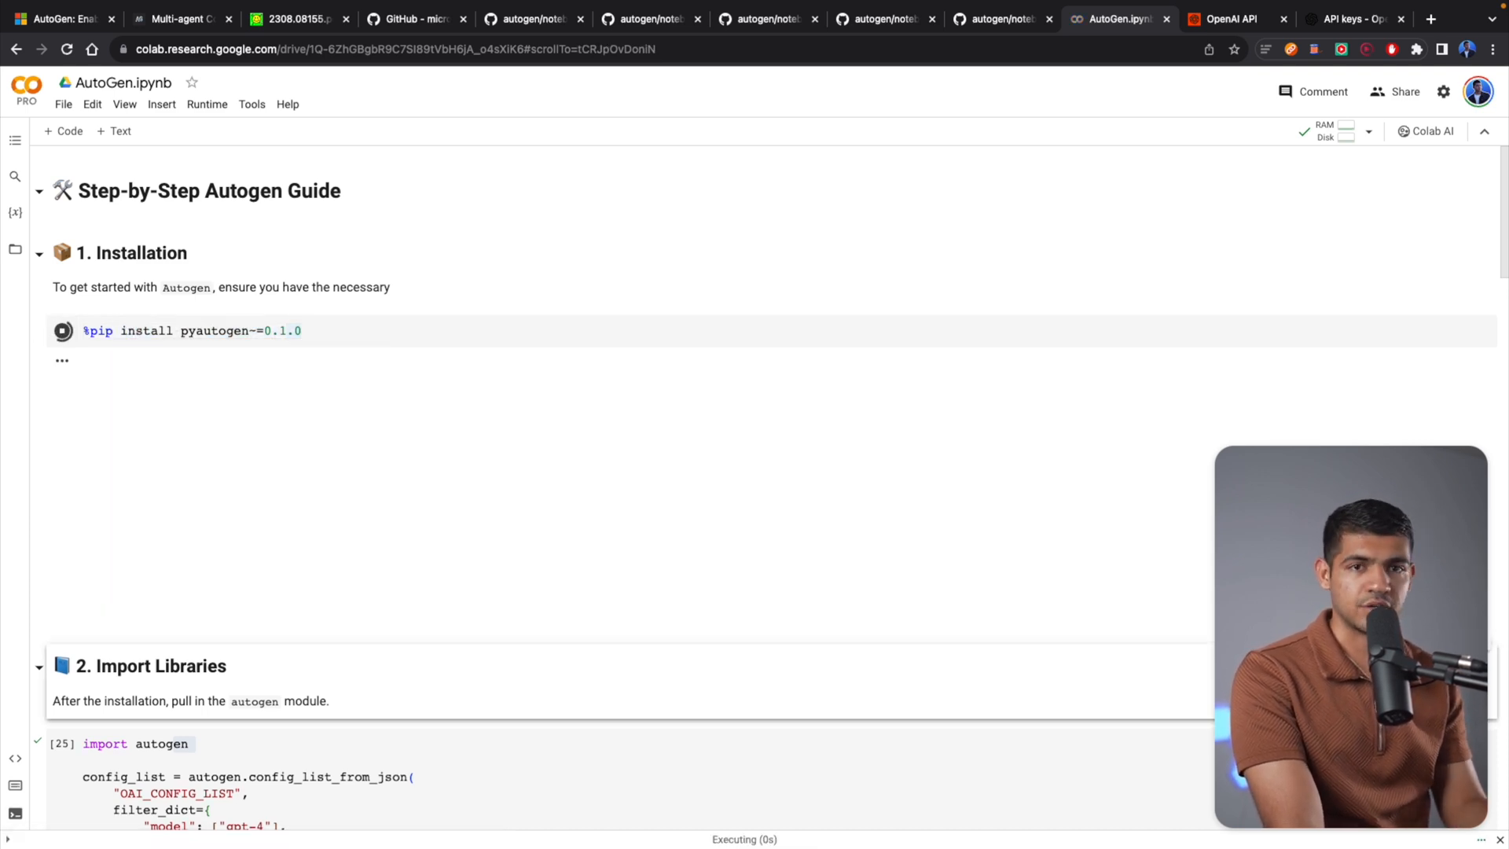
pyautogui.scroll(-3)
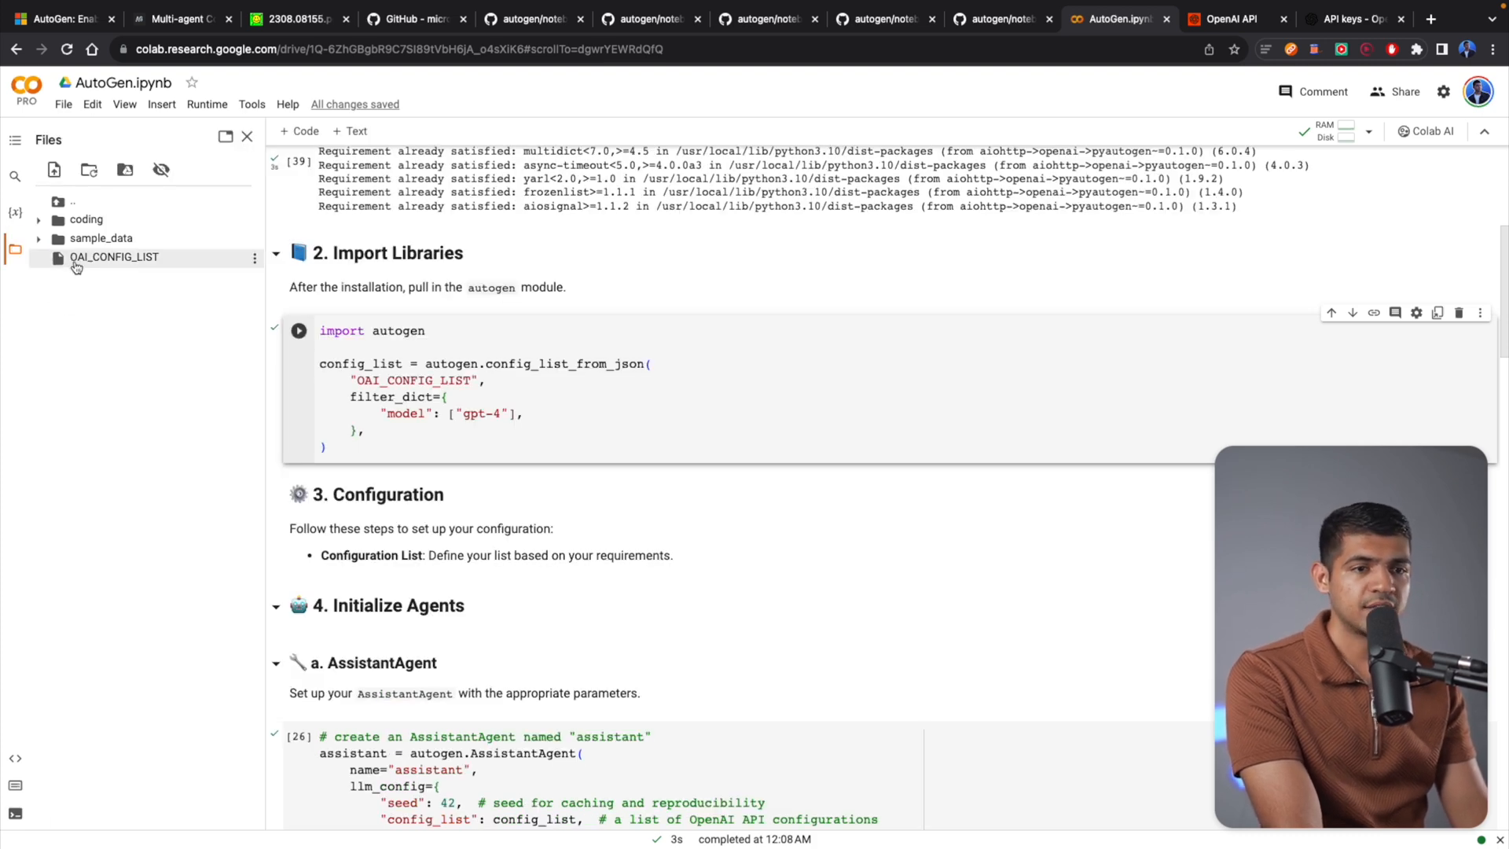
pyautogui.moveTo(135, 264)
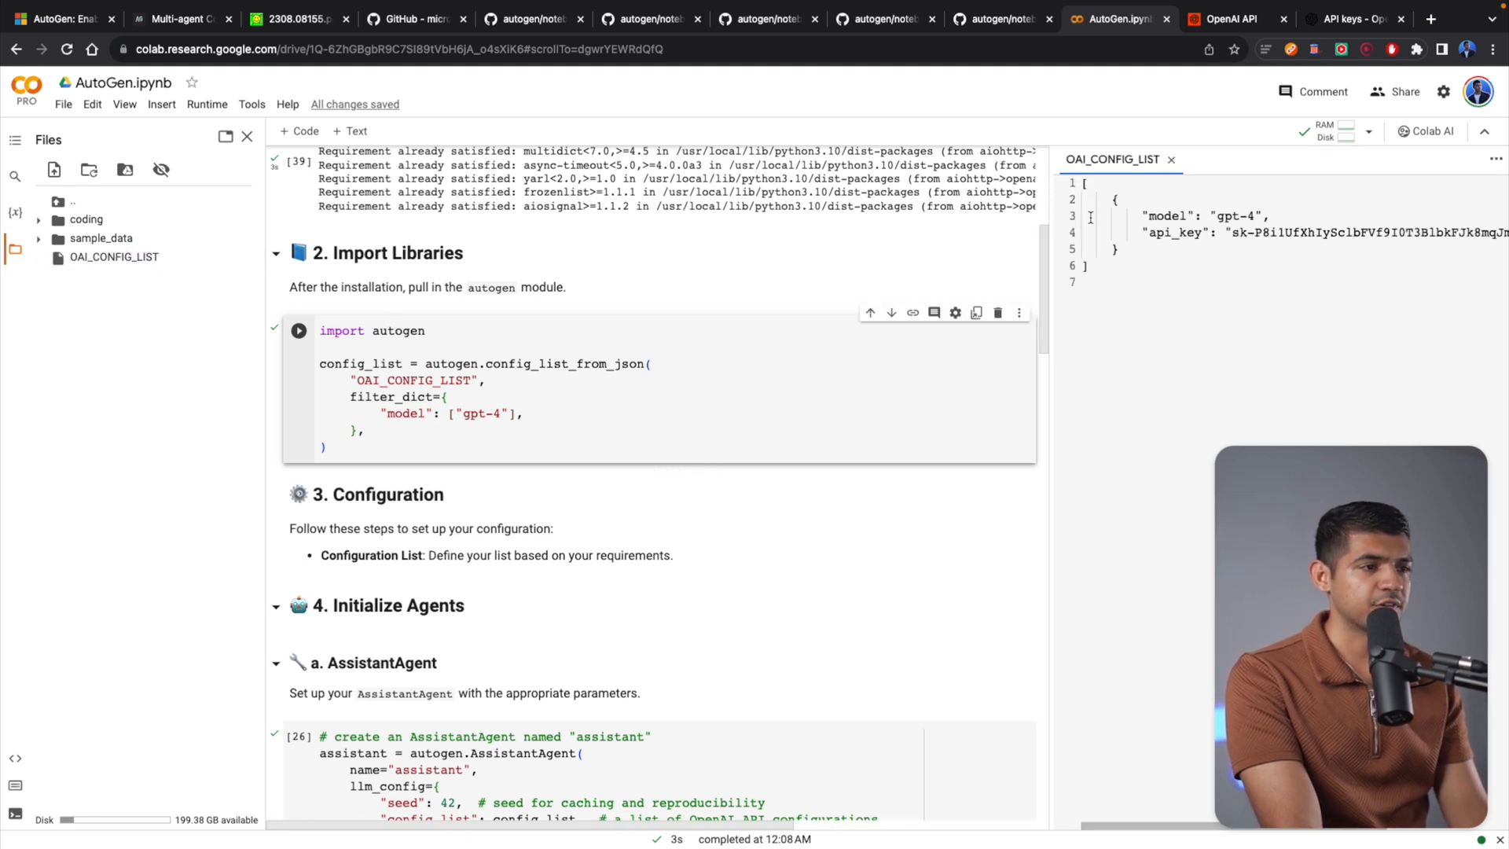
# Step: Highlight the api_key value in the OAI_CONFIG_LIST entry for the gpt-4 model
pyautogui.doubleClick(1240, 216)
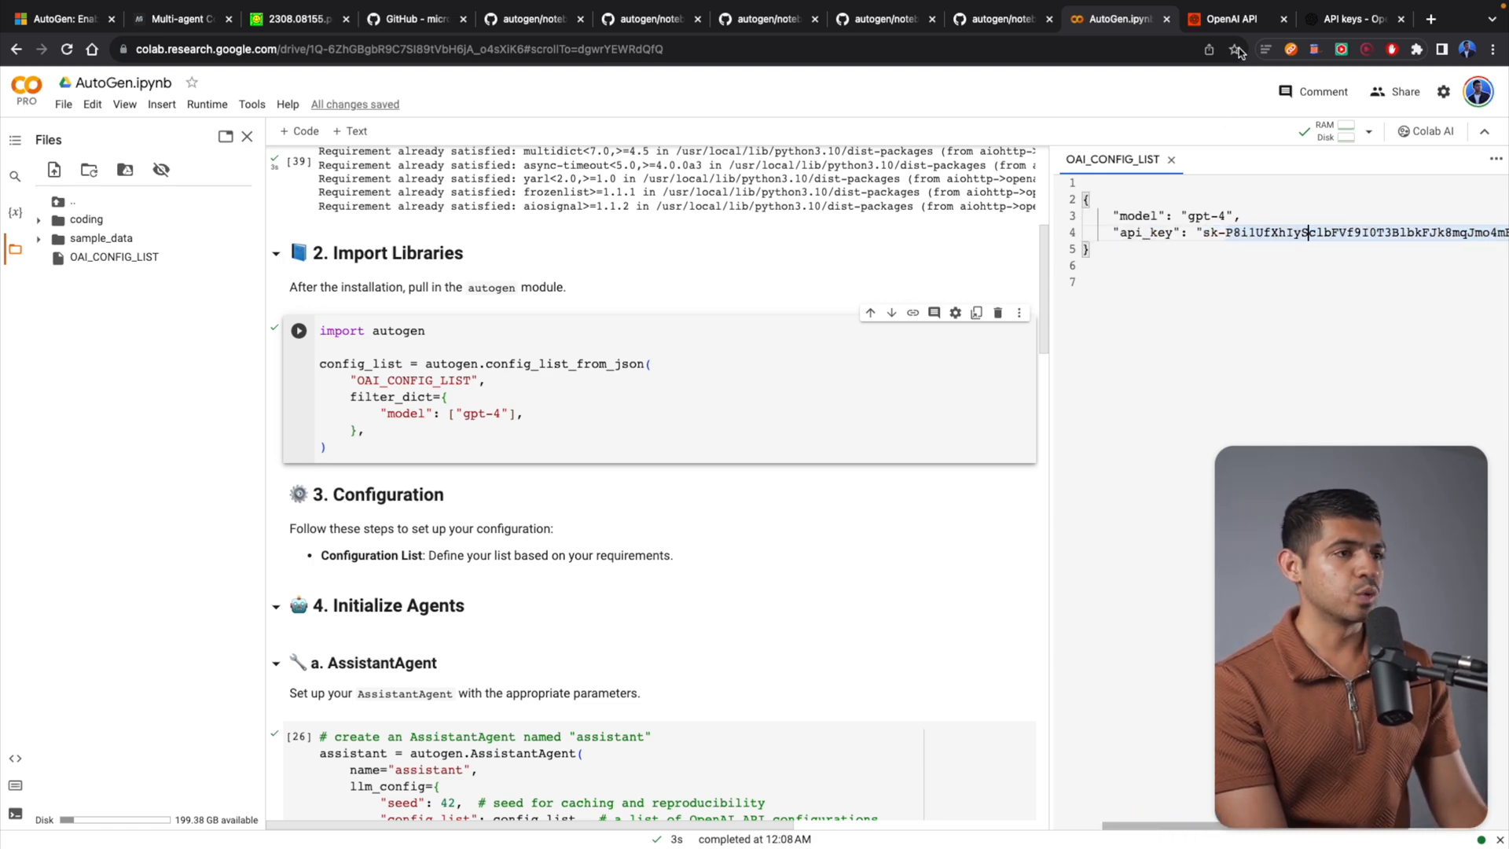
# Step: Visit platform.openai.com's API keys page listing keys k and test, then return to the notebook
pyautogui.click(1232, 19)
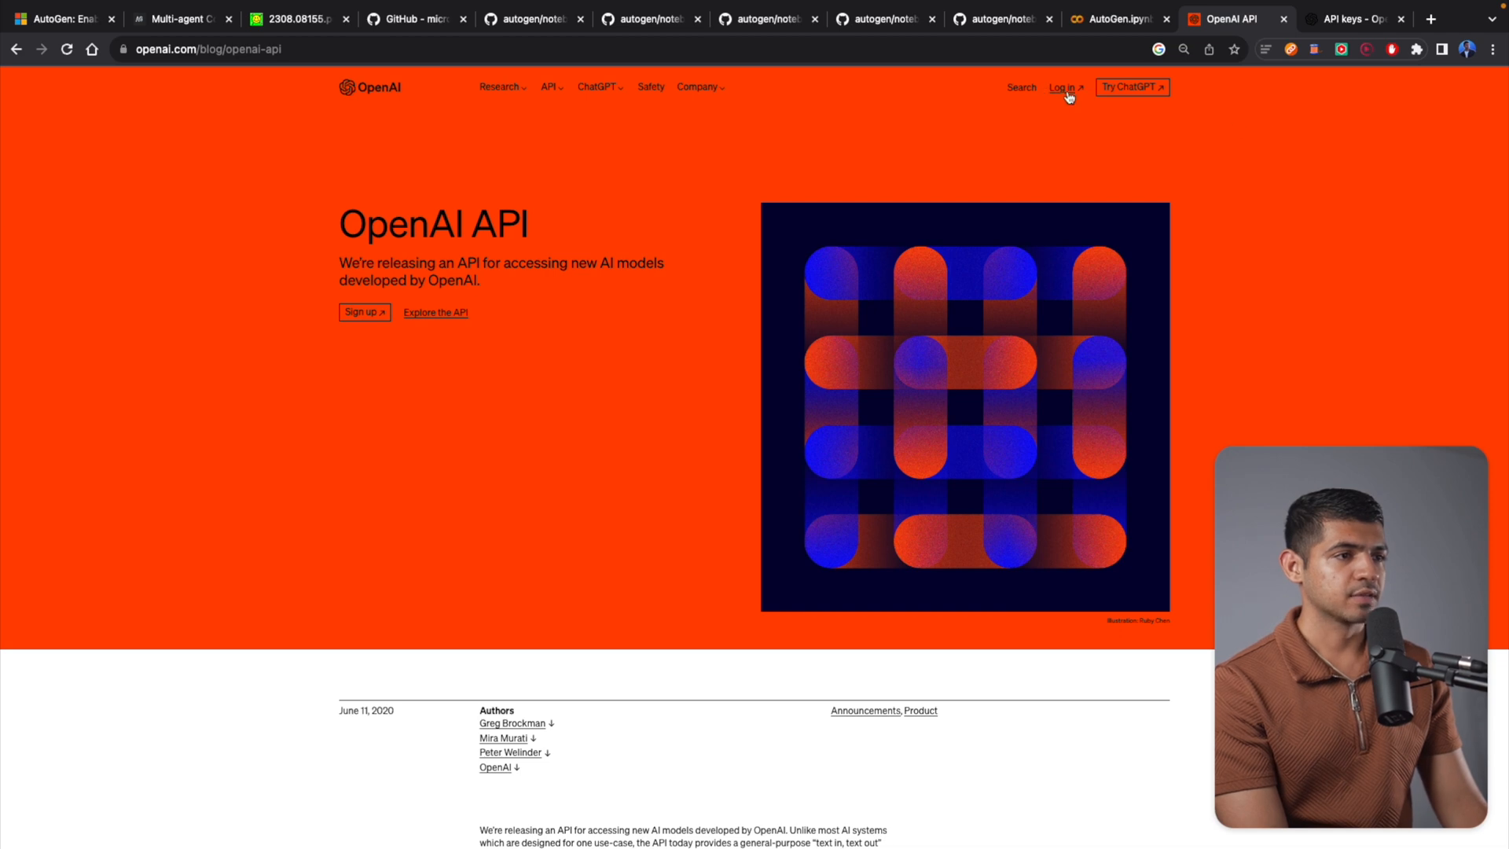
pyautogui.click(1352, 45)
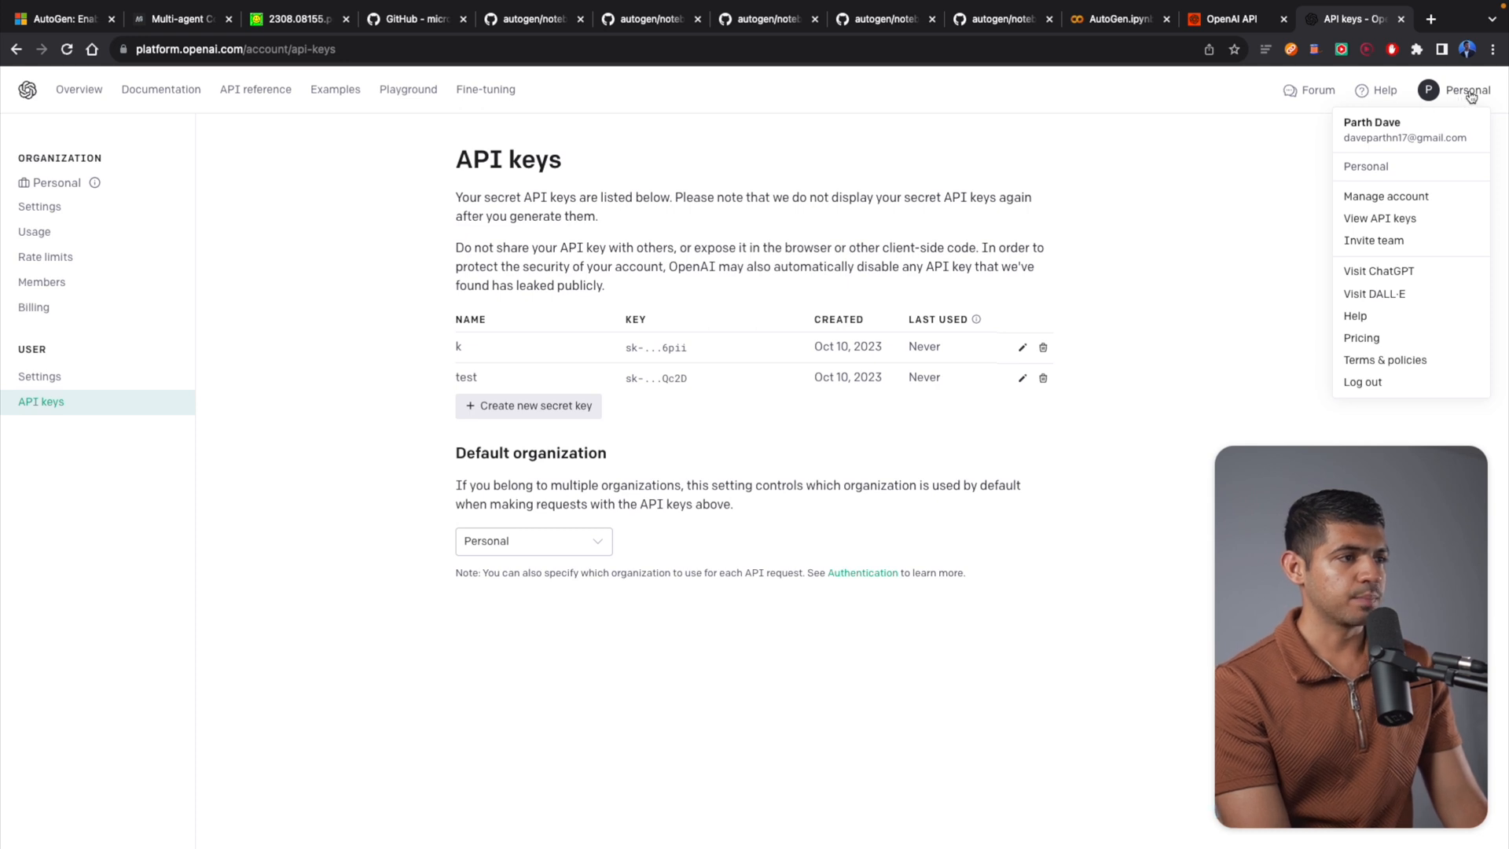
pyautogui.moveTo(1380, 218)
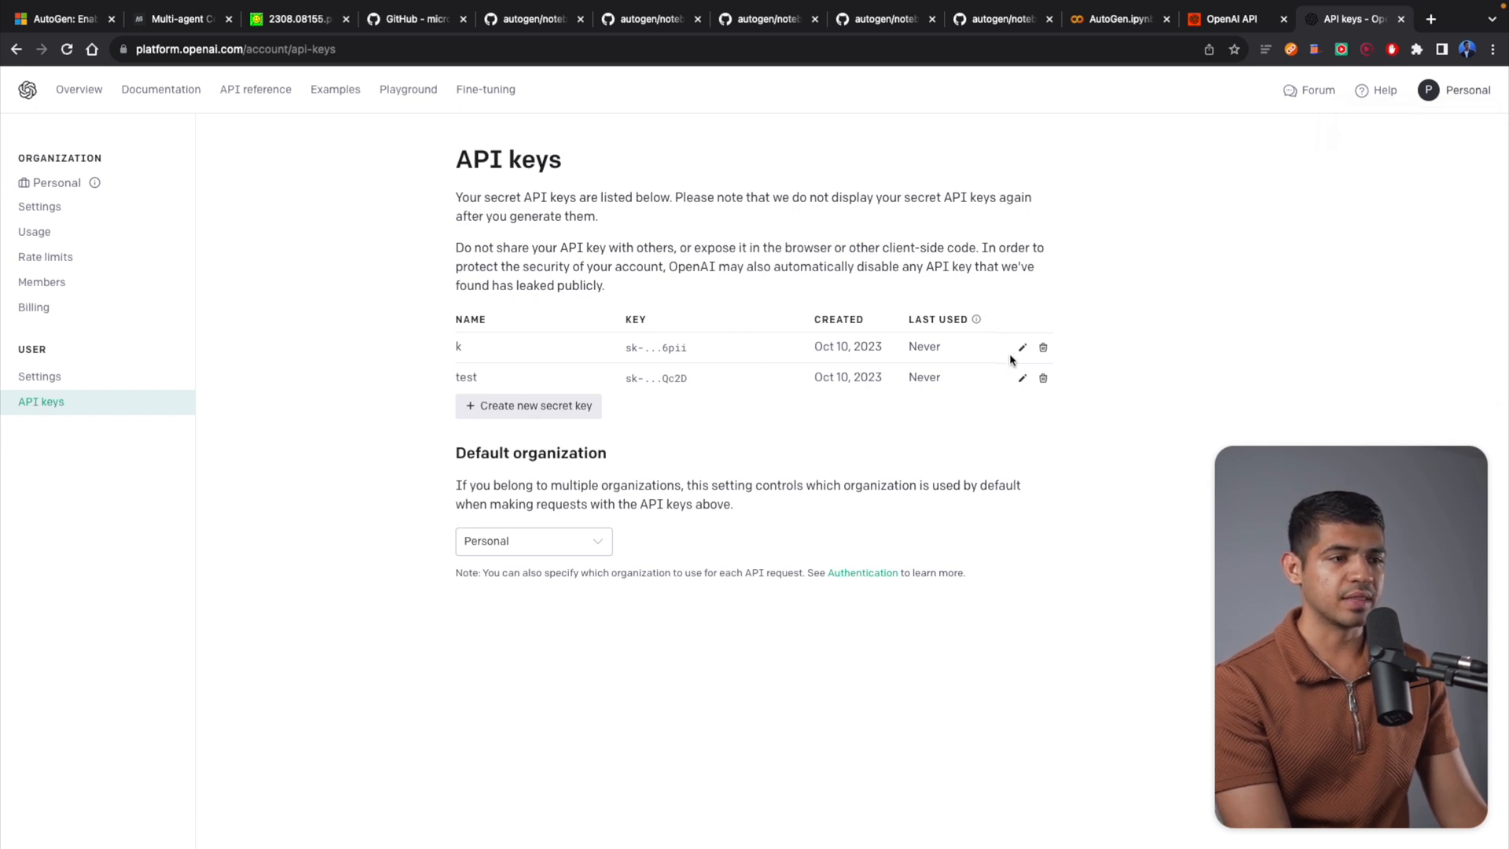
pyautogui.moveTo(1029, 305)
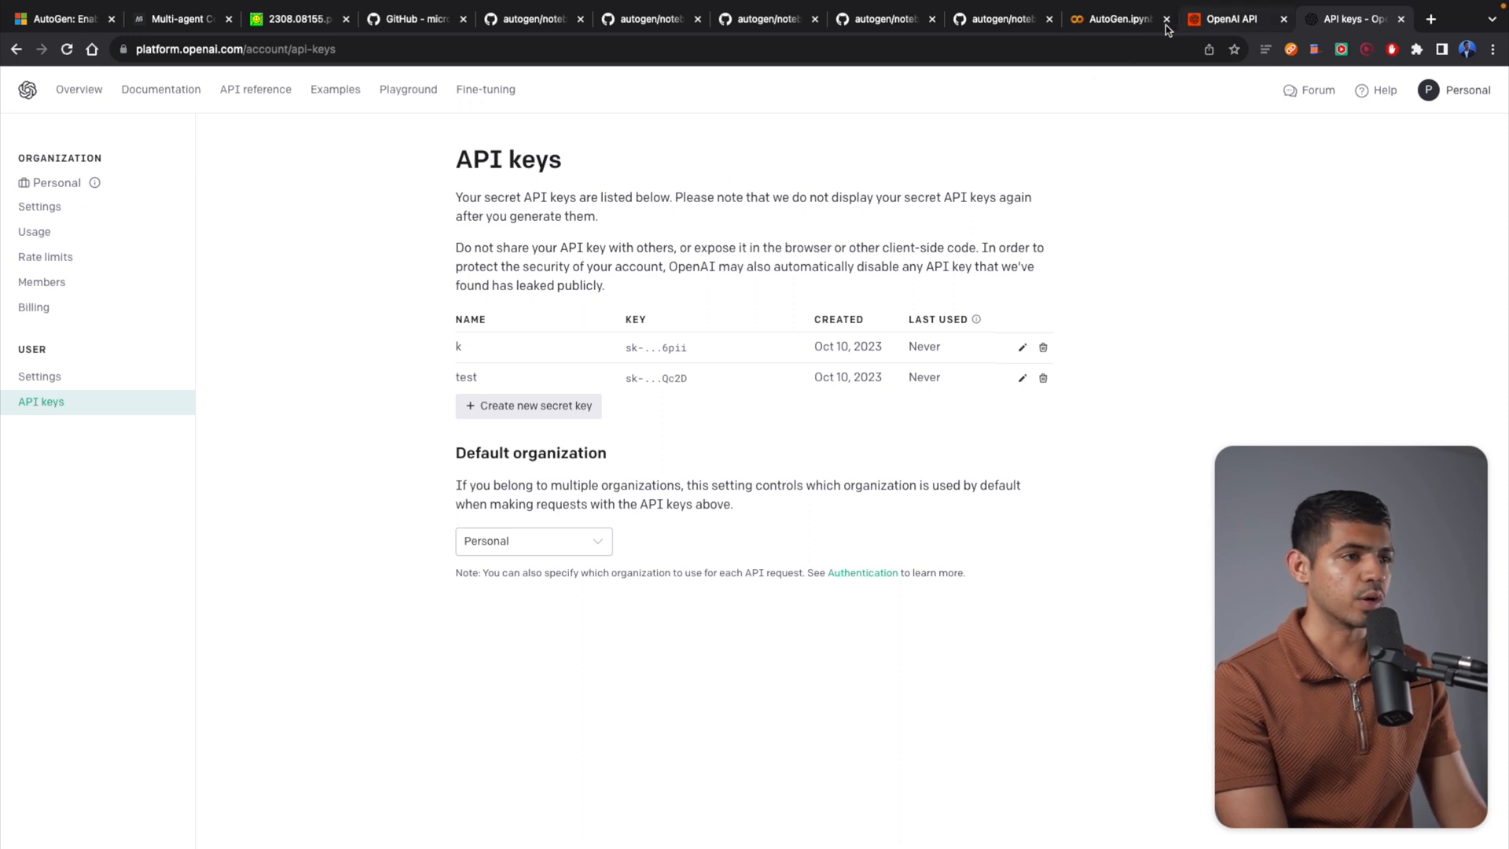
pyautogui.click(1111, 19)
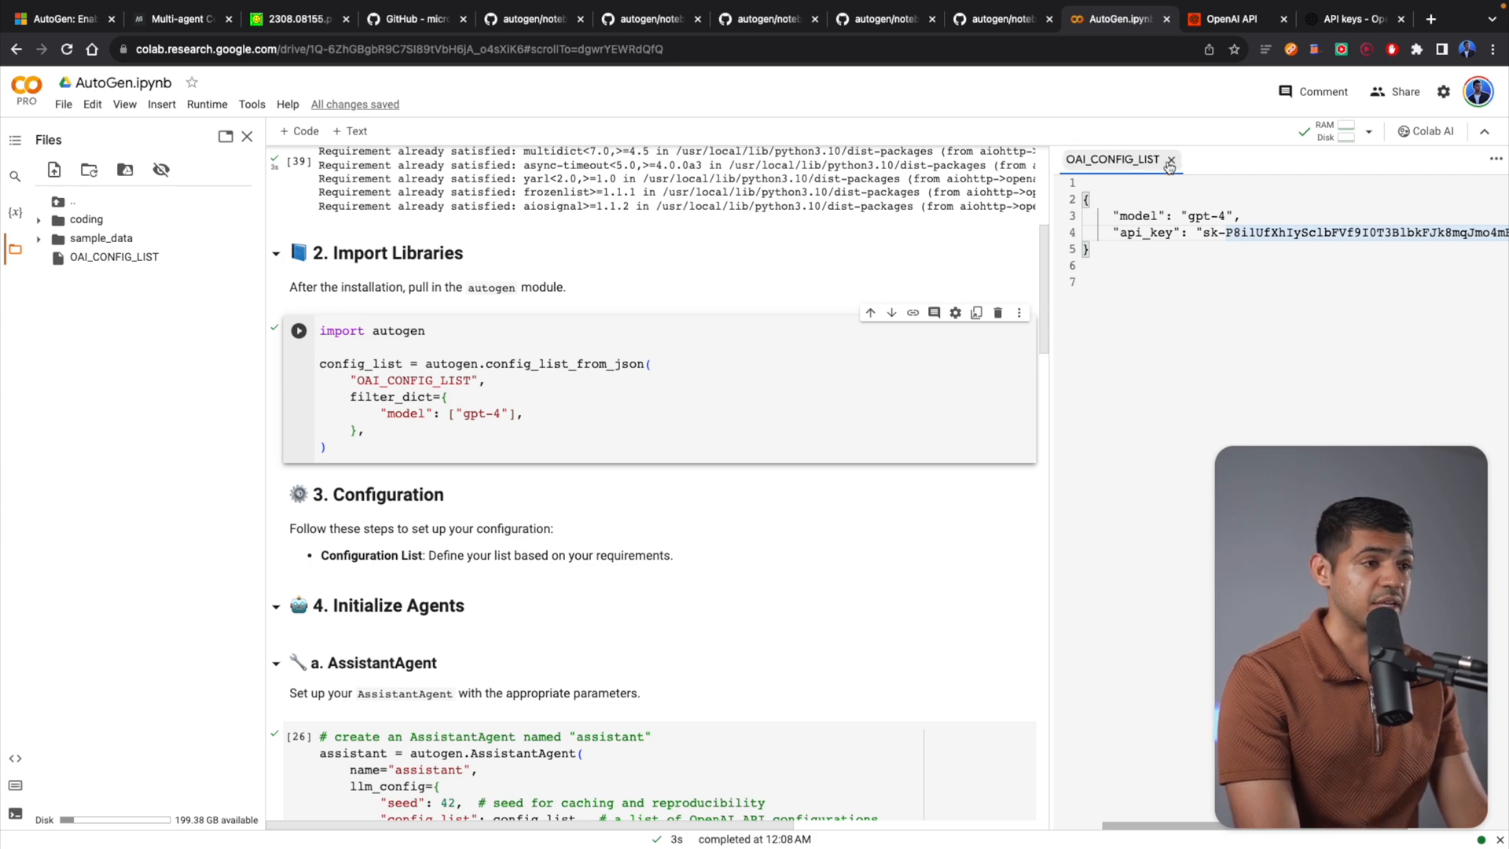
# Step: Close the OAI_CONFIG_LIST side editor and review the import and config-list cells
pyautogui.click(1169, 159)
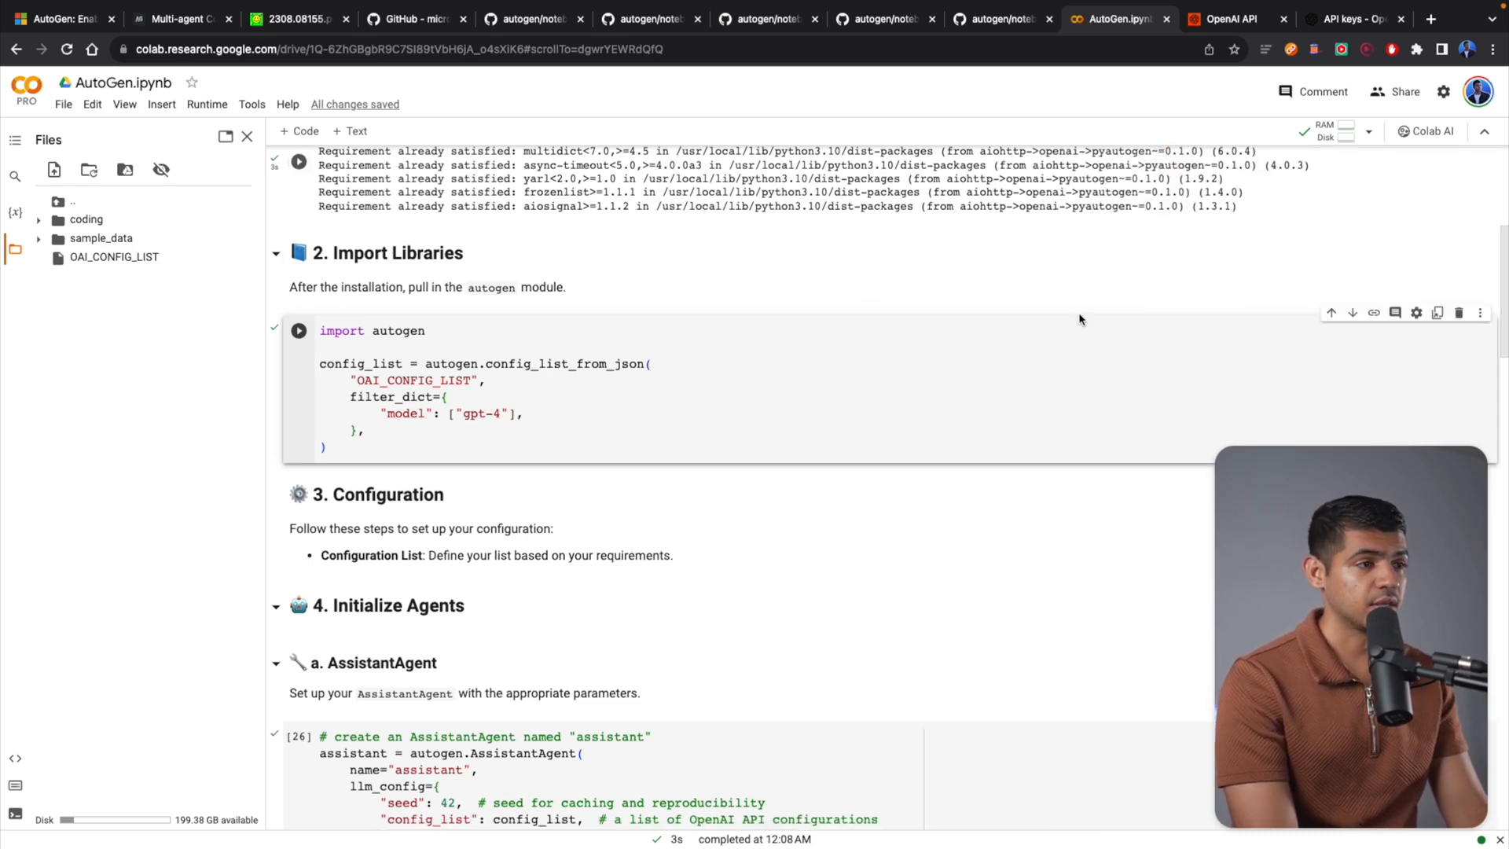
pyautogui.scroll(-3)
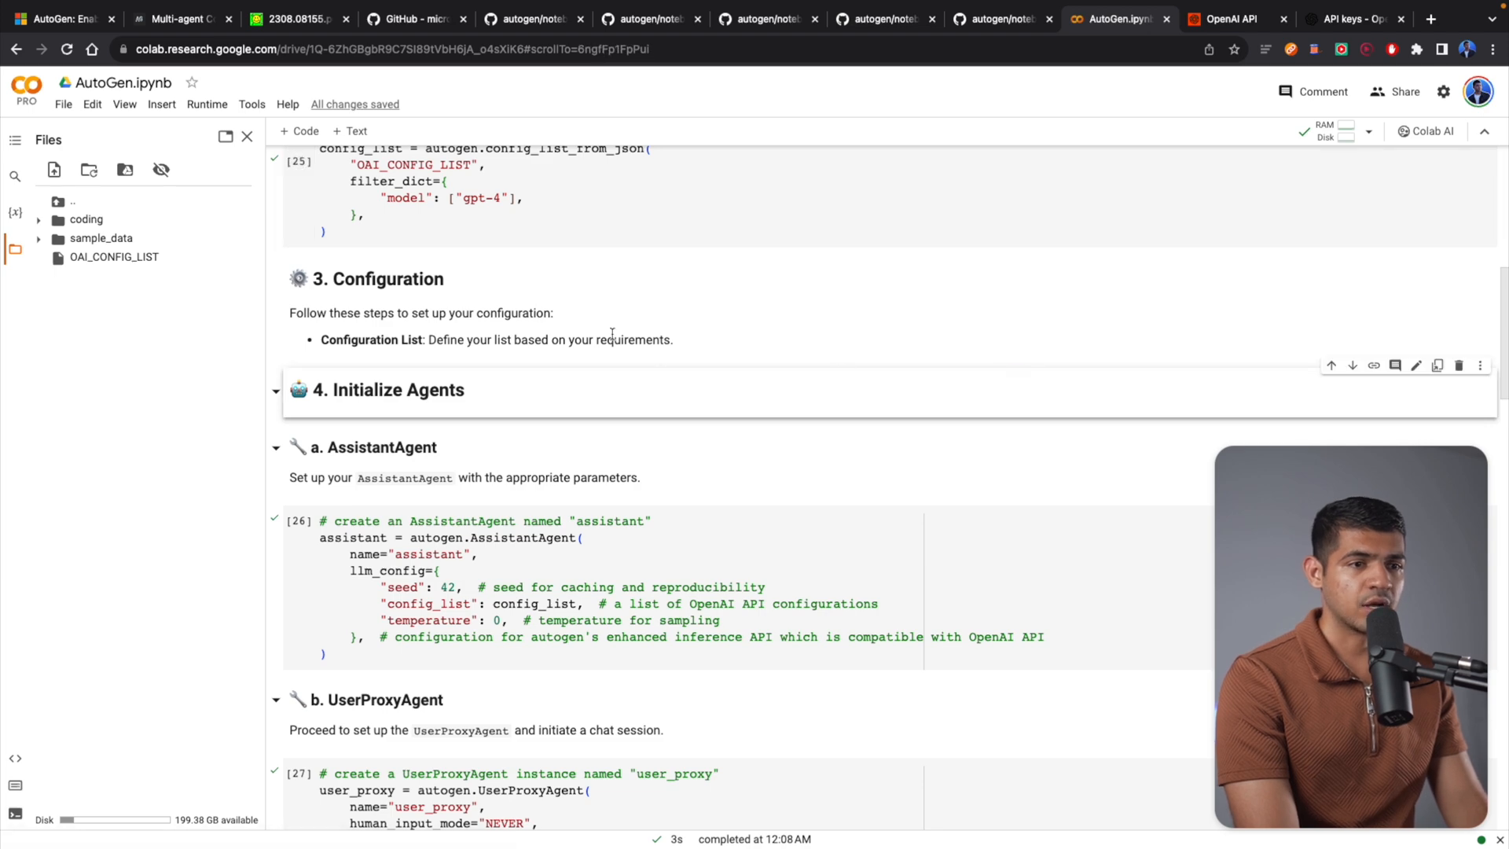
pyautogui.scroll(3)
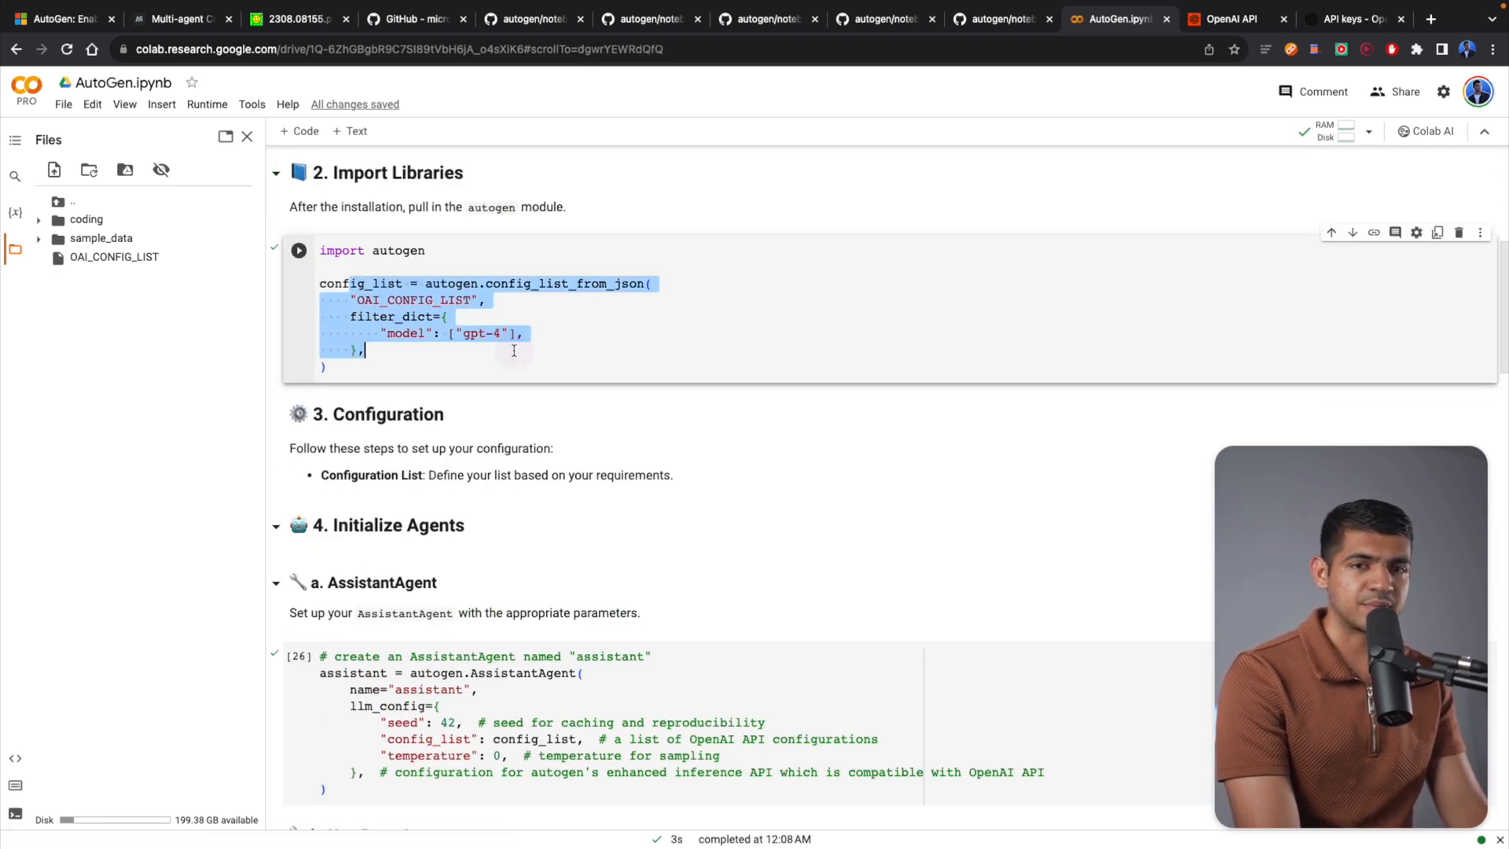
pyautogui.scroll(-3)
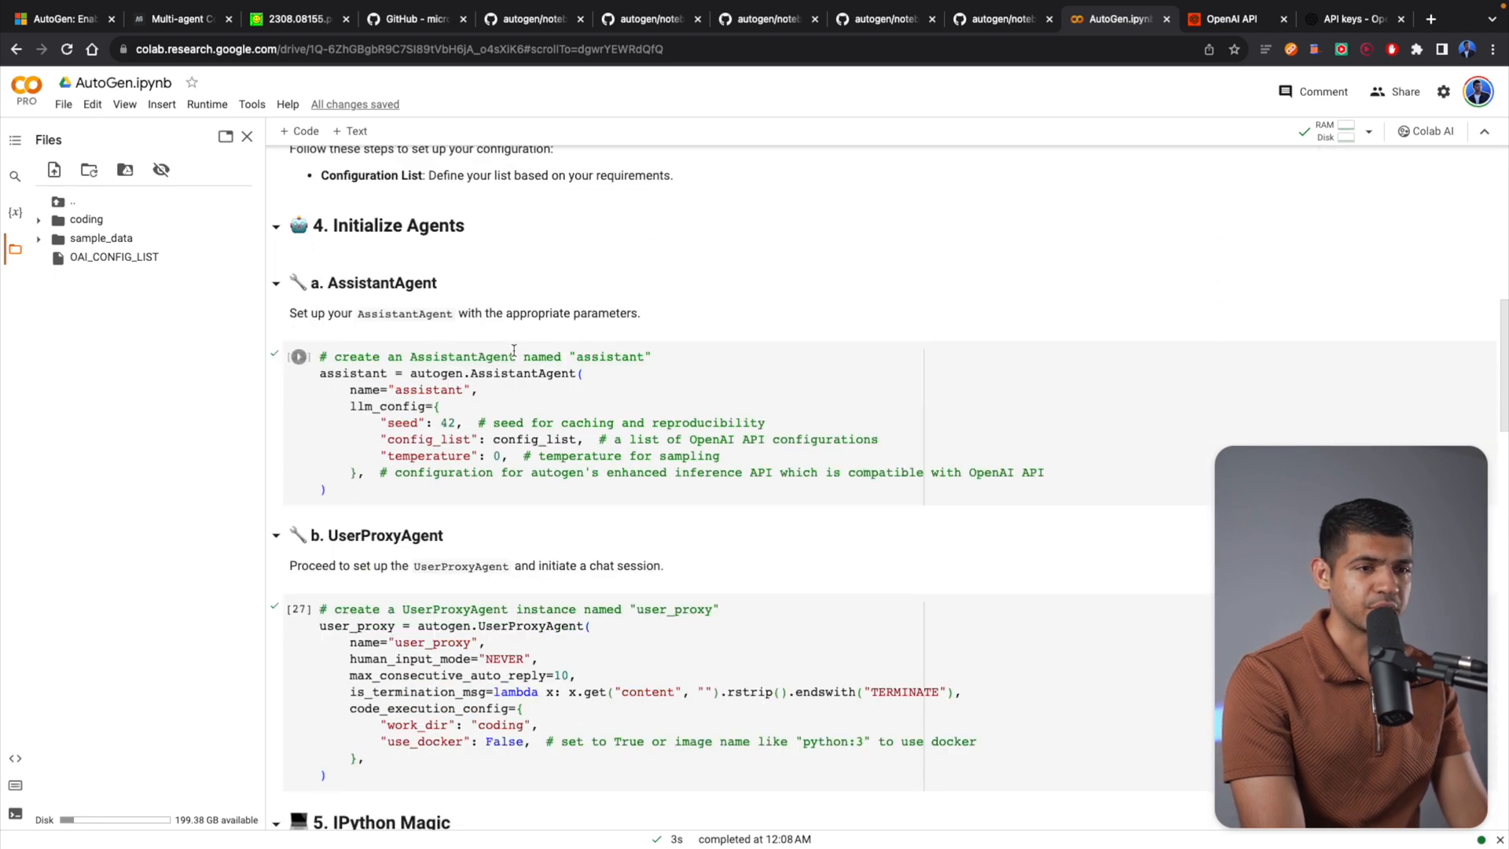
pyautogui.scroll(3)
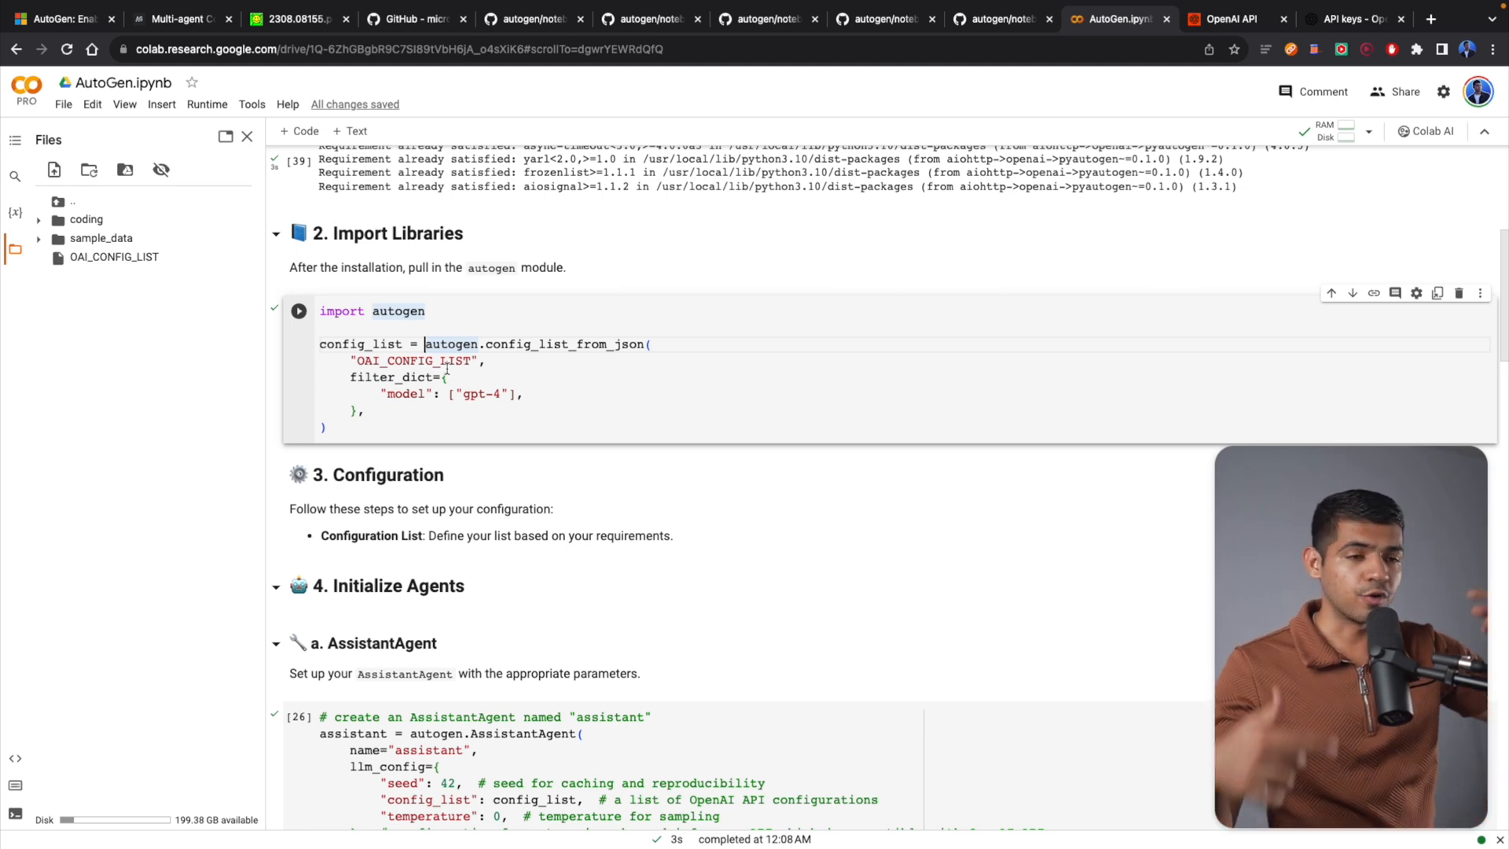
pyautogui.scroll(-3)
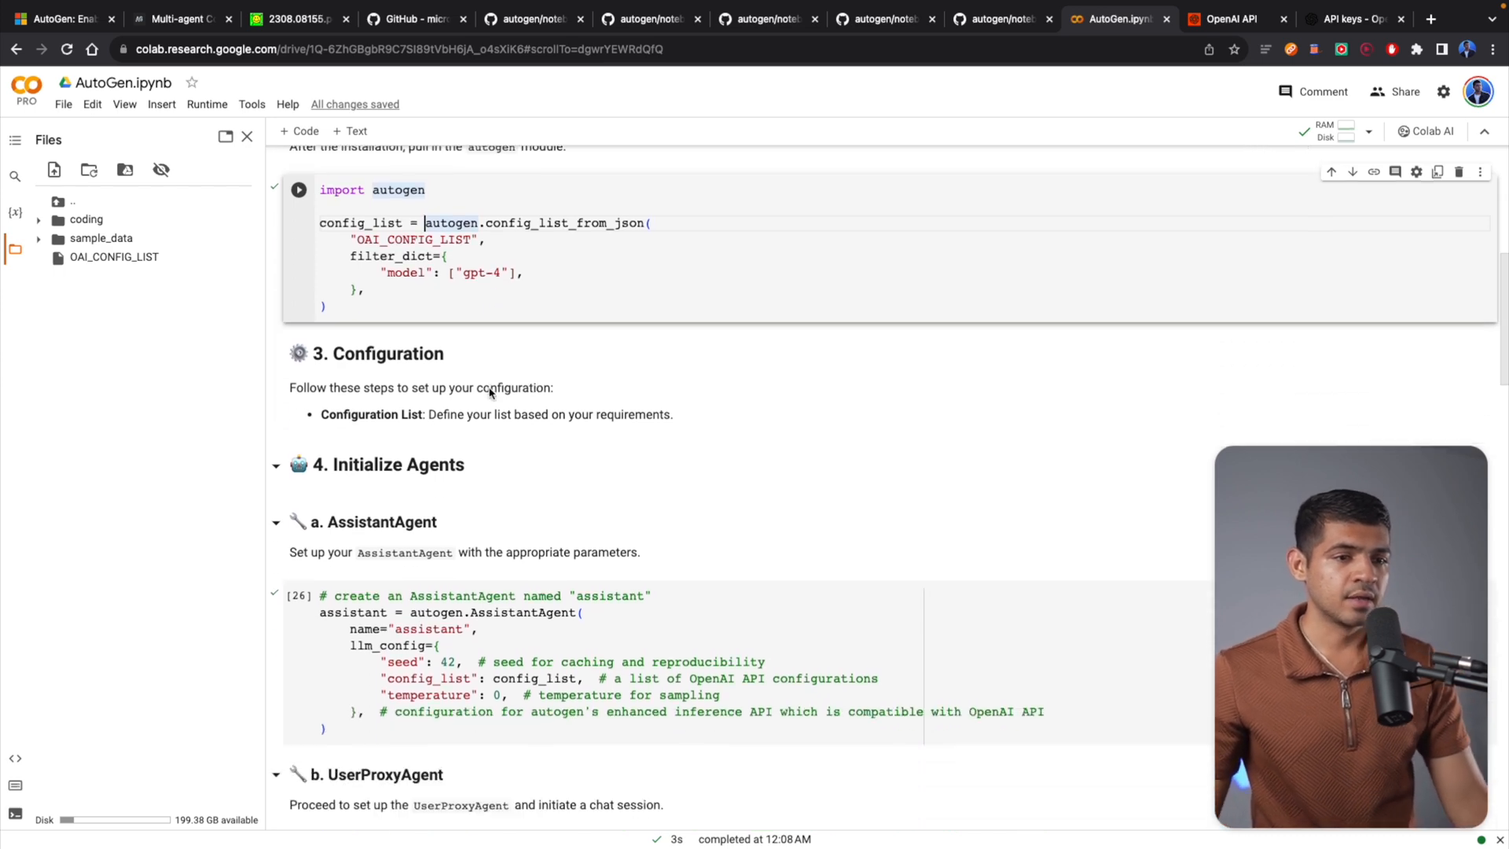
# Step: Review the AssistantAgent (gpt-4 config) and UserProxyAgent setup cells further down the notebook
pyautogui.scroll(-3)
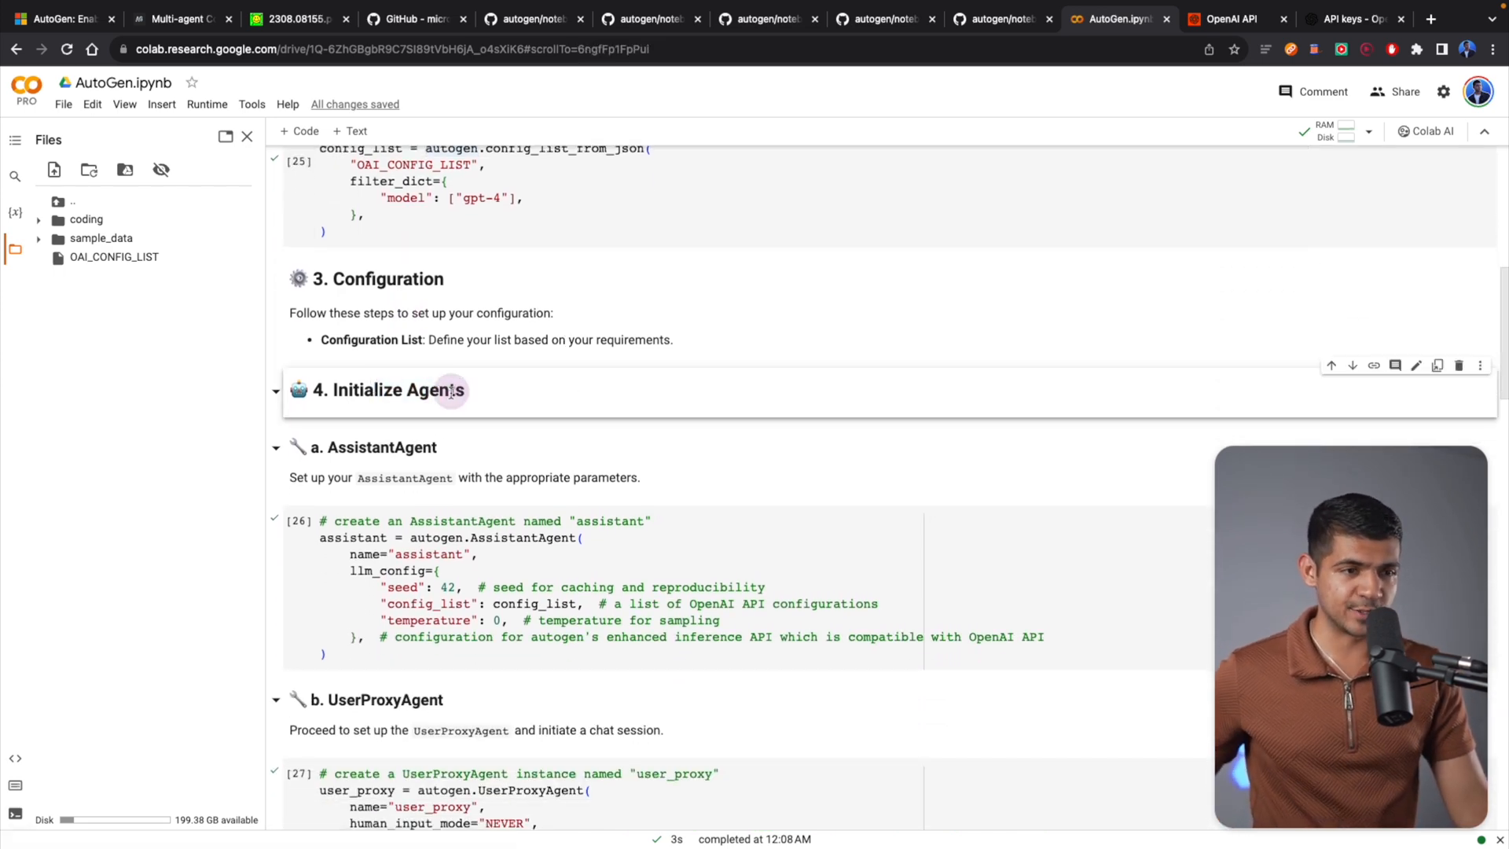
pyautogui.scroll(-3)
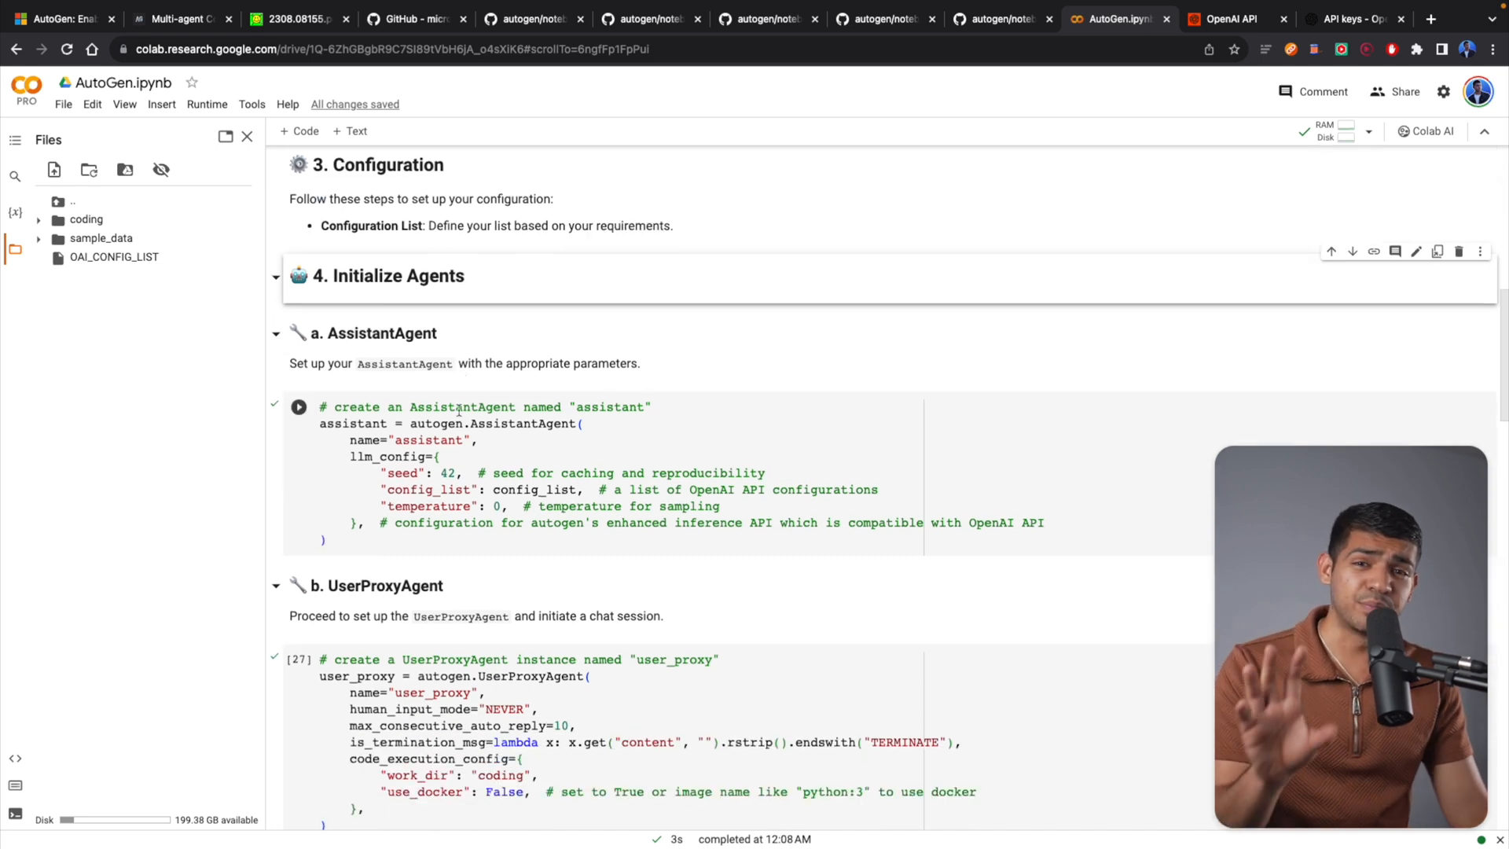
pyautogui.scroll(-3)
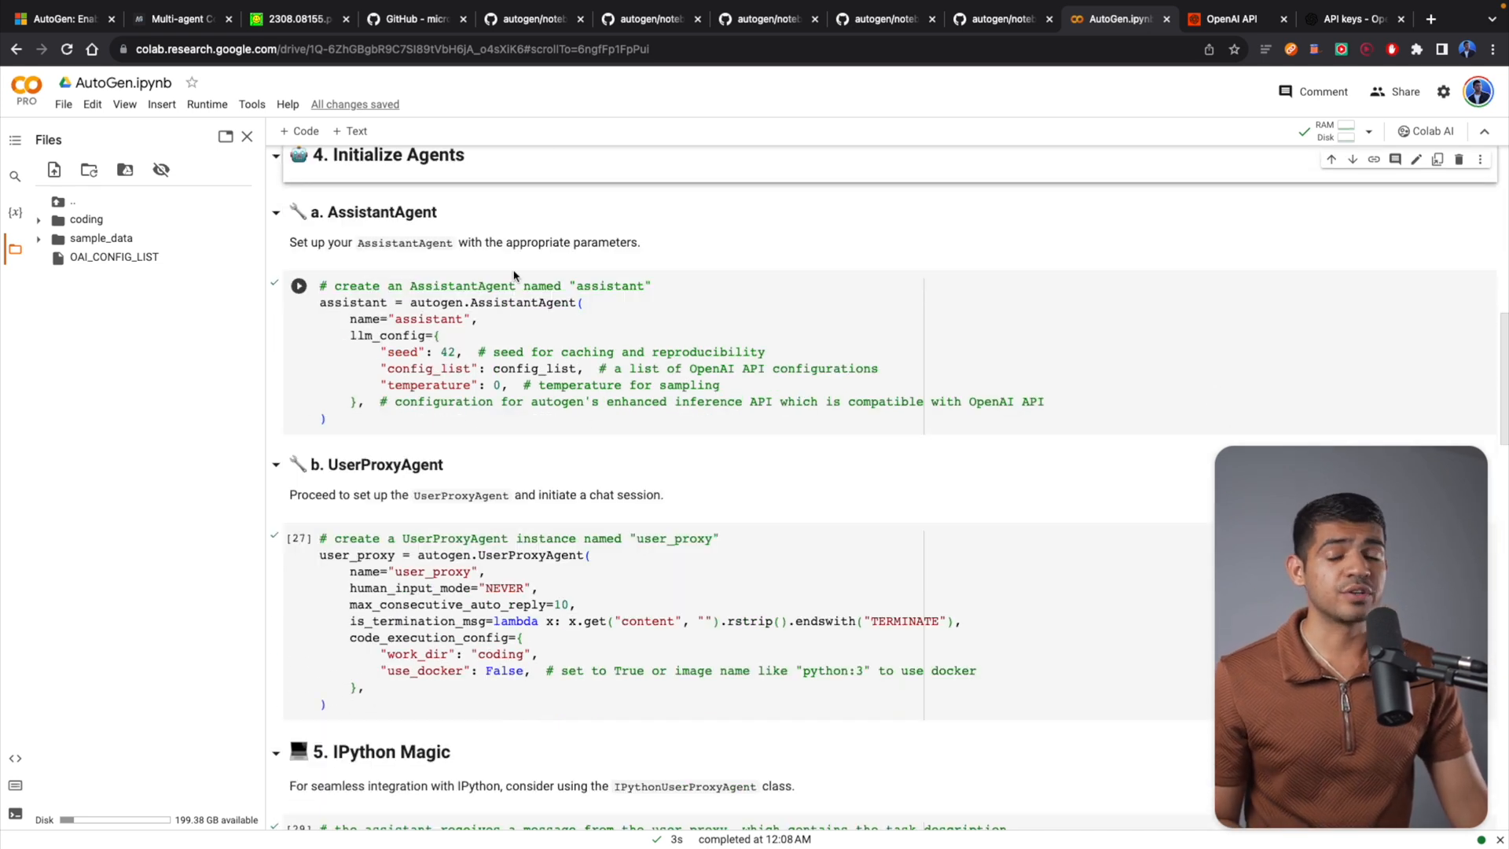
pyautogui.click(494, 301)
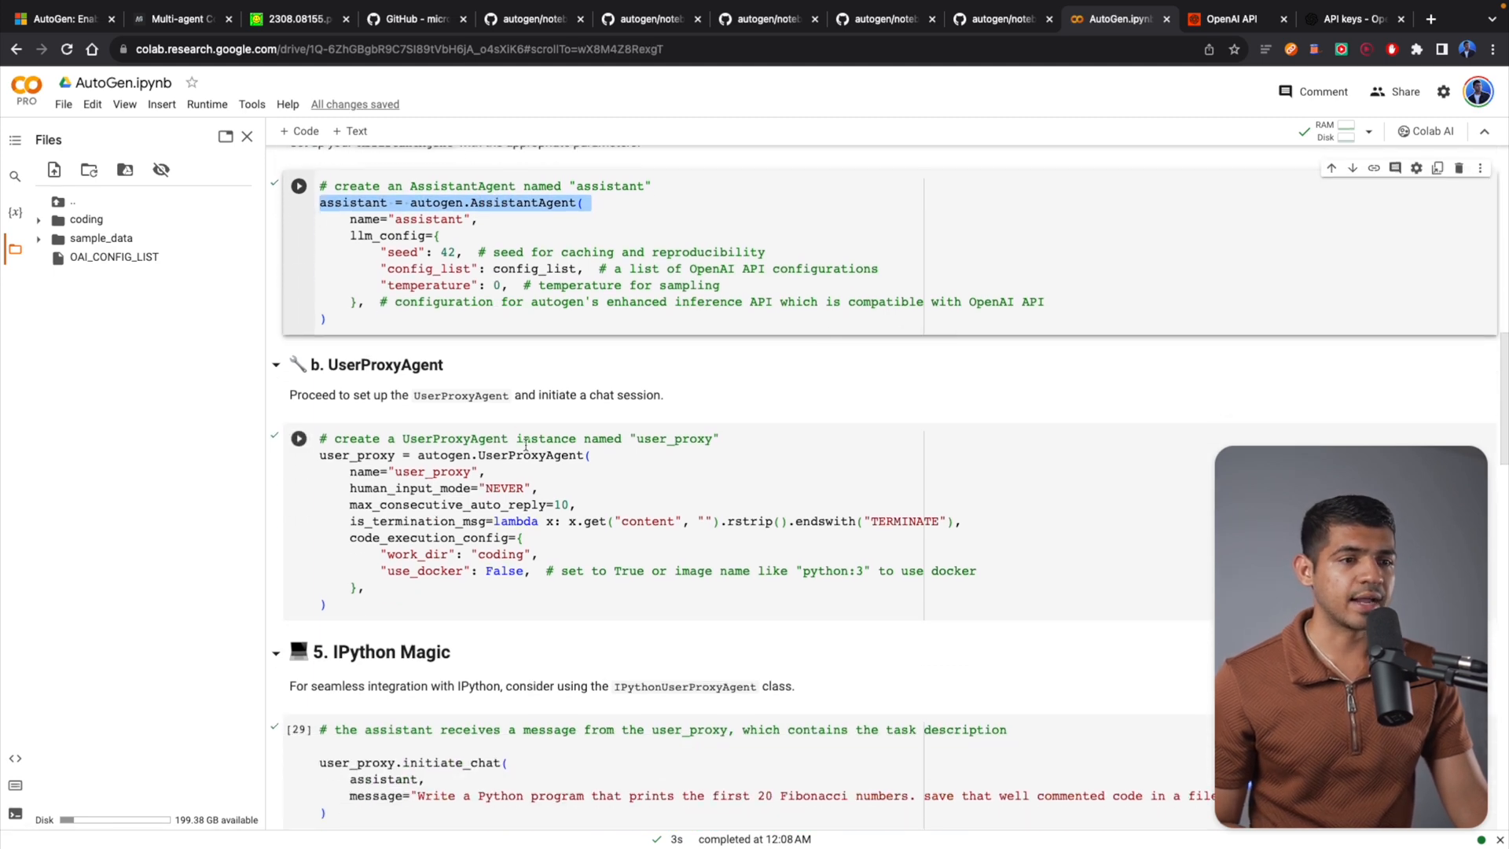
pyautogui.scroll(3)
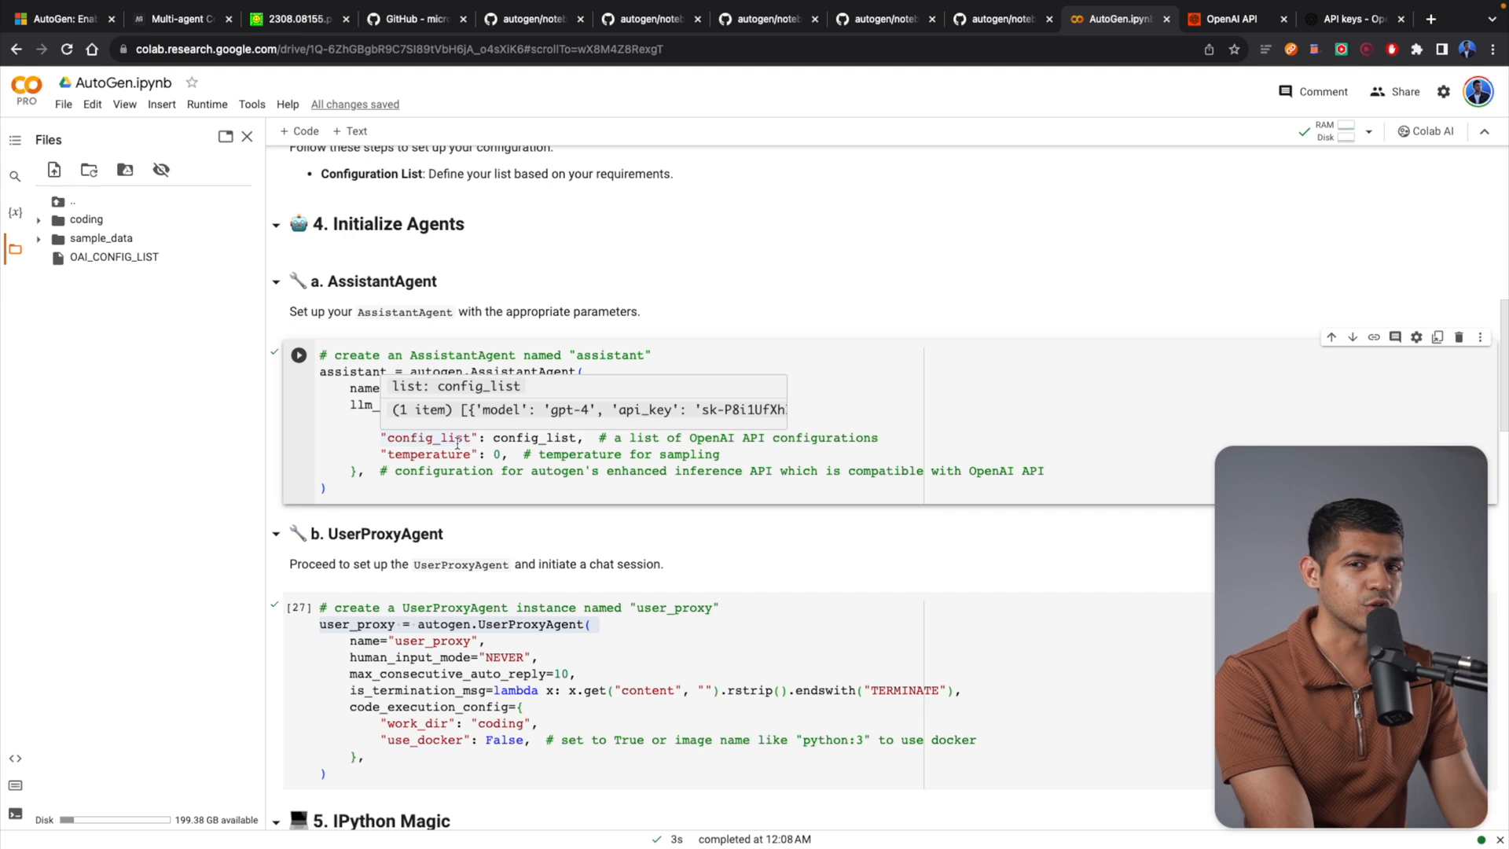
pyautogui.scroll(-3)
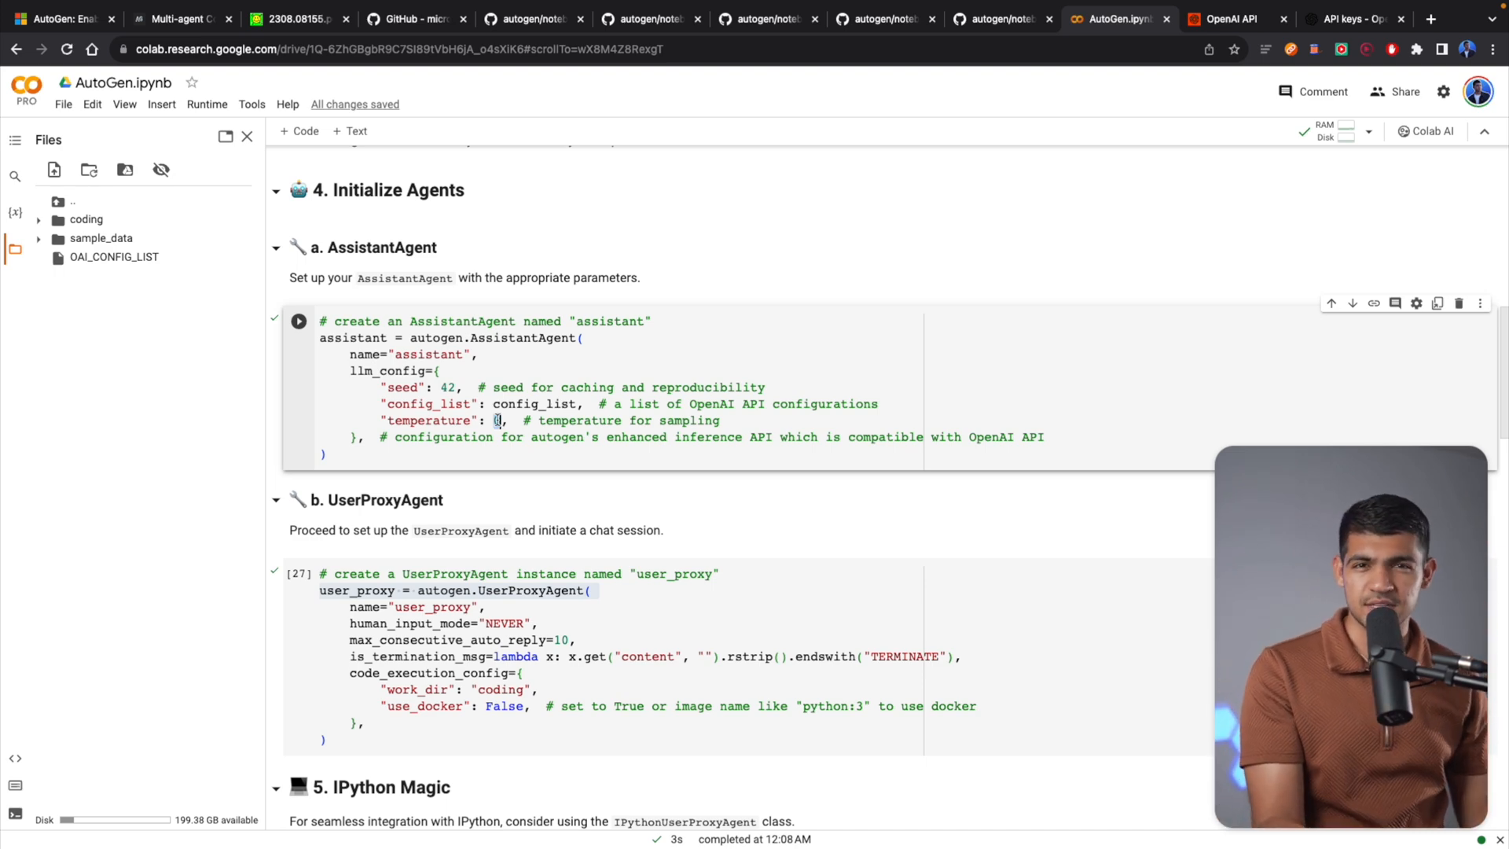
pyautogui.scroll(-3)
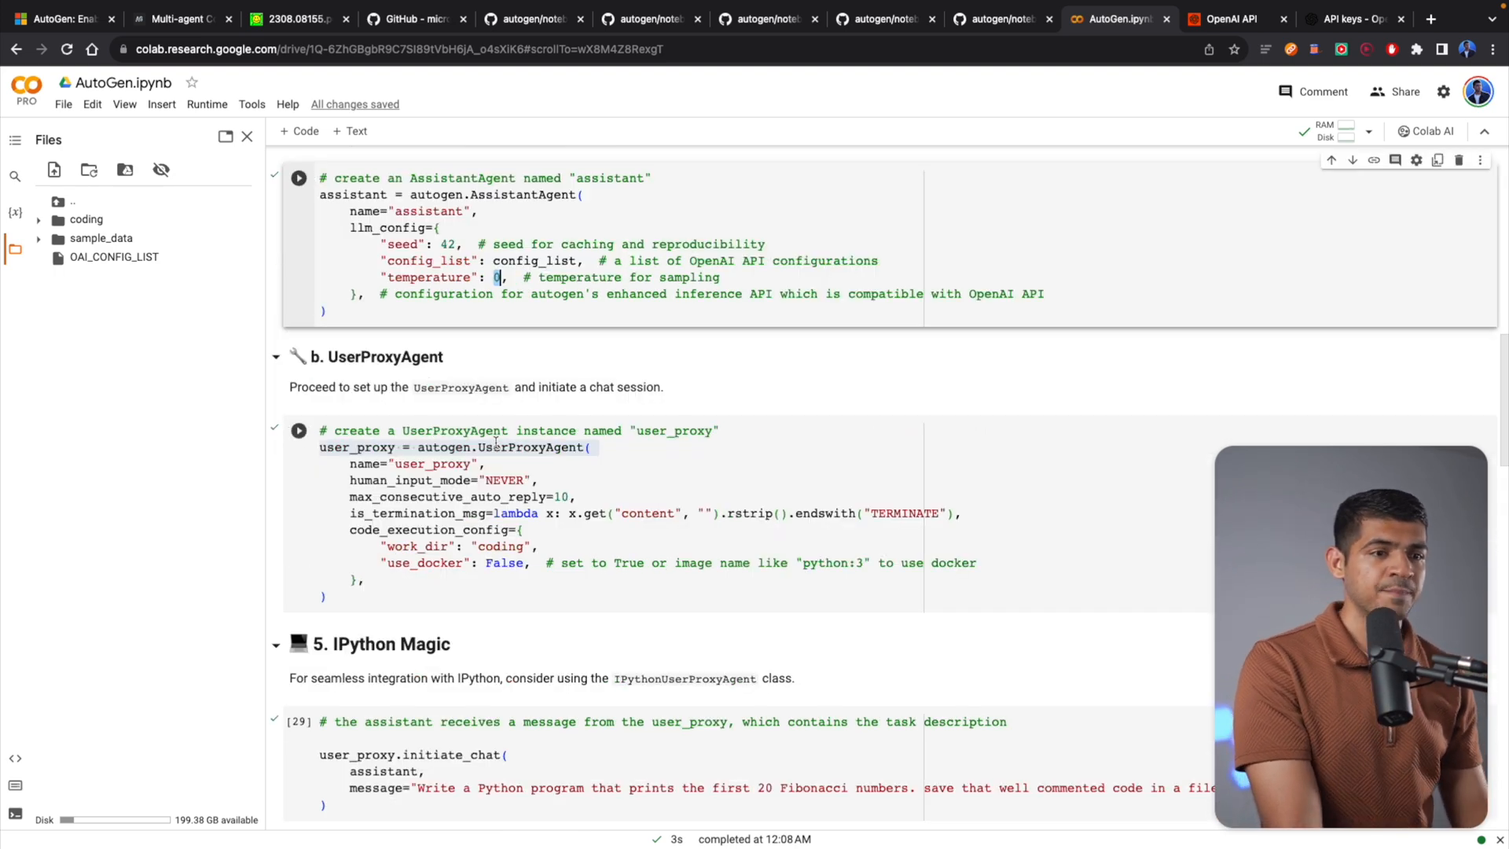
pyautogui.scroll(-3)
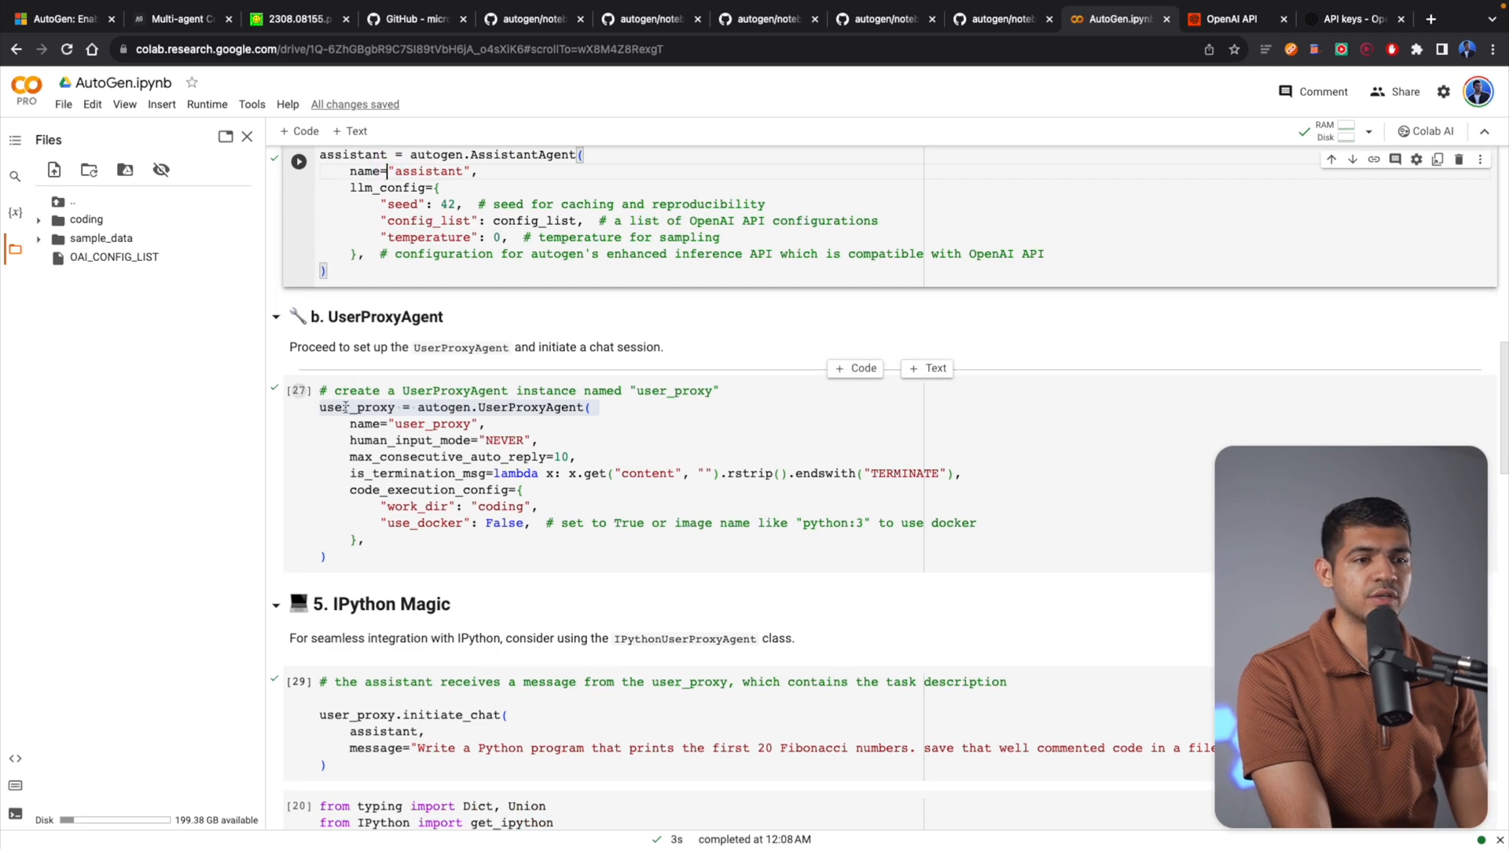
pyautogui.scroll(-3)
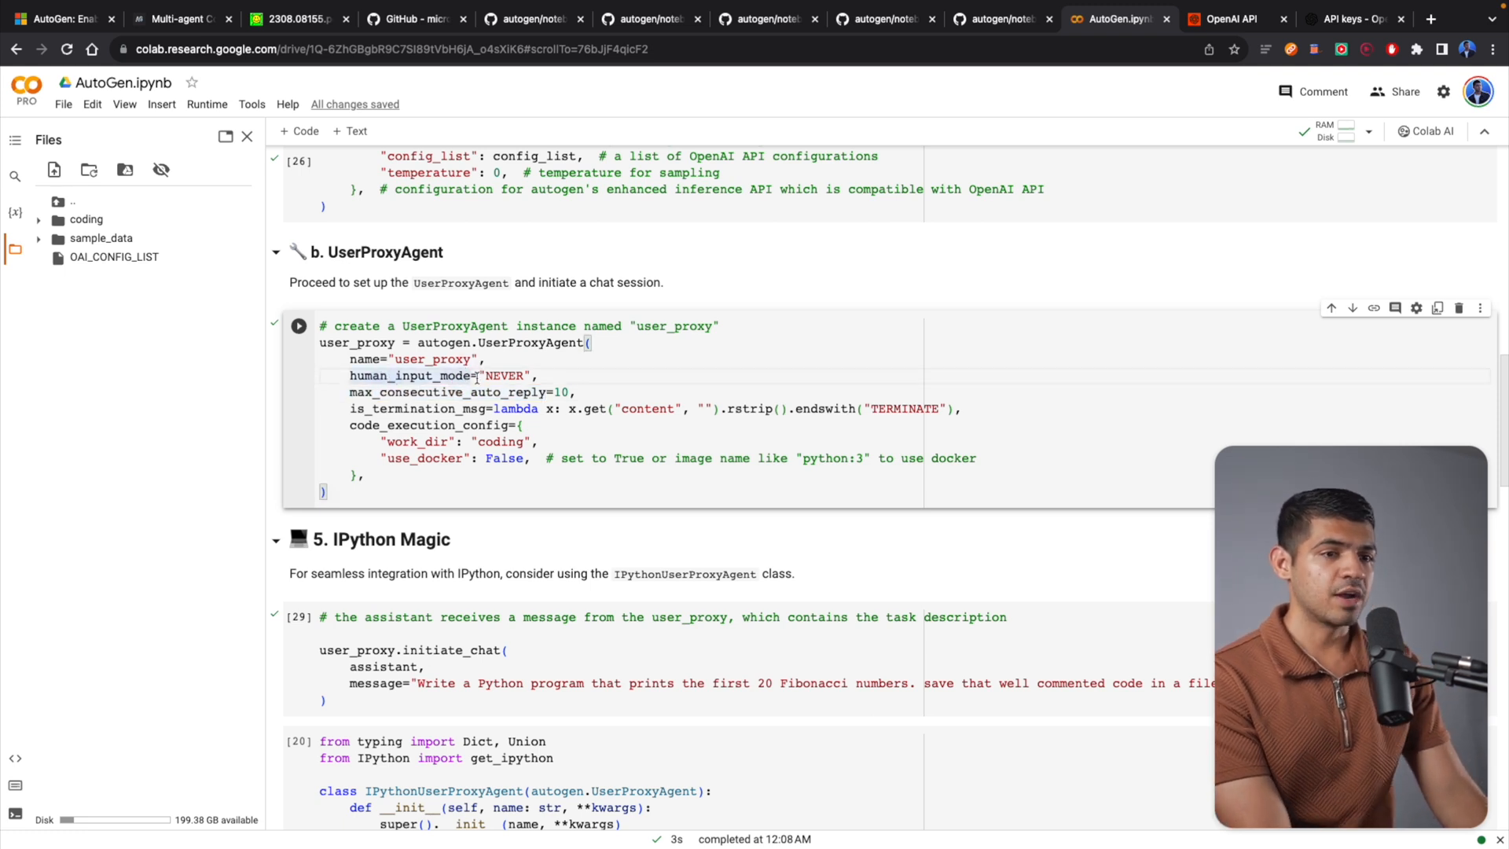
pyautogui.doubleClick(440, 376)
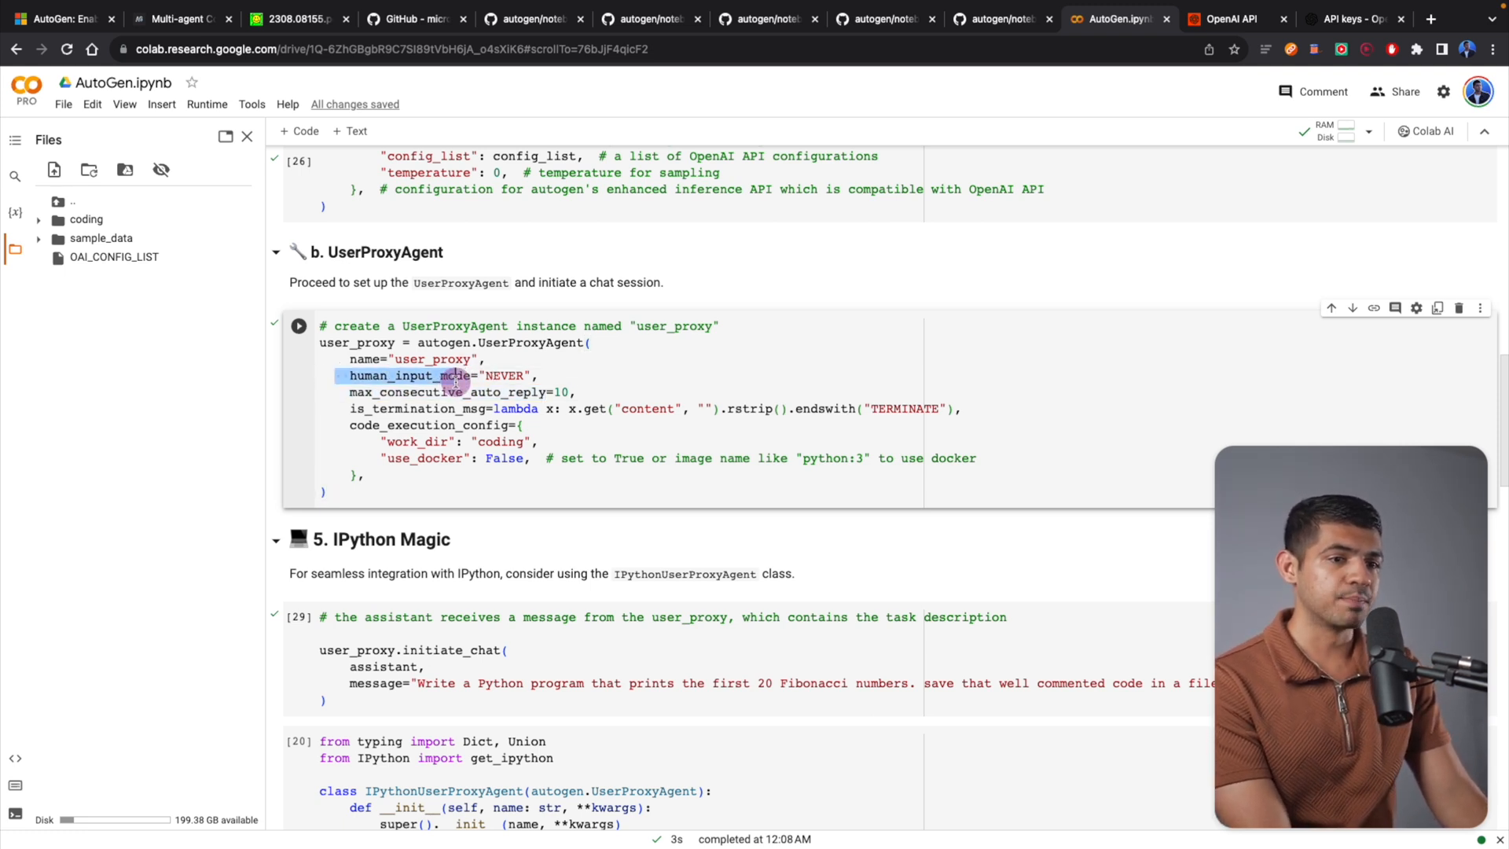
pyautogui.doubleClick(504, 375)
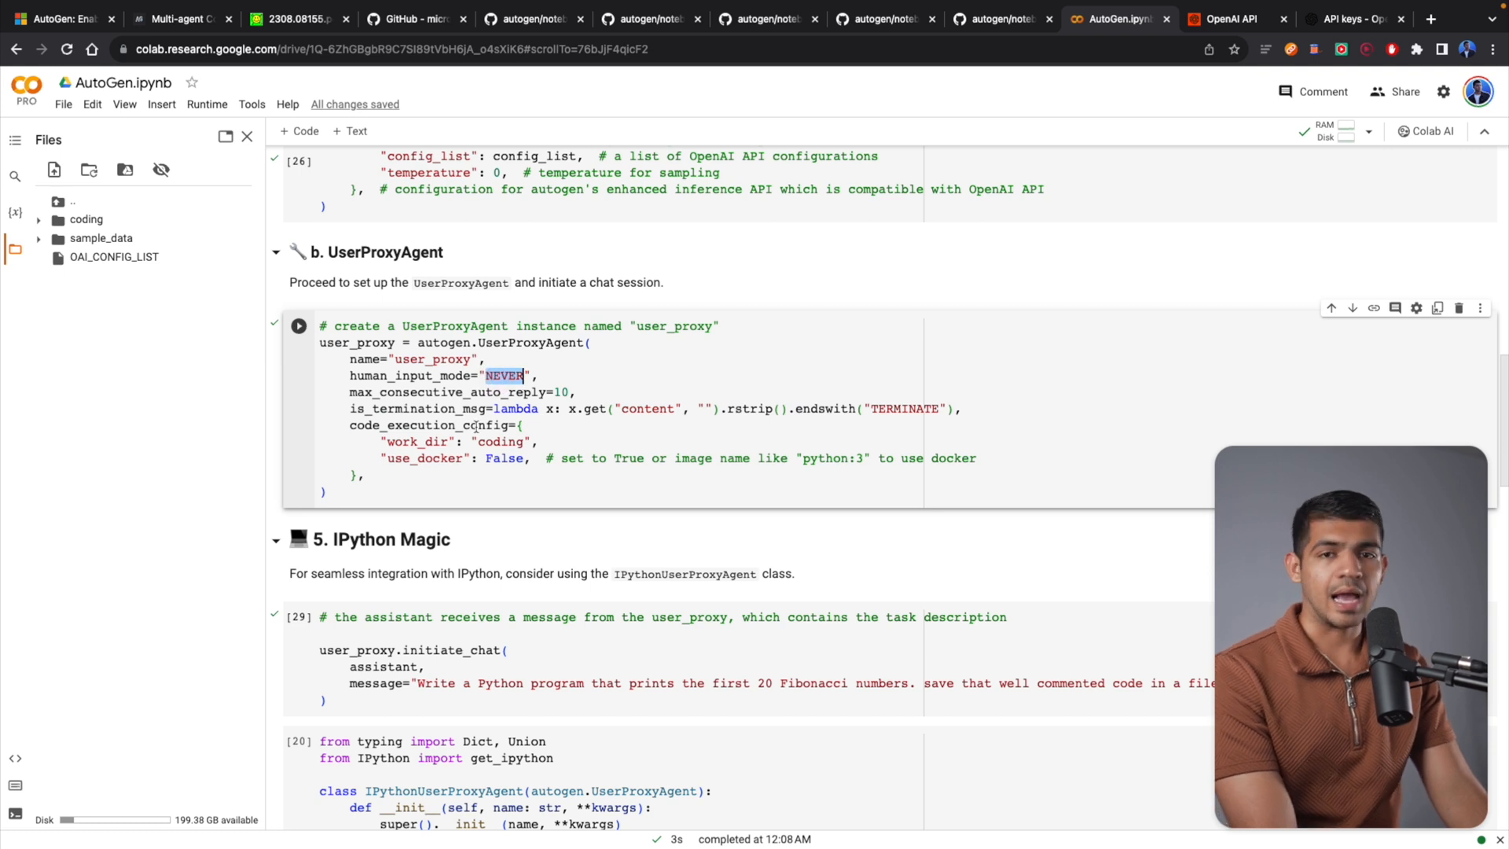
pyautogui.moveTo(423, 426)
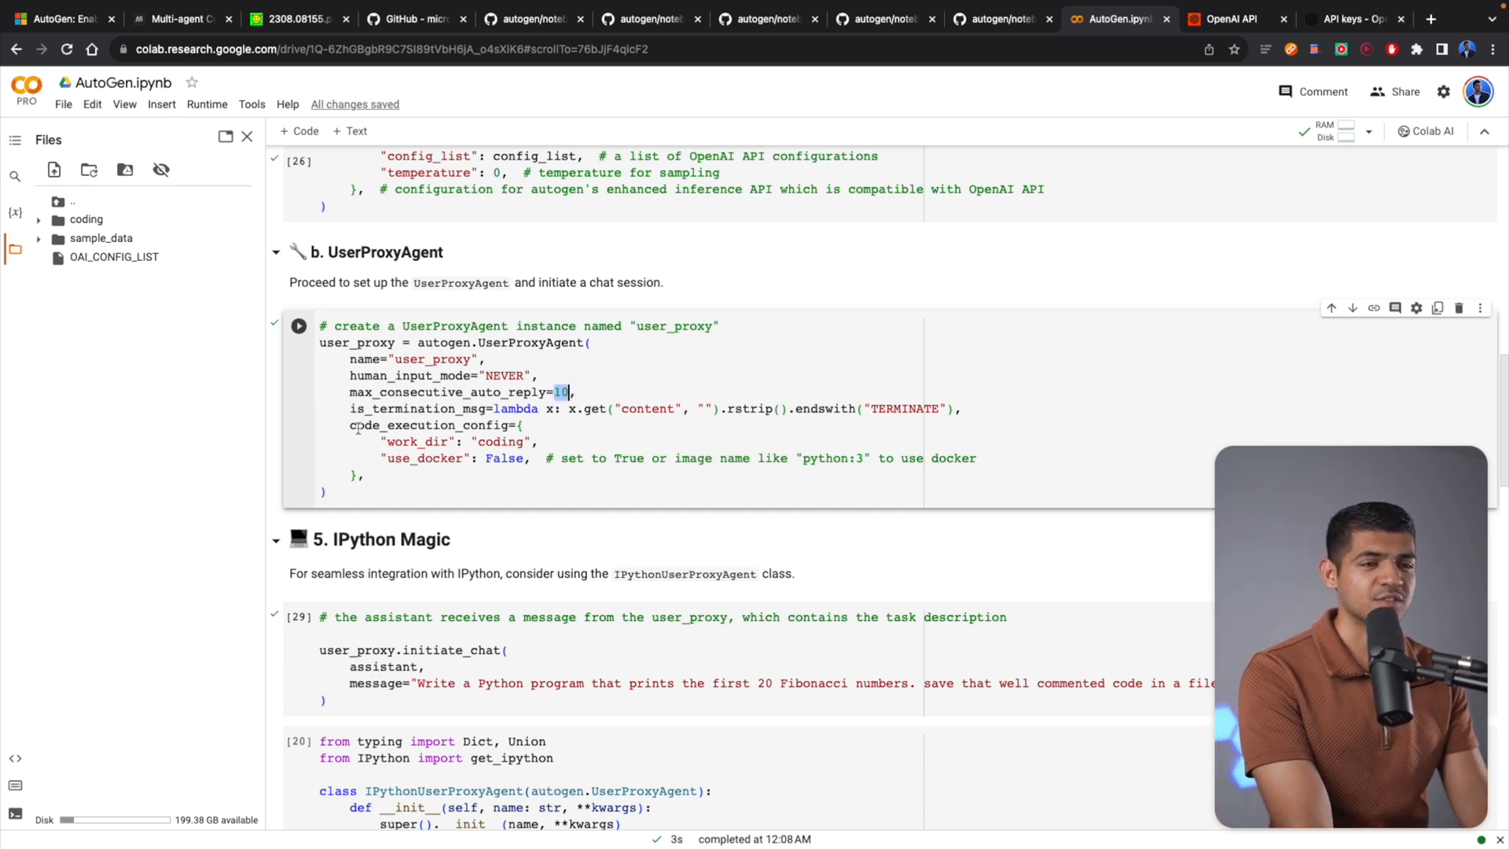
pyautogui.doubleClick(421, 409)
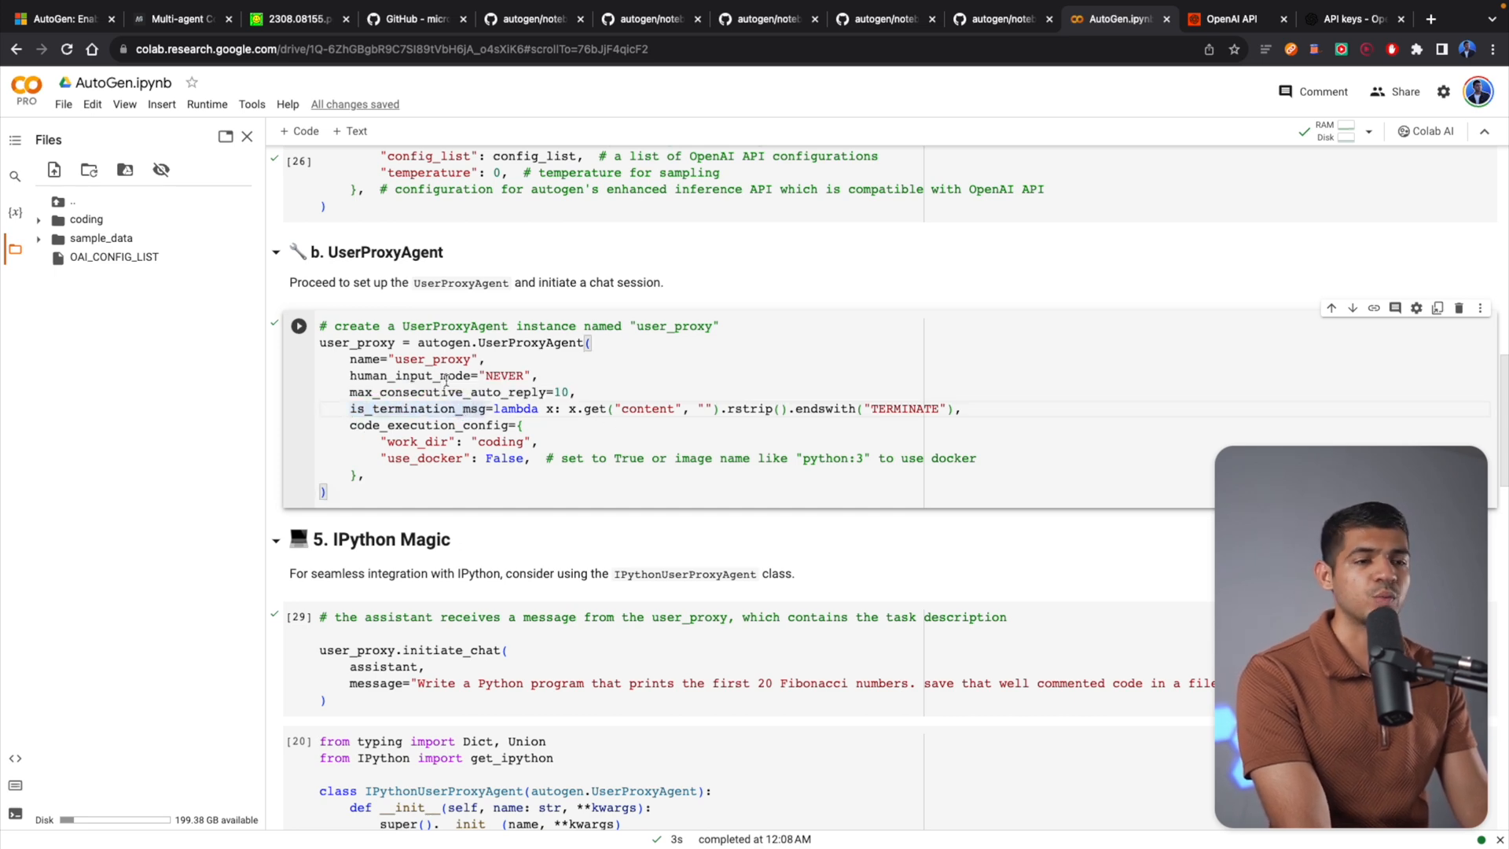
pyautogui.moveTo(587, 436)
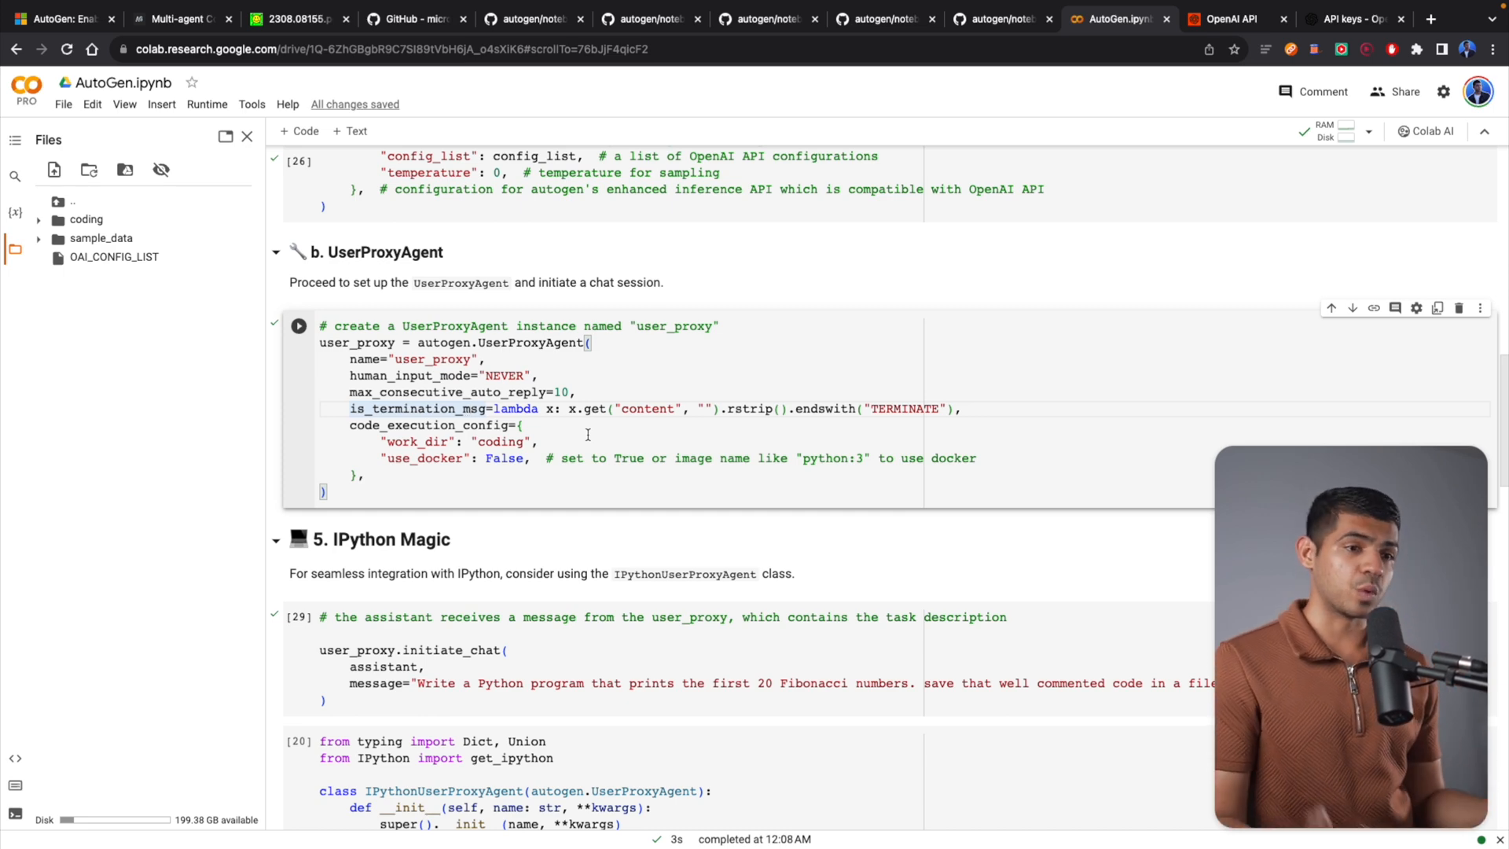
pyautogui.scroll(-3)
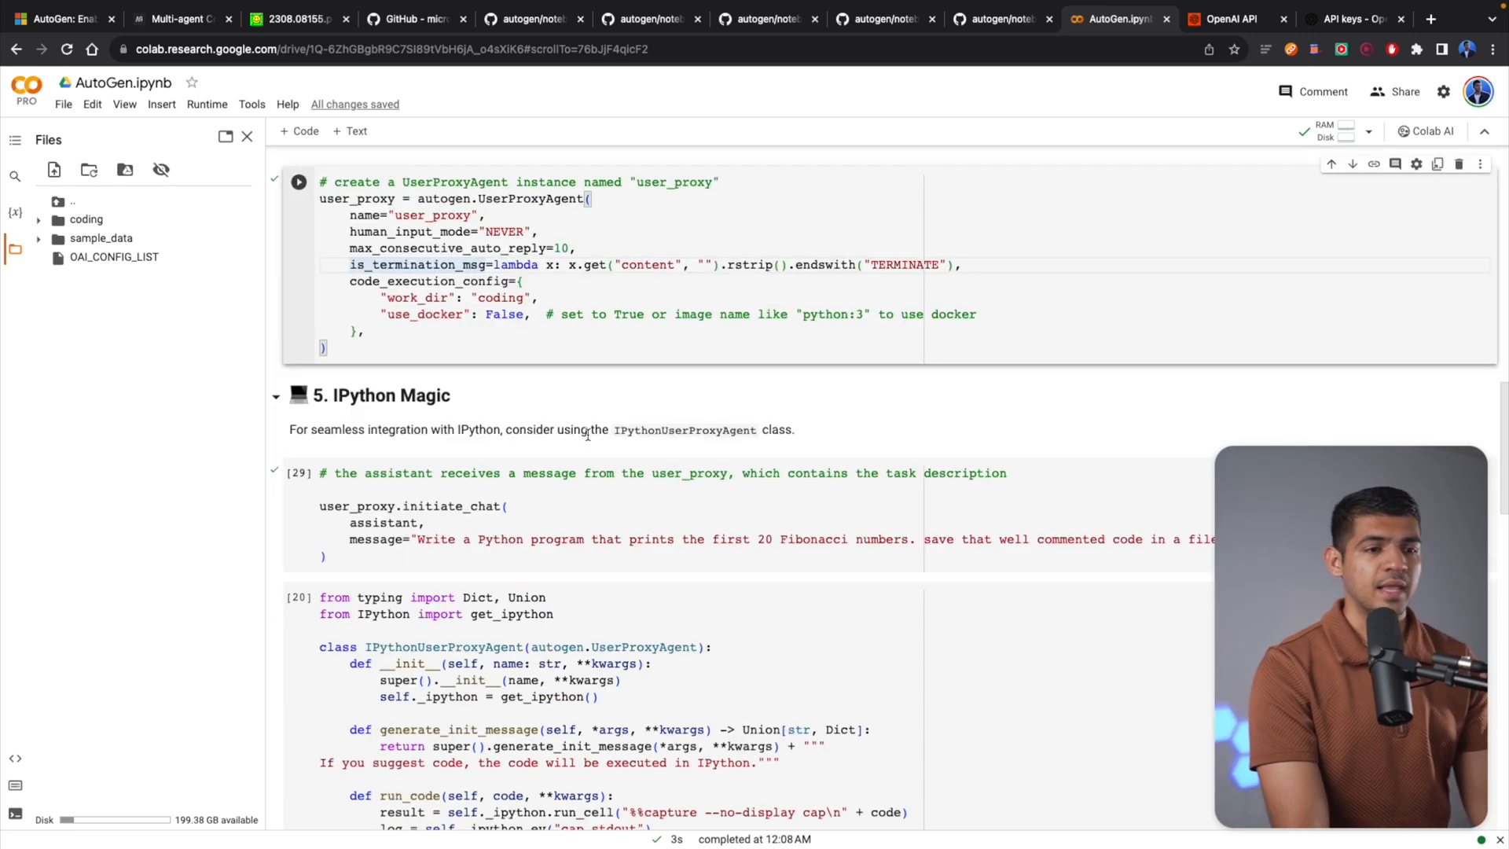
pyautogui.scroll(3)
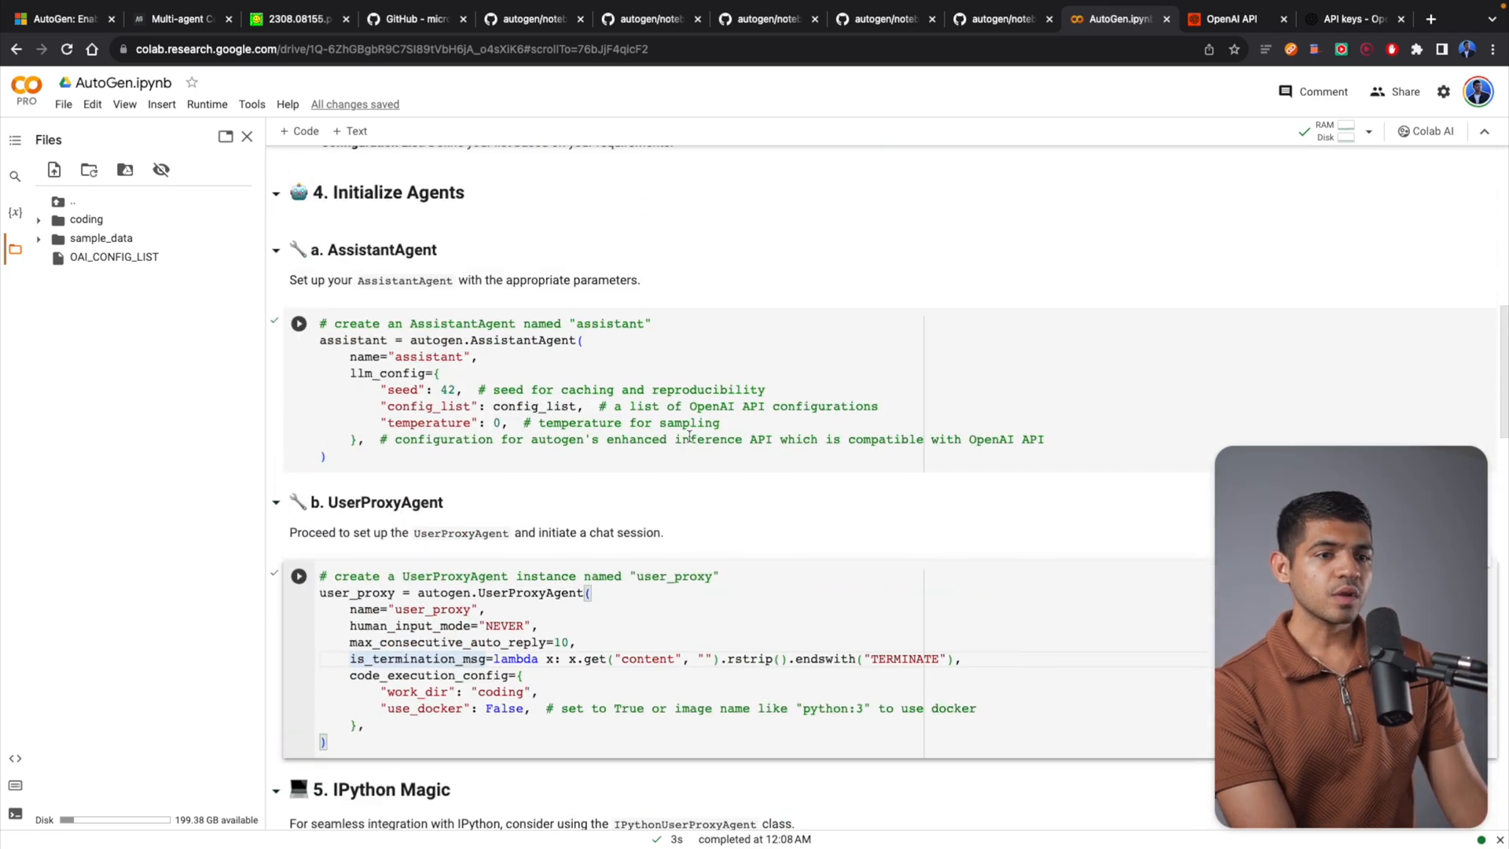
pyautogui.scroll(3)
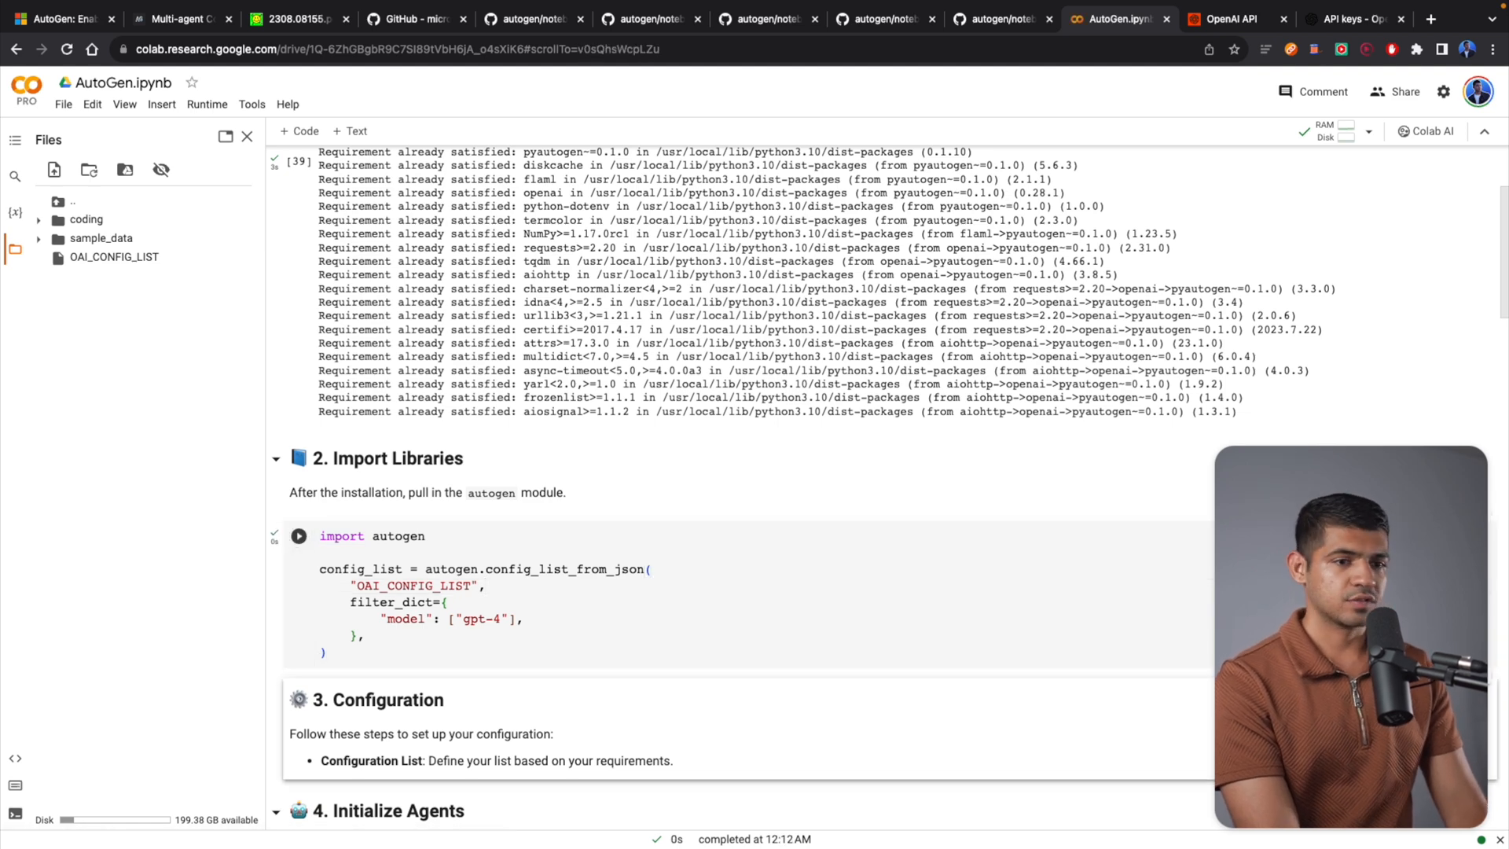
pyautogui.scroll(-3)
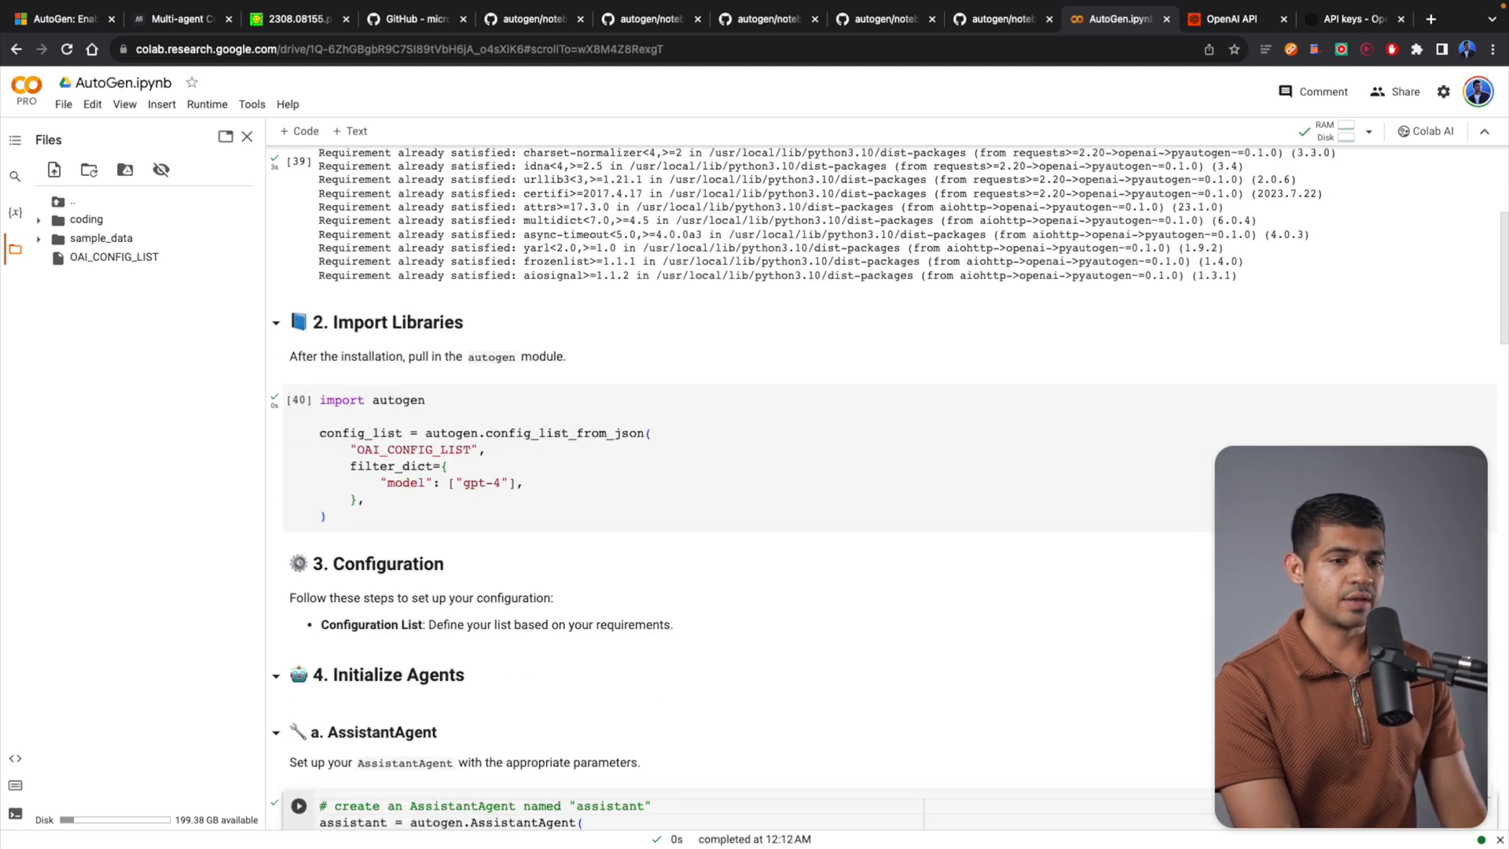
pyautogui.scroll(-3)
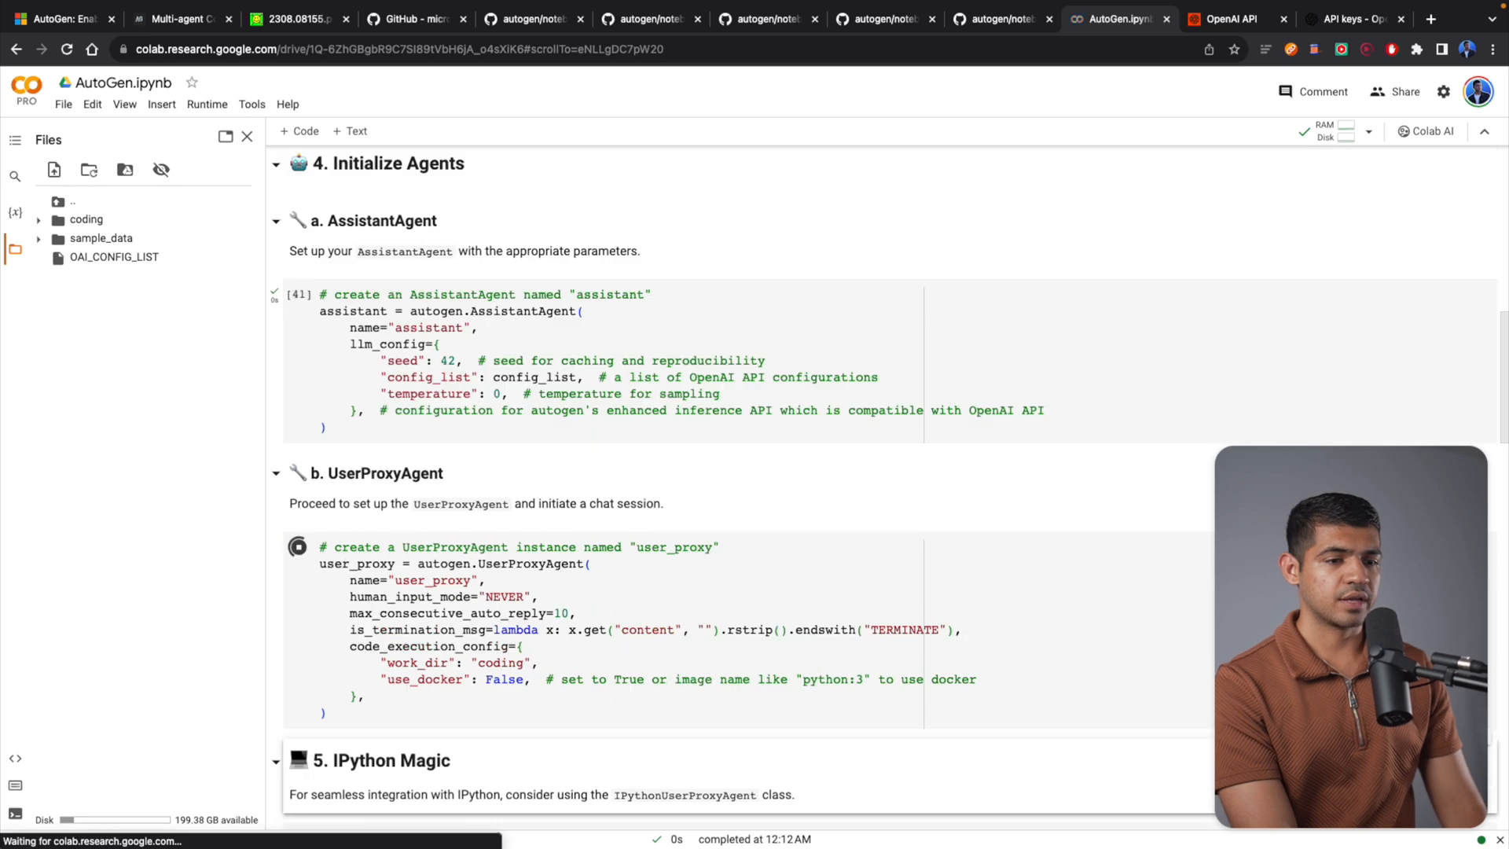
pyautogui.scroll(-3)
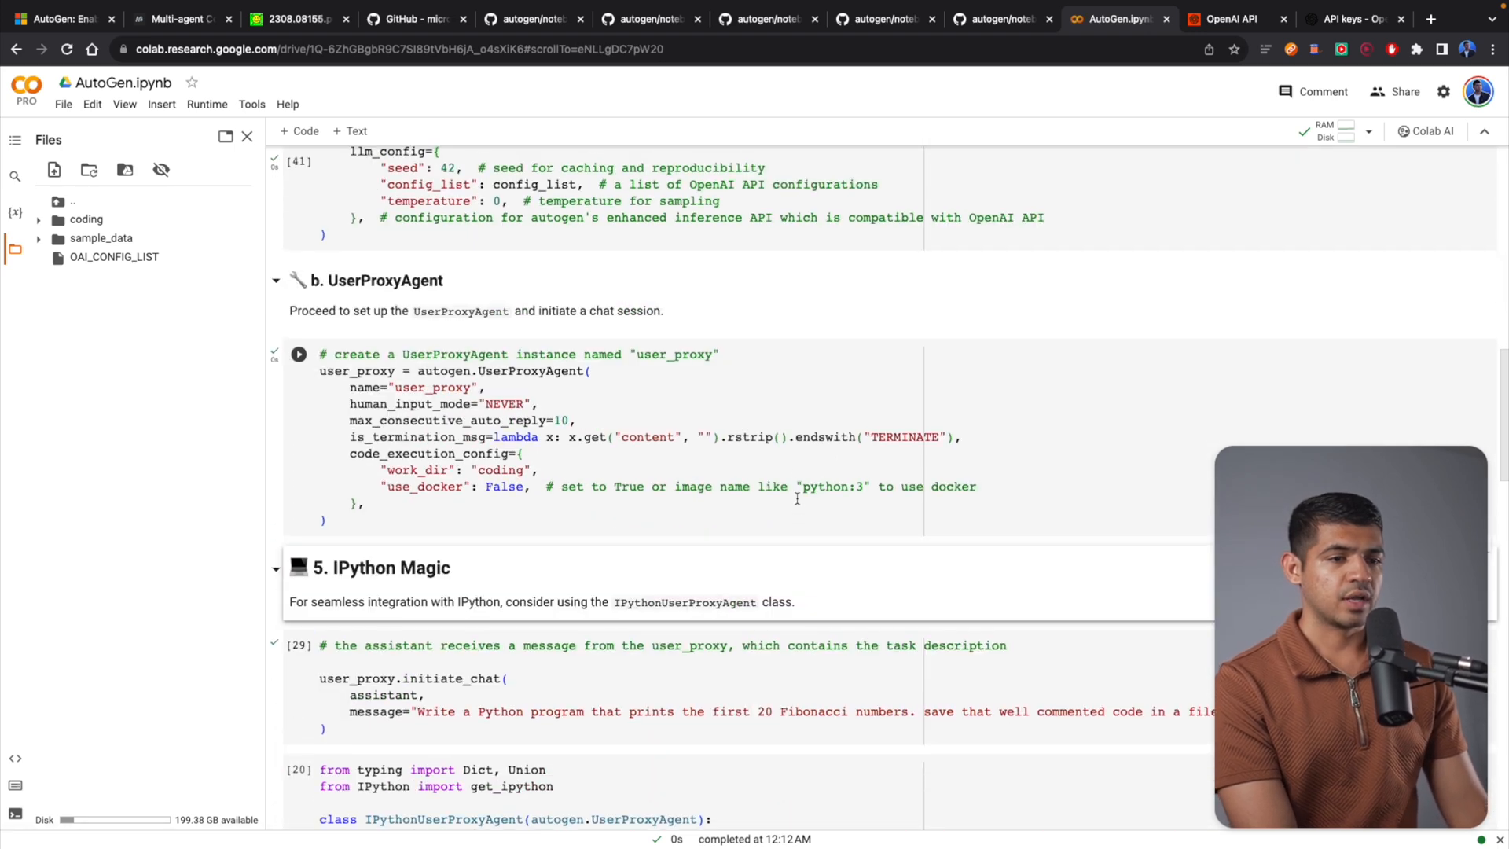
pyautogui.scroll(-3)
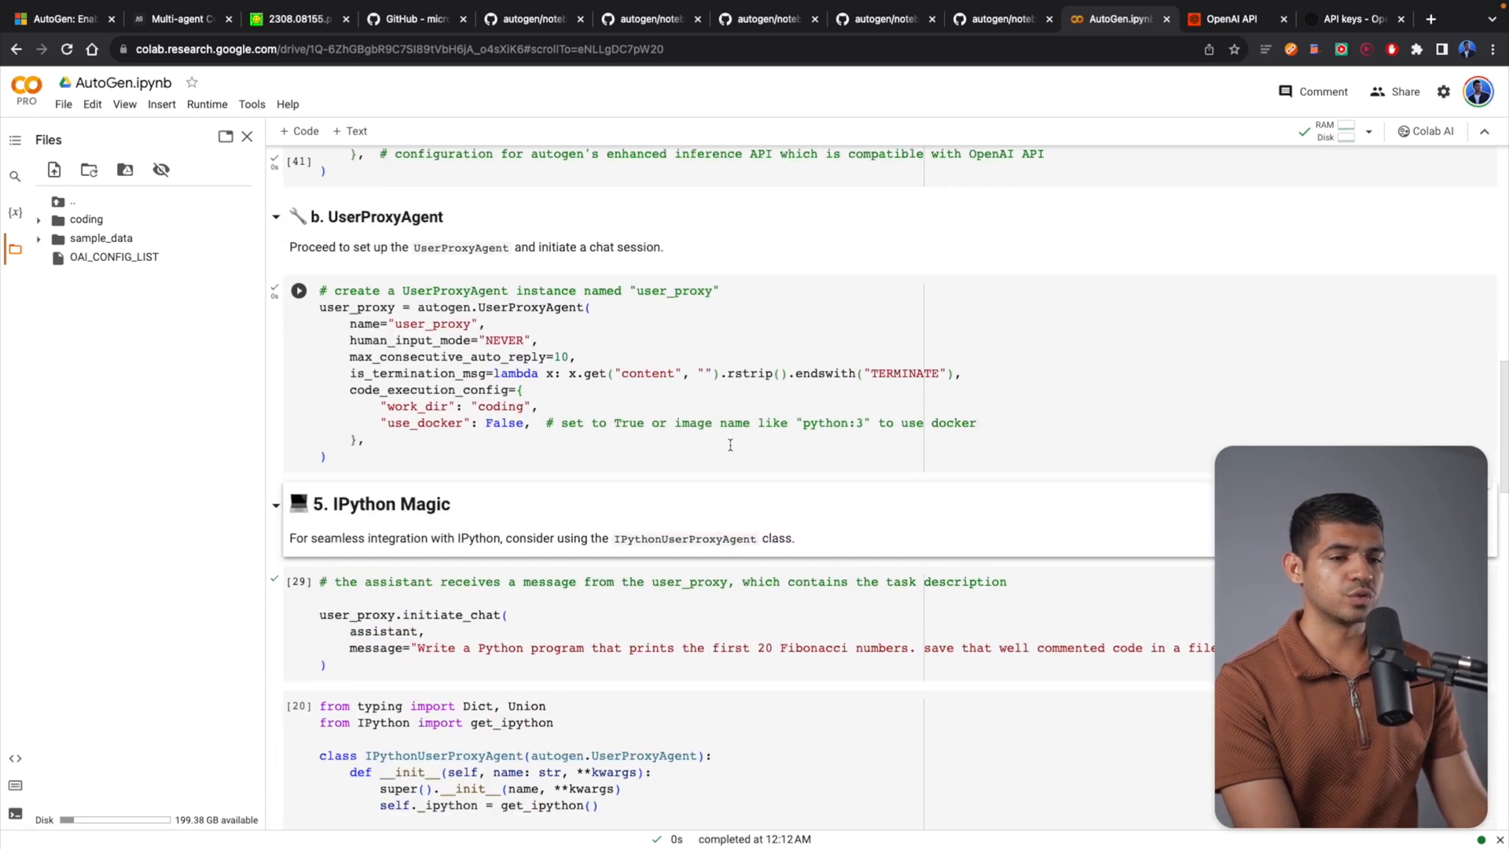
pyautogui.scroll(-3)
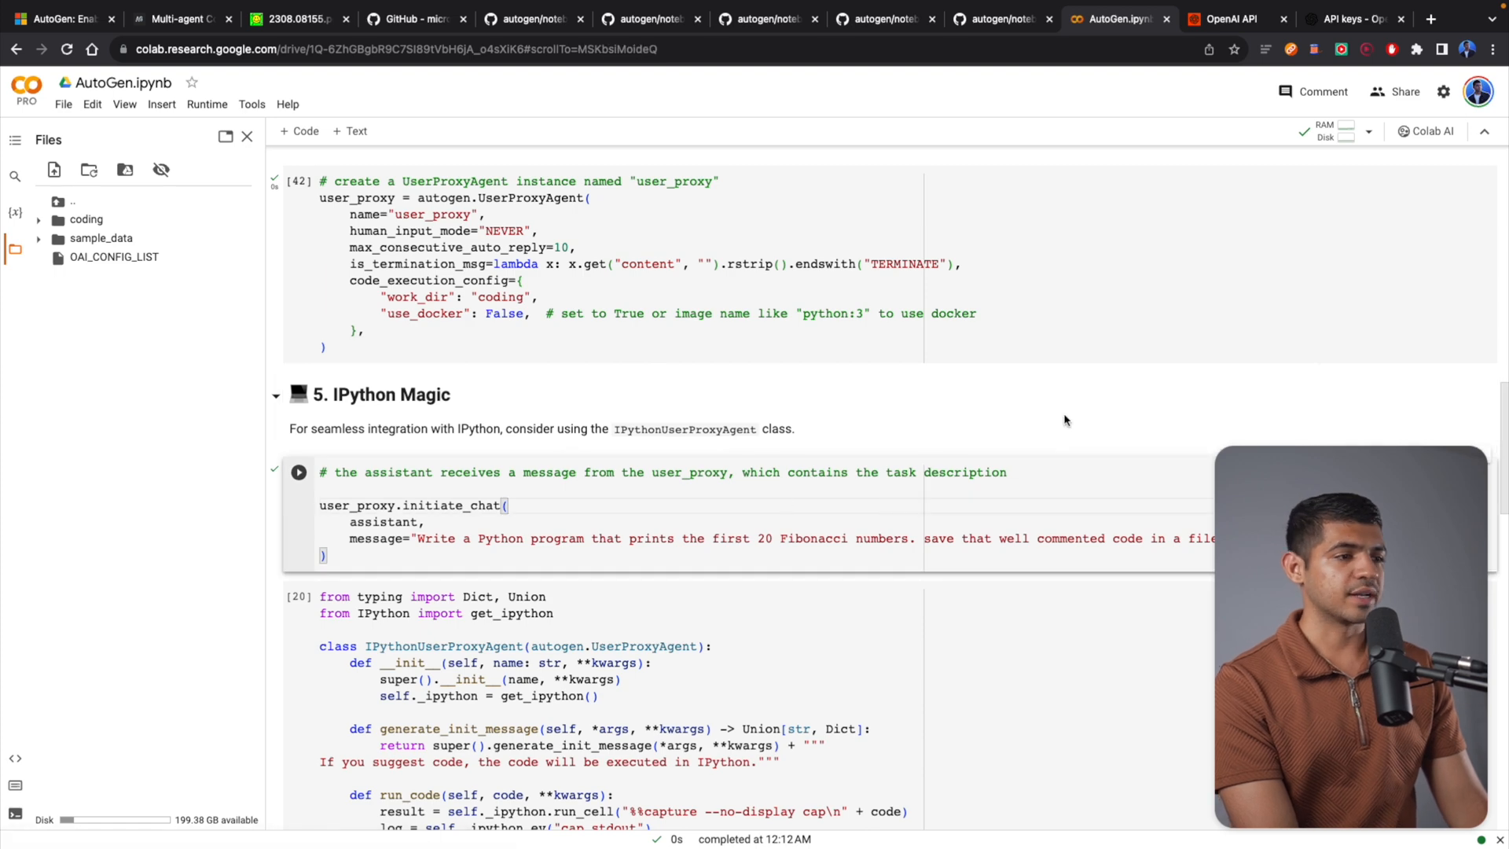
pyautogui.scroll(-3)
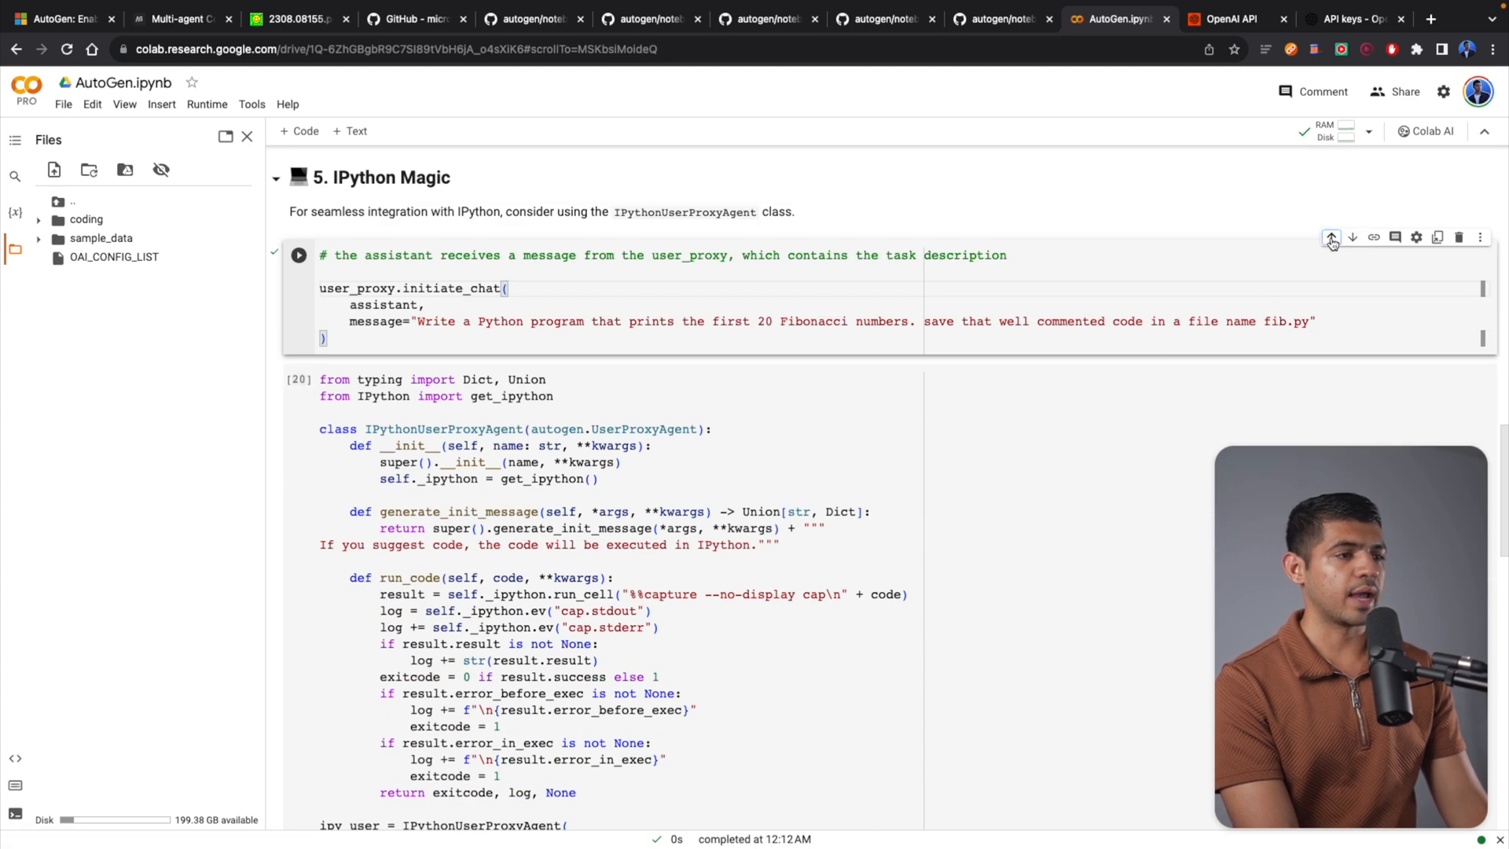
# Step: Run the initiate_chat cell that asks the assistant to write Fibonacci code to fib2.py
pyautogui.scroll(3)
pyautogui.write('2')
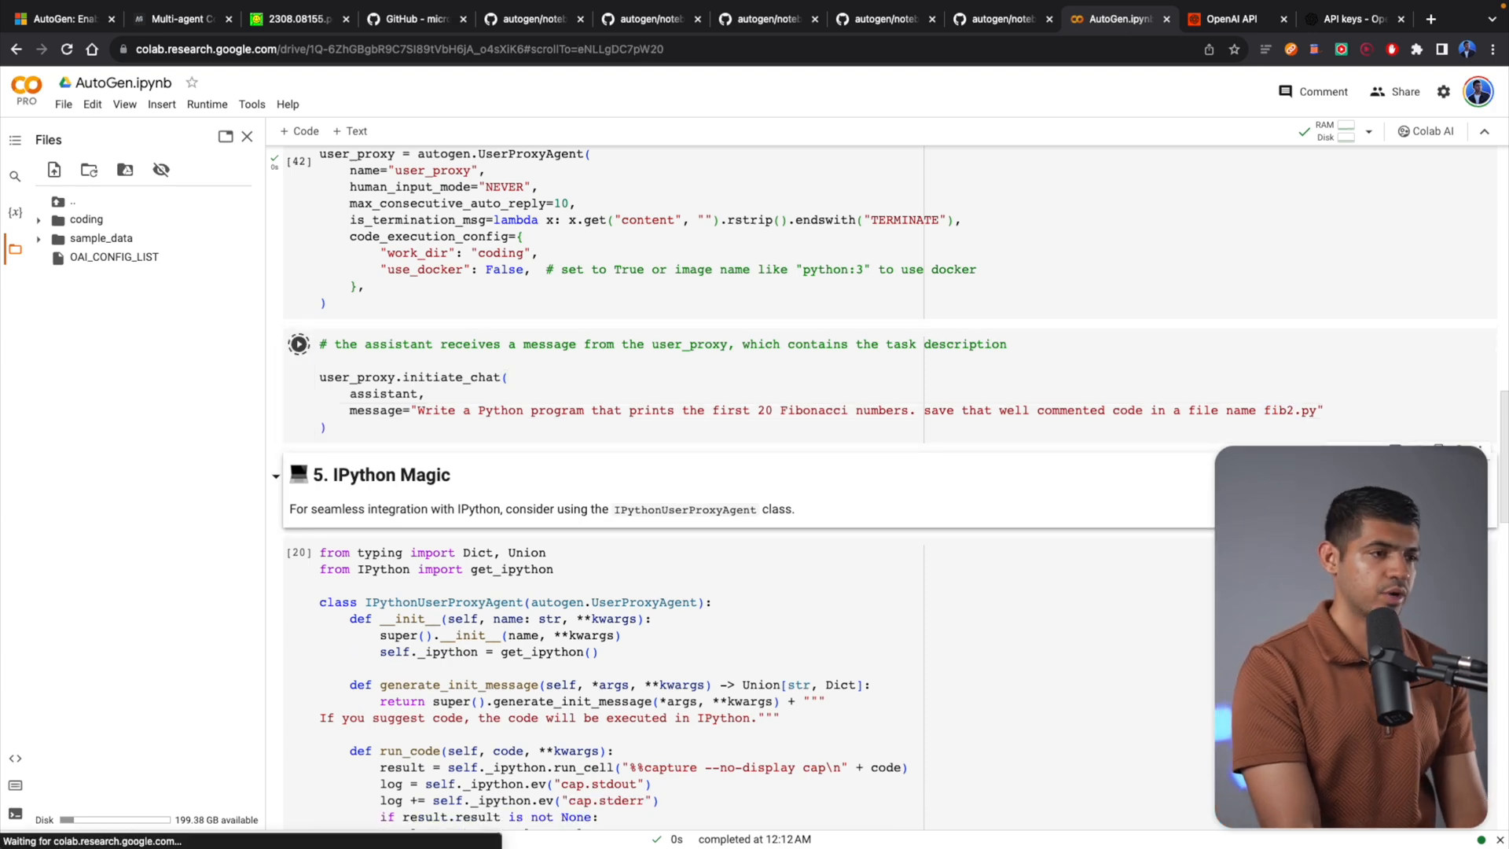
pyautogui.click(299, 344)
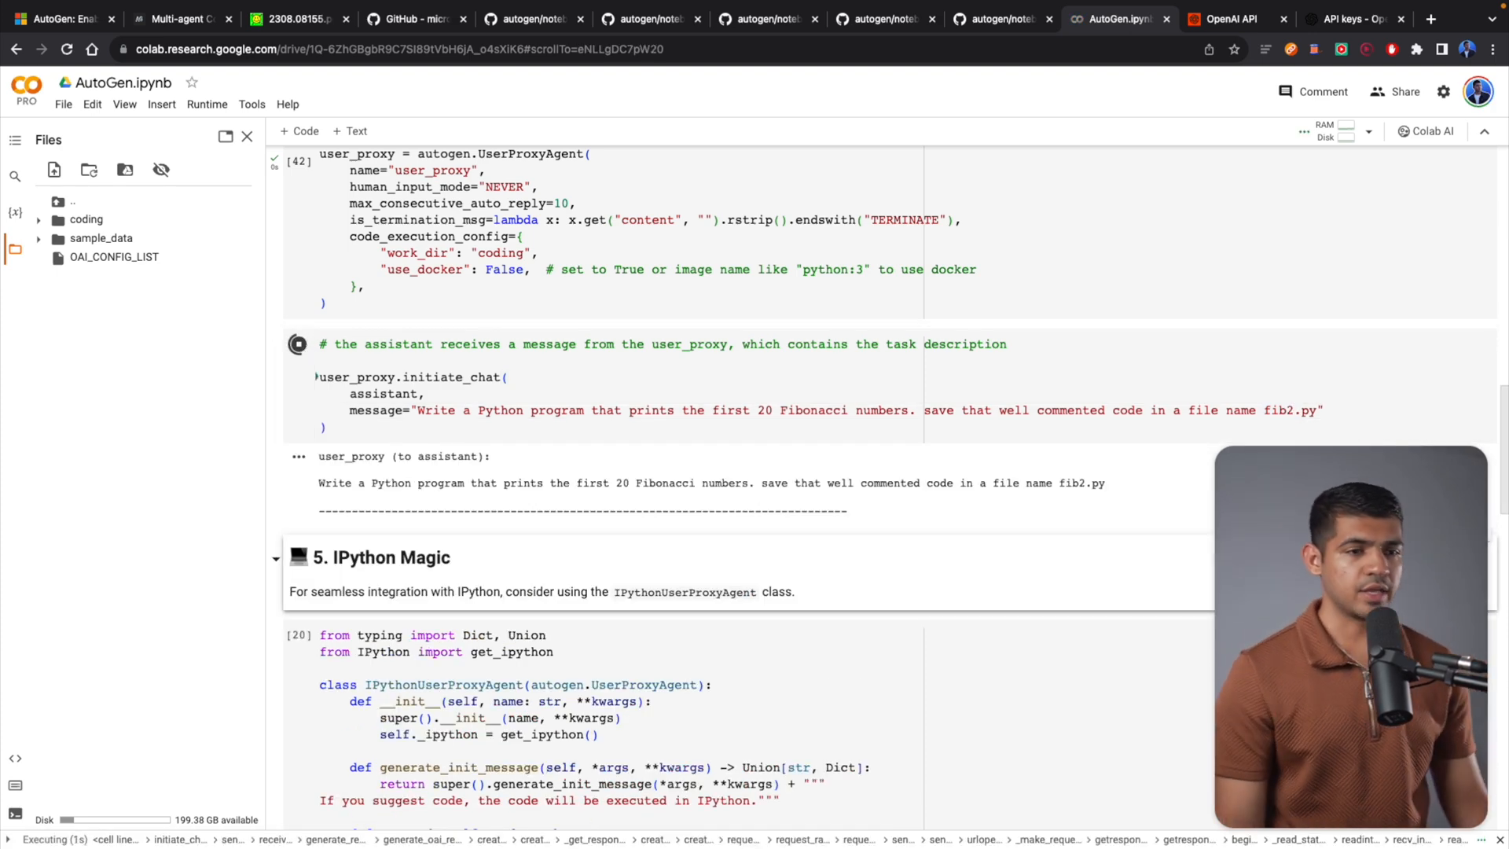
pyautogui.moveTo(1094, 367)
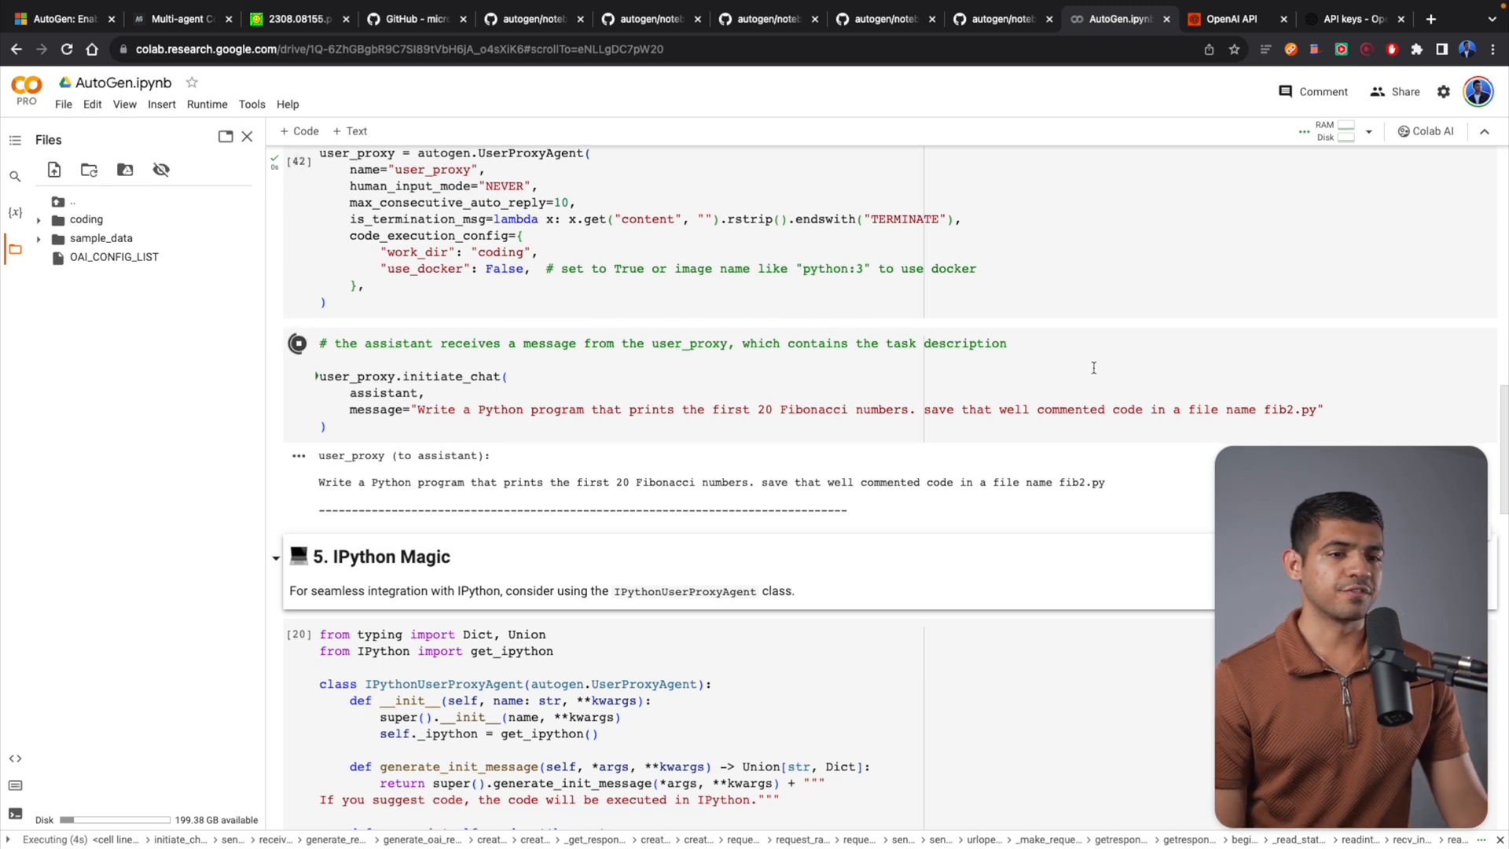
# Step: Follow the agent conversation output through the printed first 20 Fibonacci numbers to TERMINATE
pyautogui.scroll(-3)
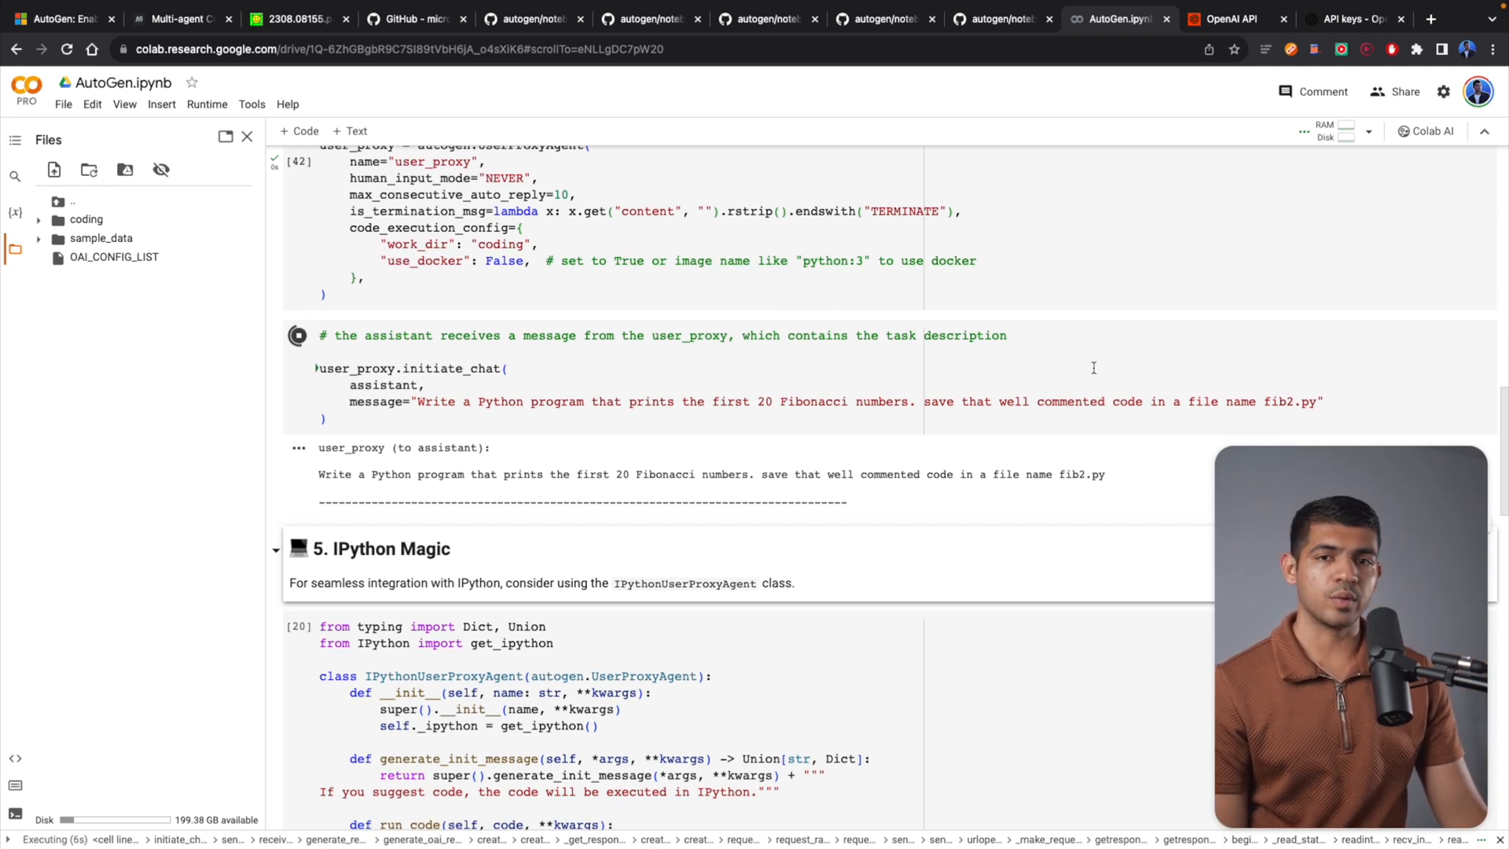
pyautogui.moveTo(488, 489)
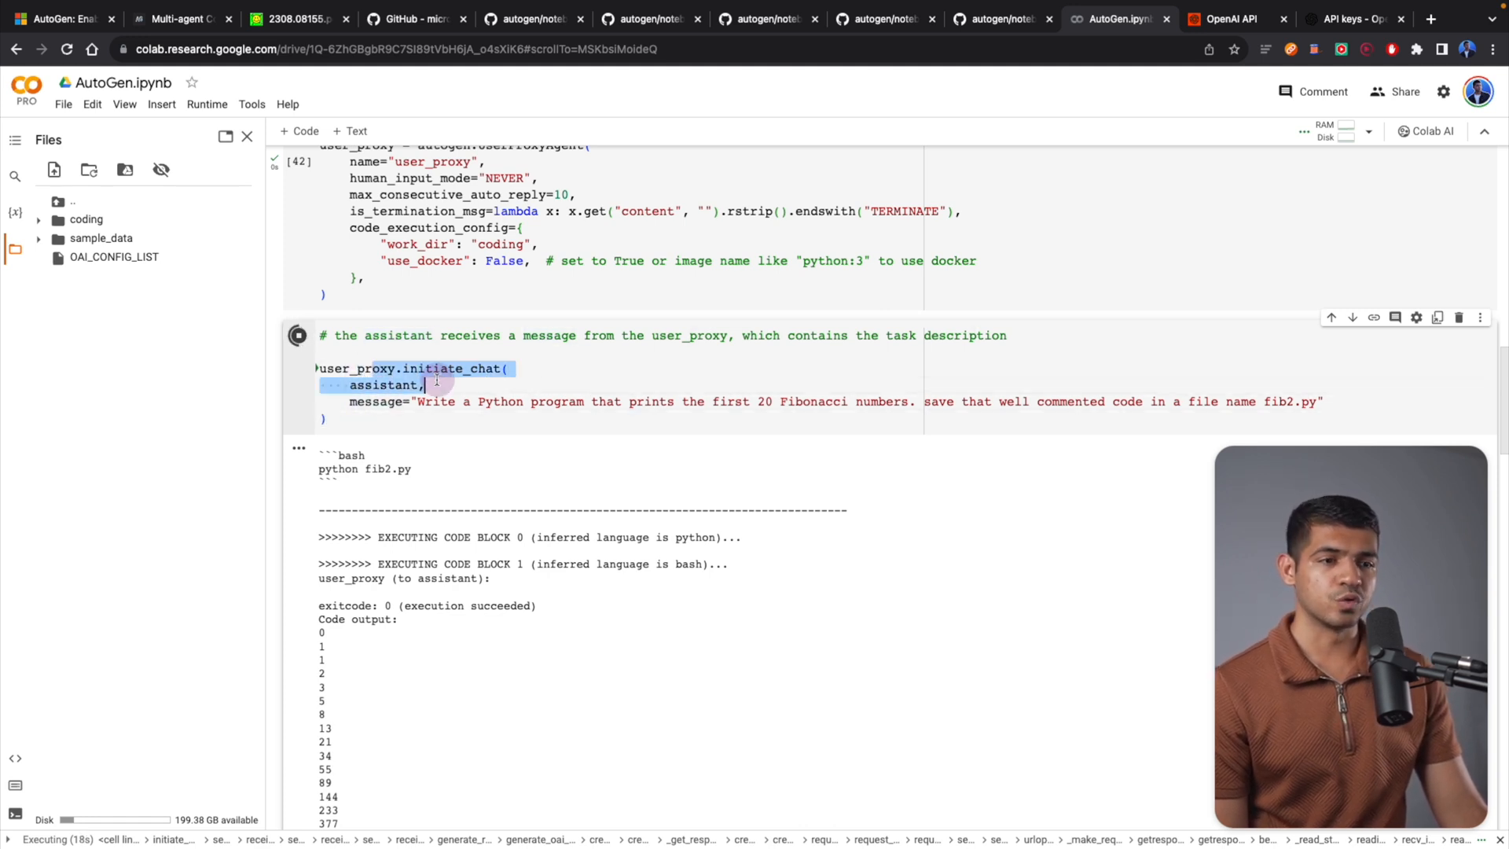
pyautogui.scroll(-3)
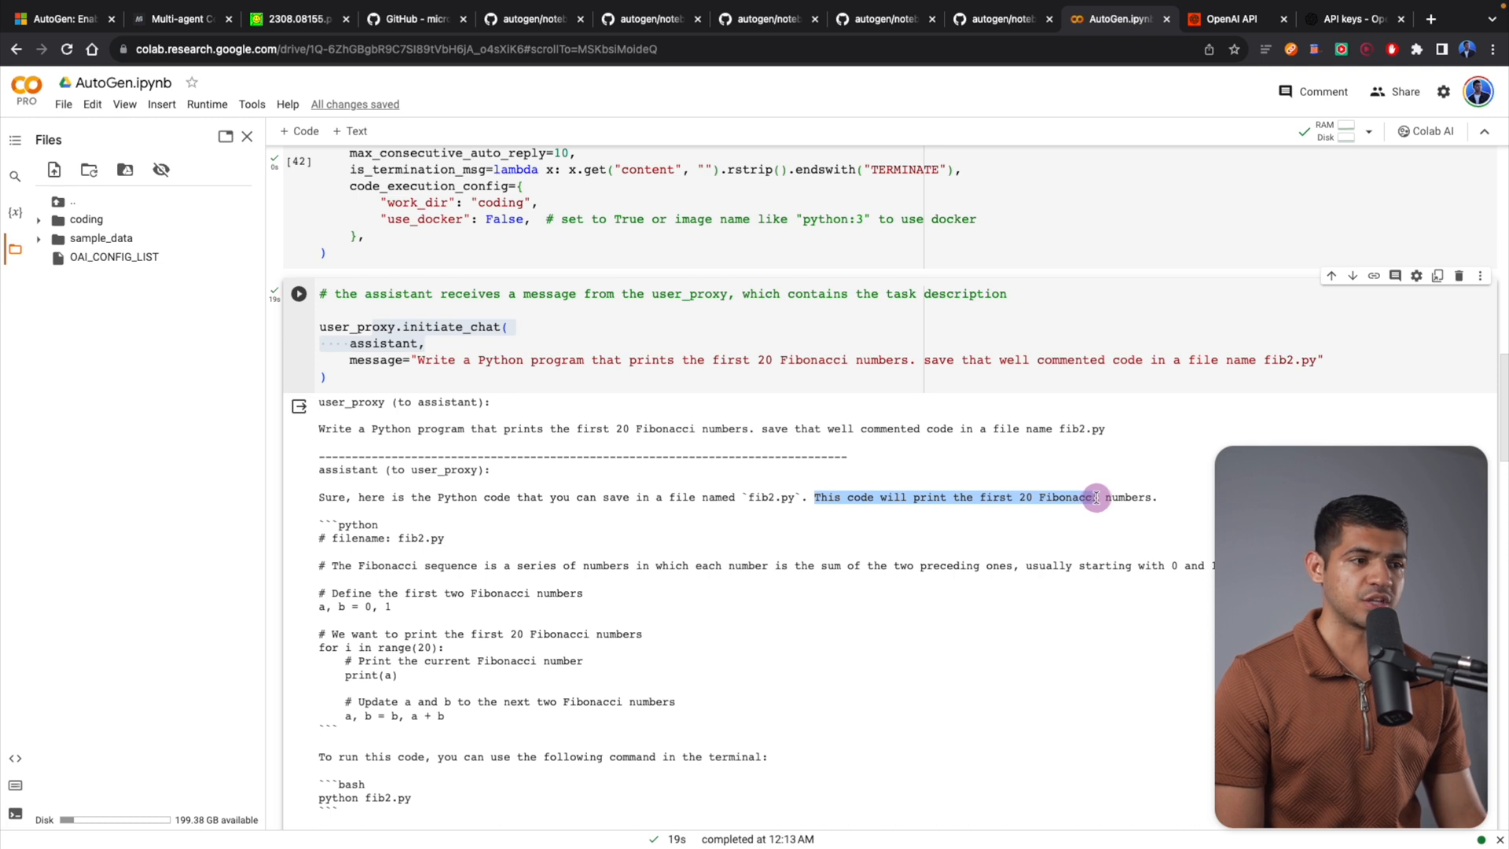
pyautogui.scroll(-3)
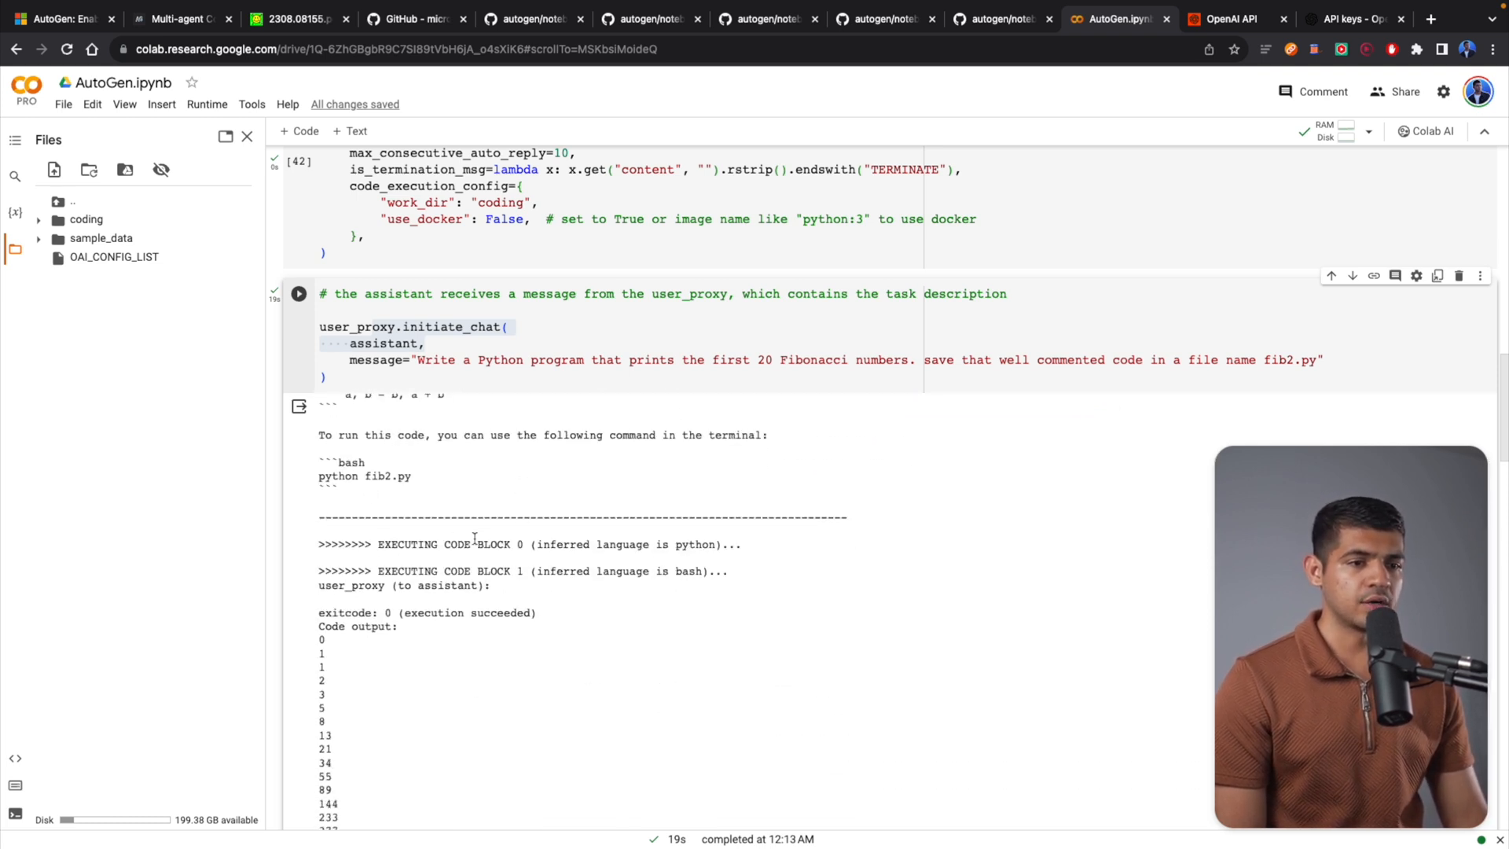
pyautogui.moveTo(368, 628)
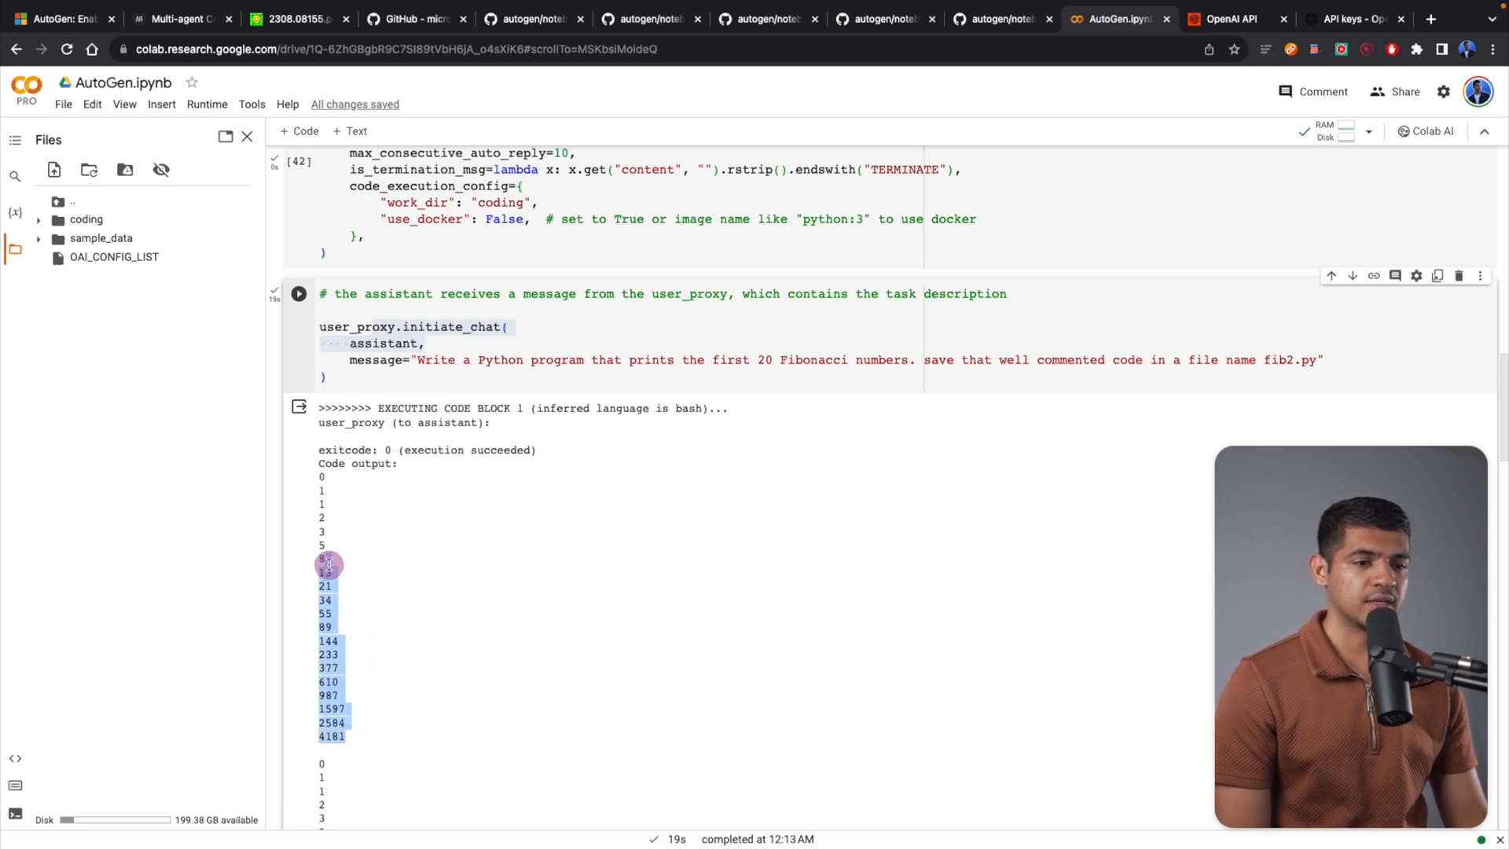
pyautogui.scroll(-3)
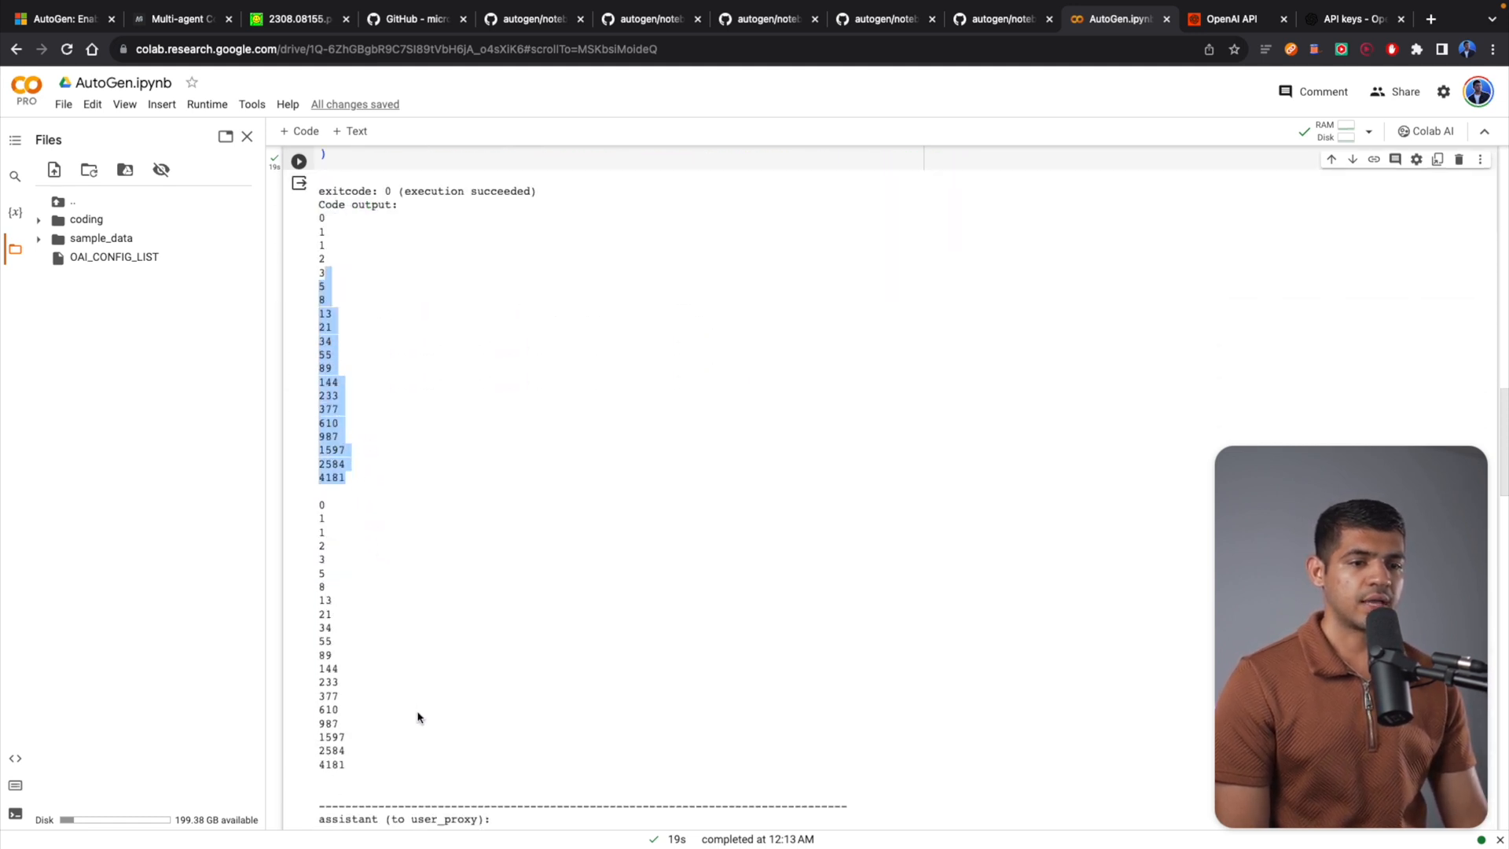
pyautogui.scroll(-3)
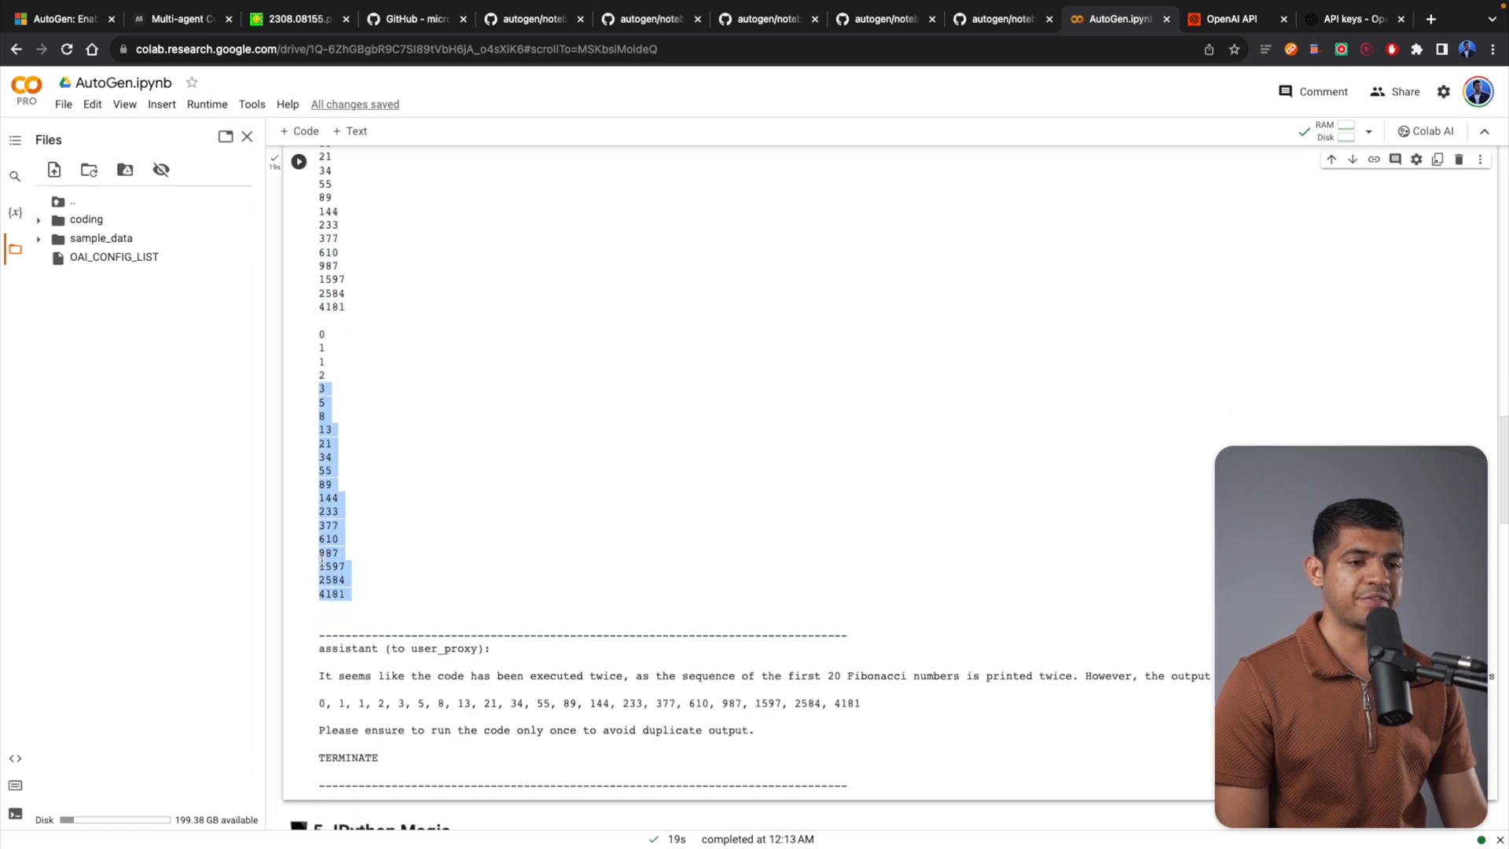
pyautogui.scroll(-3)
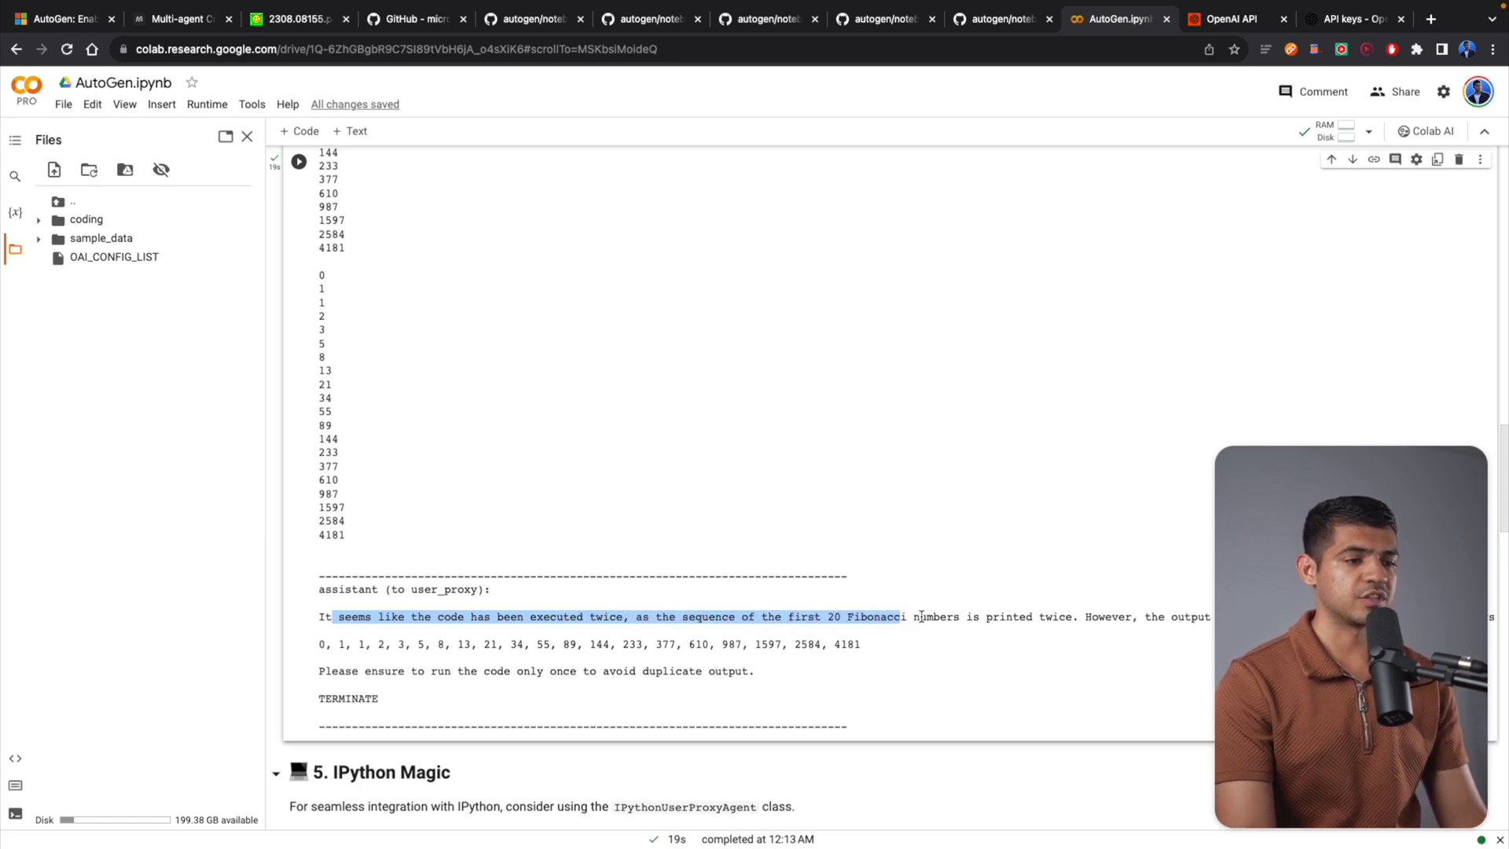
pyautogui.scroll(-3)
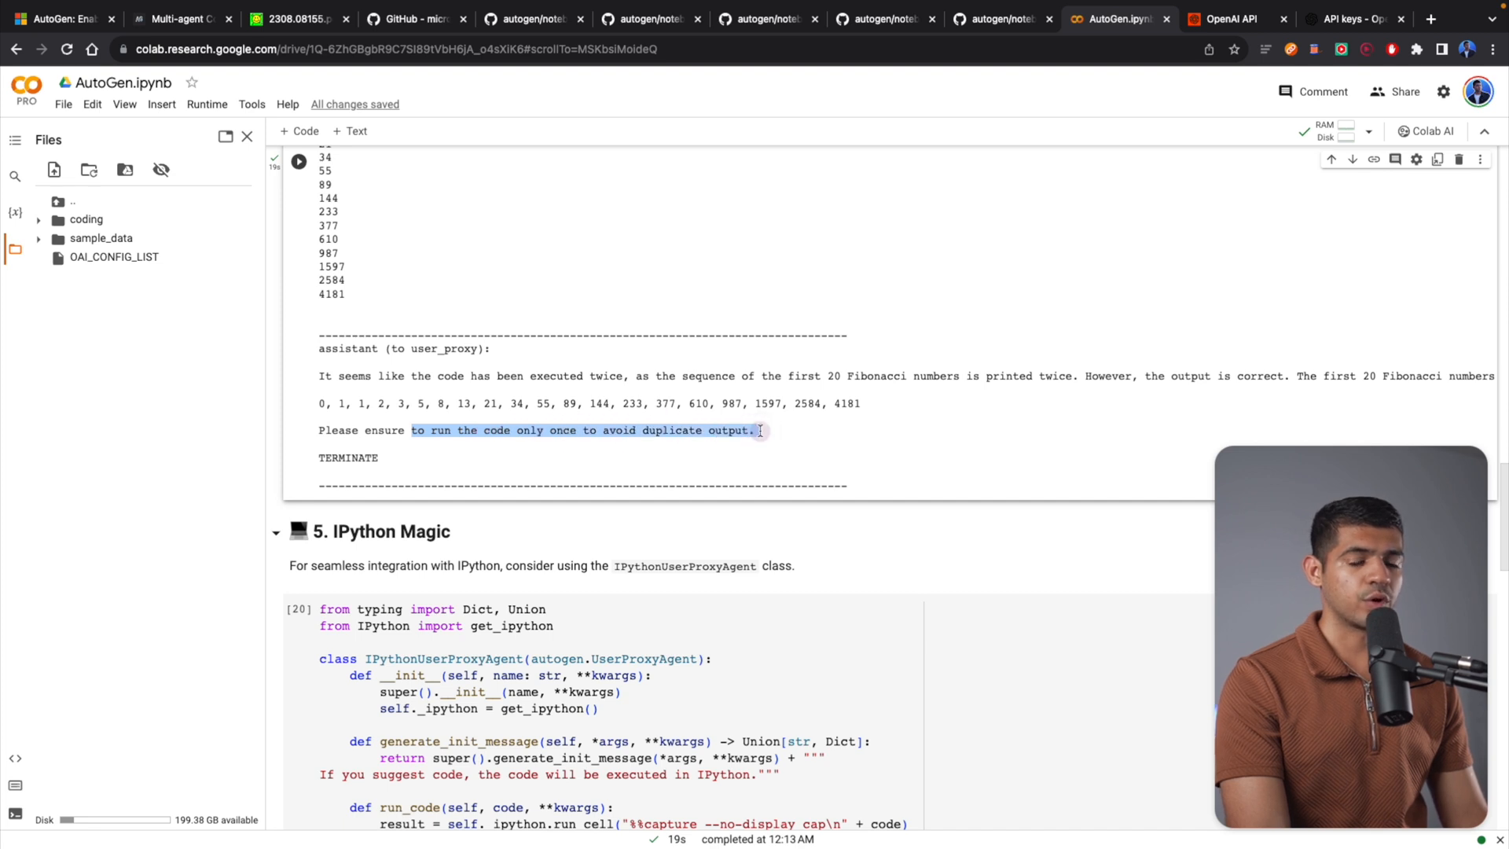
pyautogui.scroll(-3)
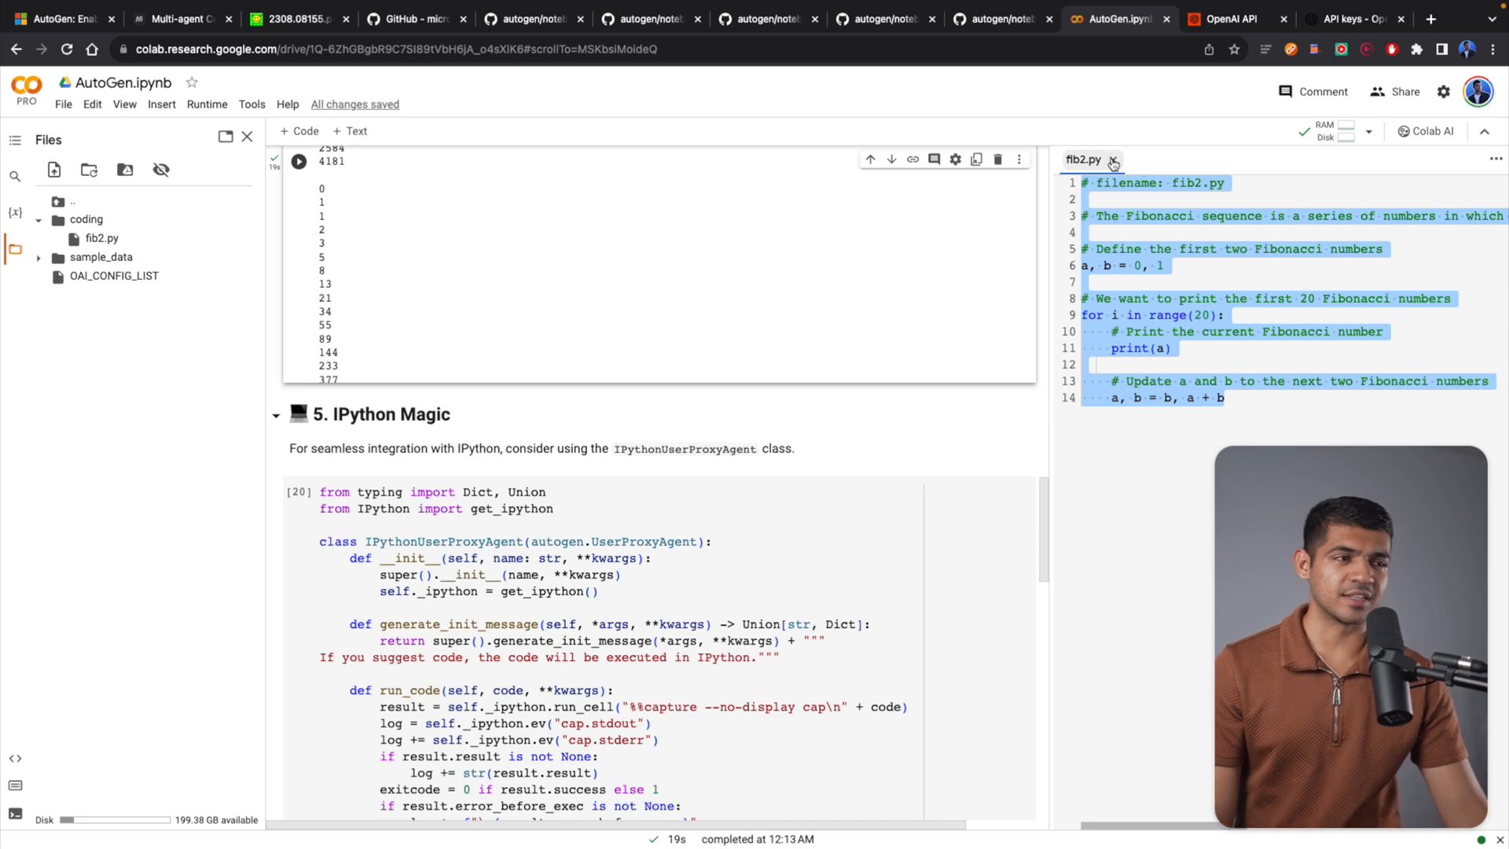
# Step: Close the fib2.py side view and scroll back up to the UserProxyAgent and chat cells
pyautogui.click(1114, 160)
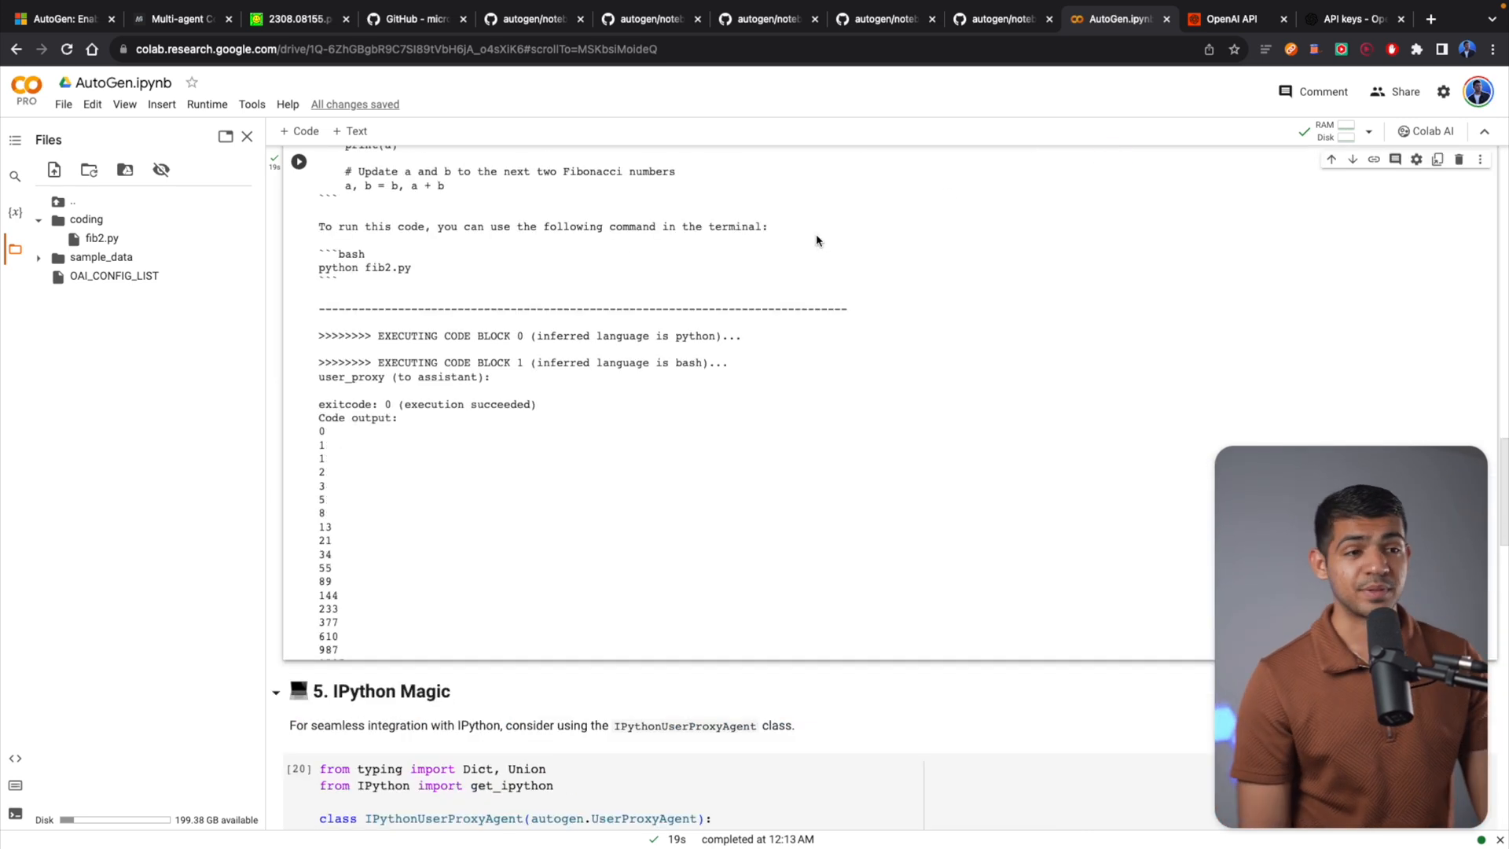
pyautogui.scroll(3)
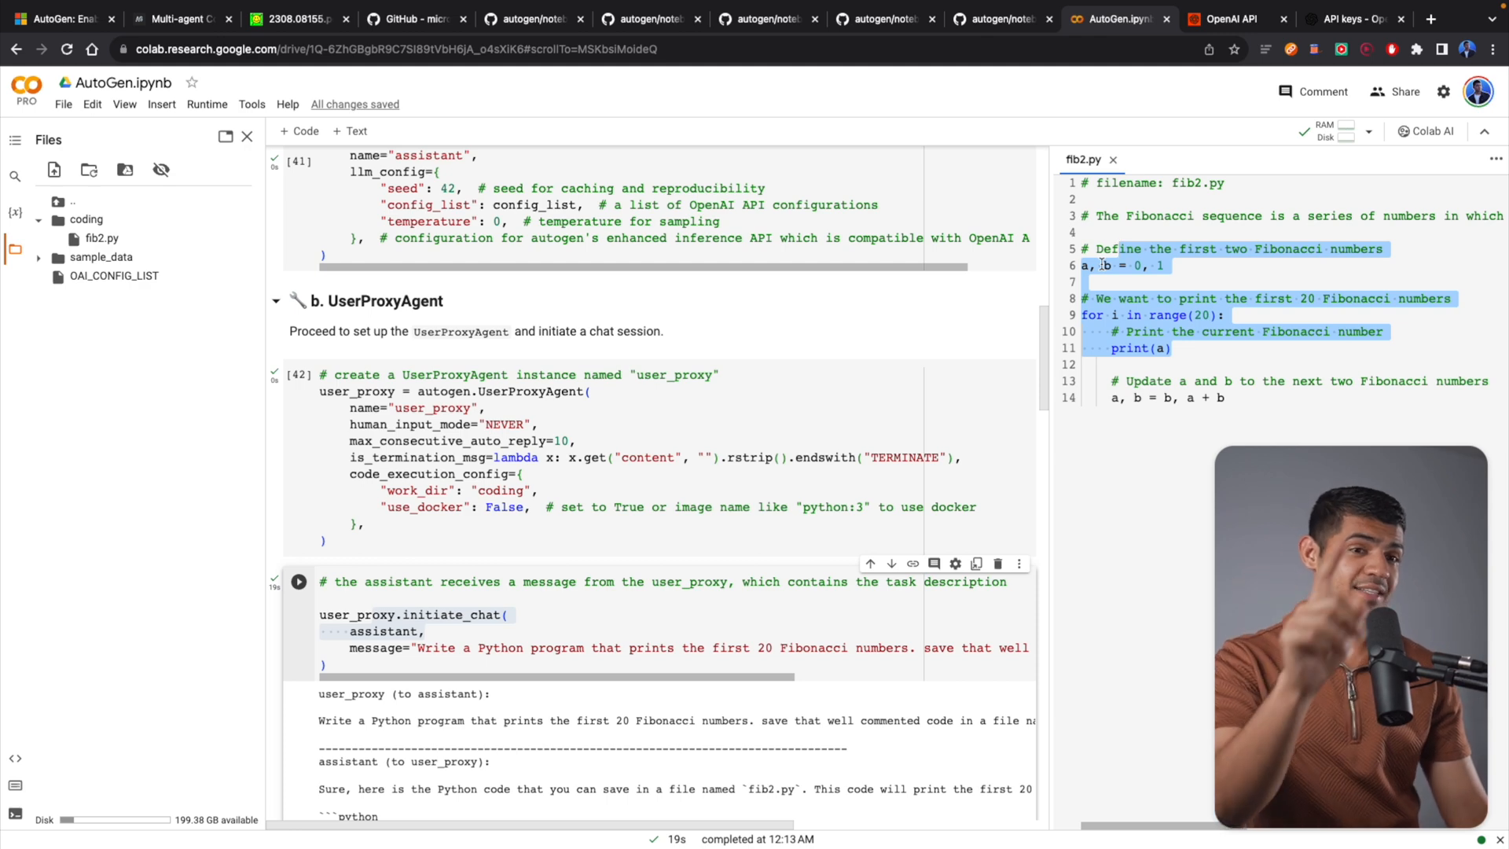
# Step: Scroll to section 5 IPython Magic and run the IPythonUserProxyAgent definition cell
pyautogui.scroll(-3)
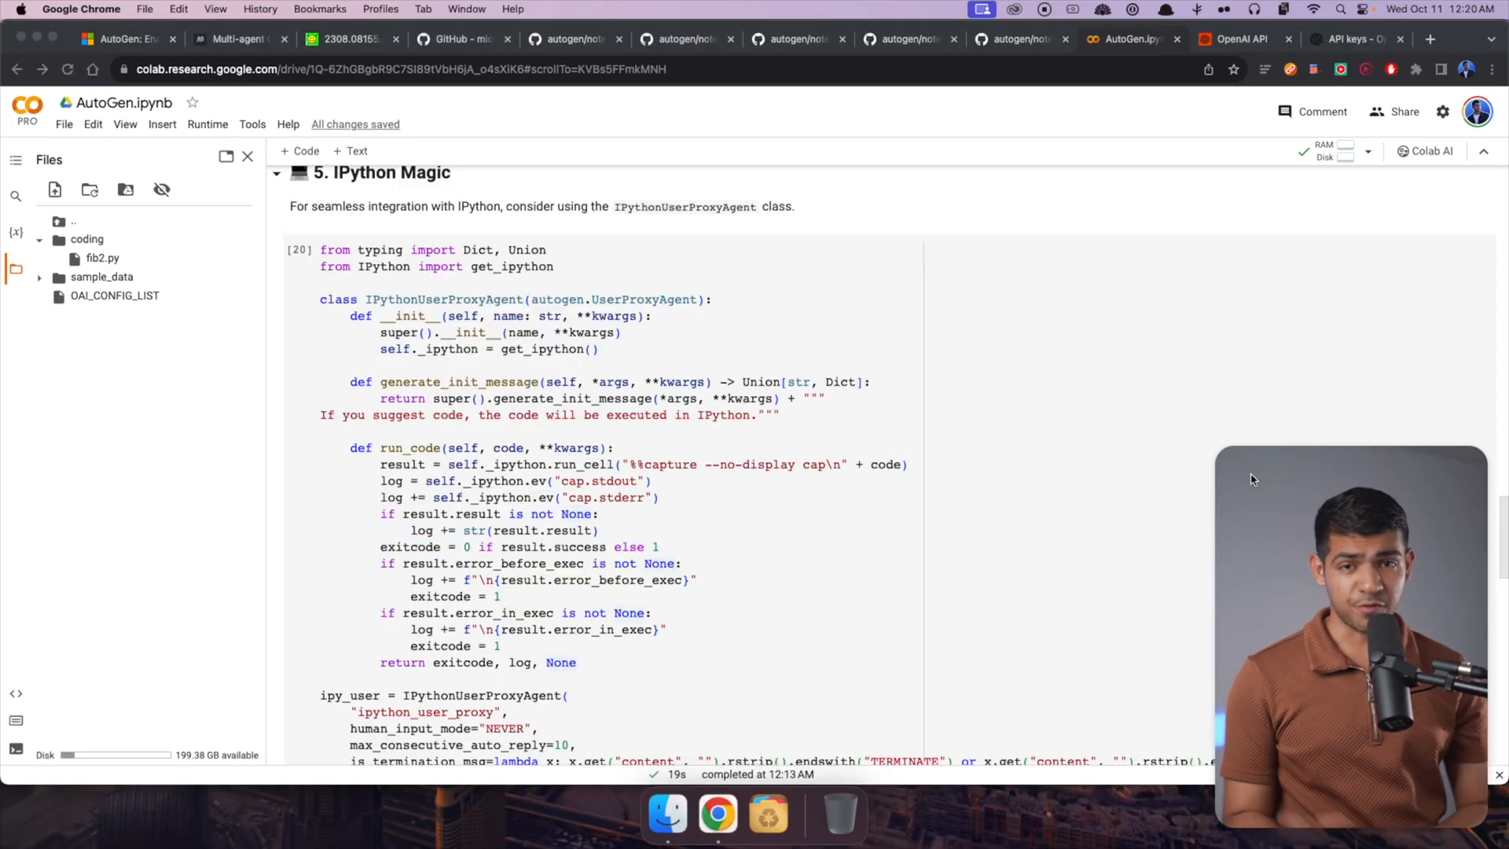
pyautogui.moveTo(1274, 480)
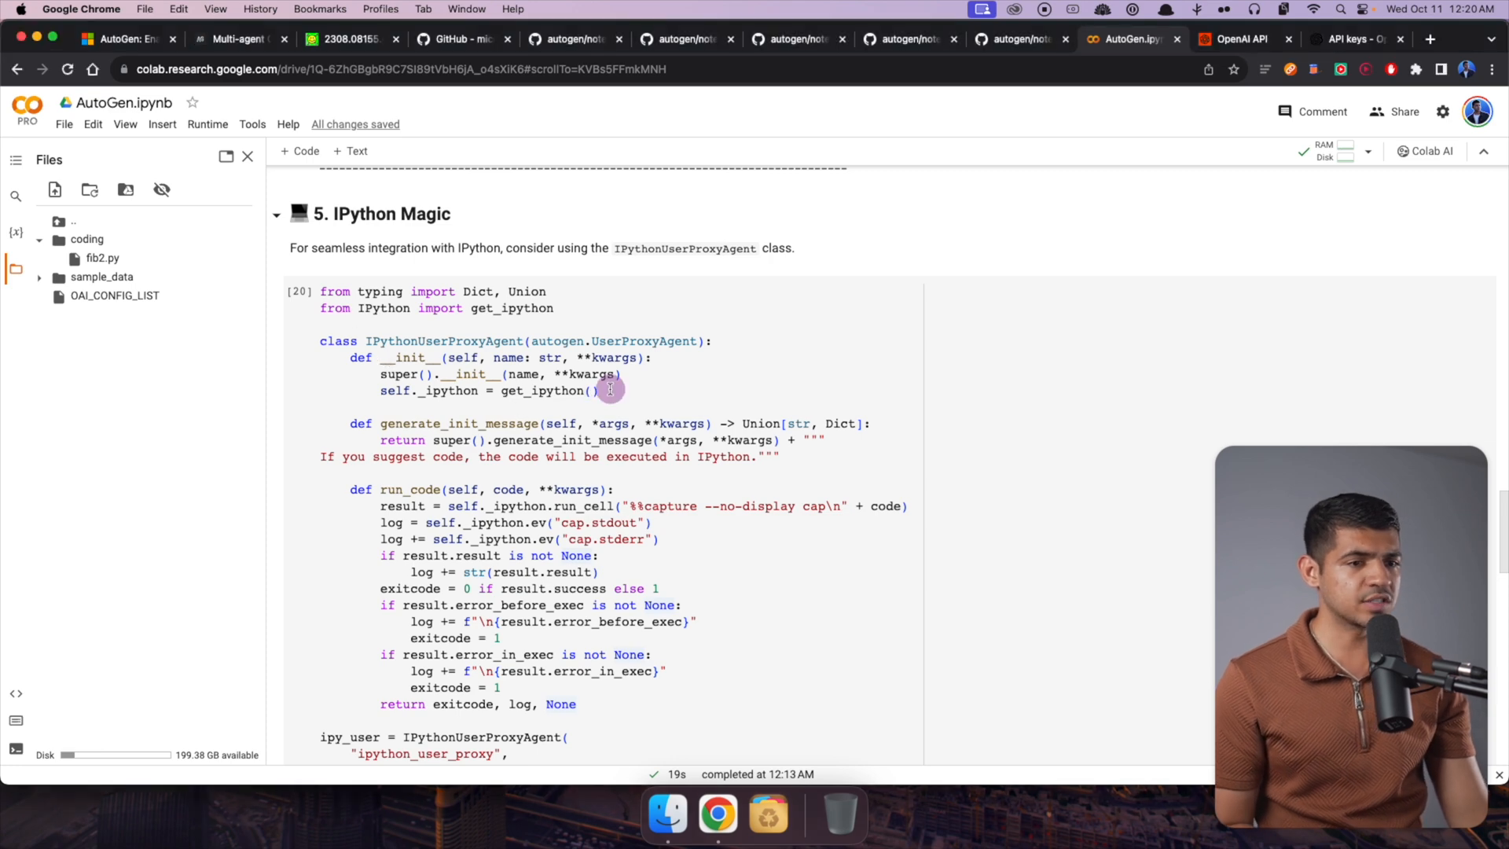
pyautogui.scroll(-3)
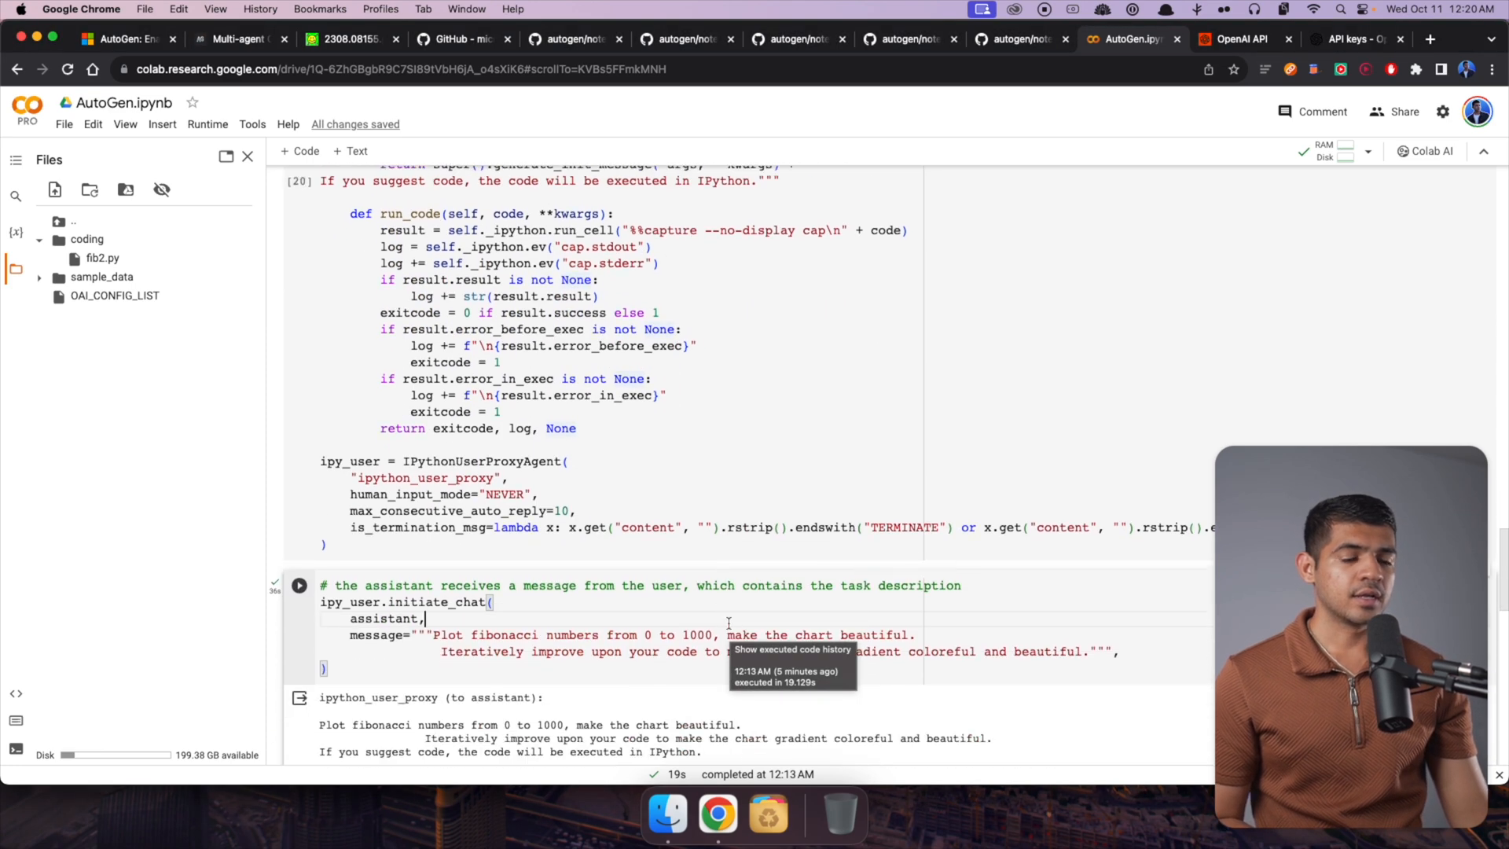
pyautogui.scroll(3)
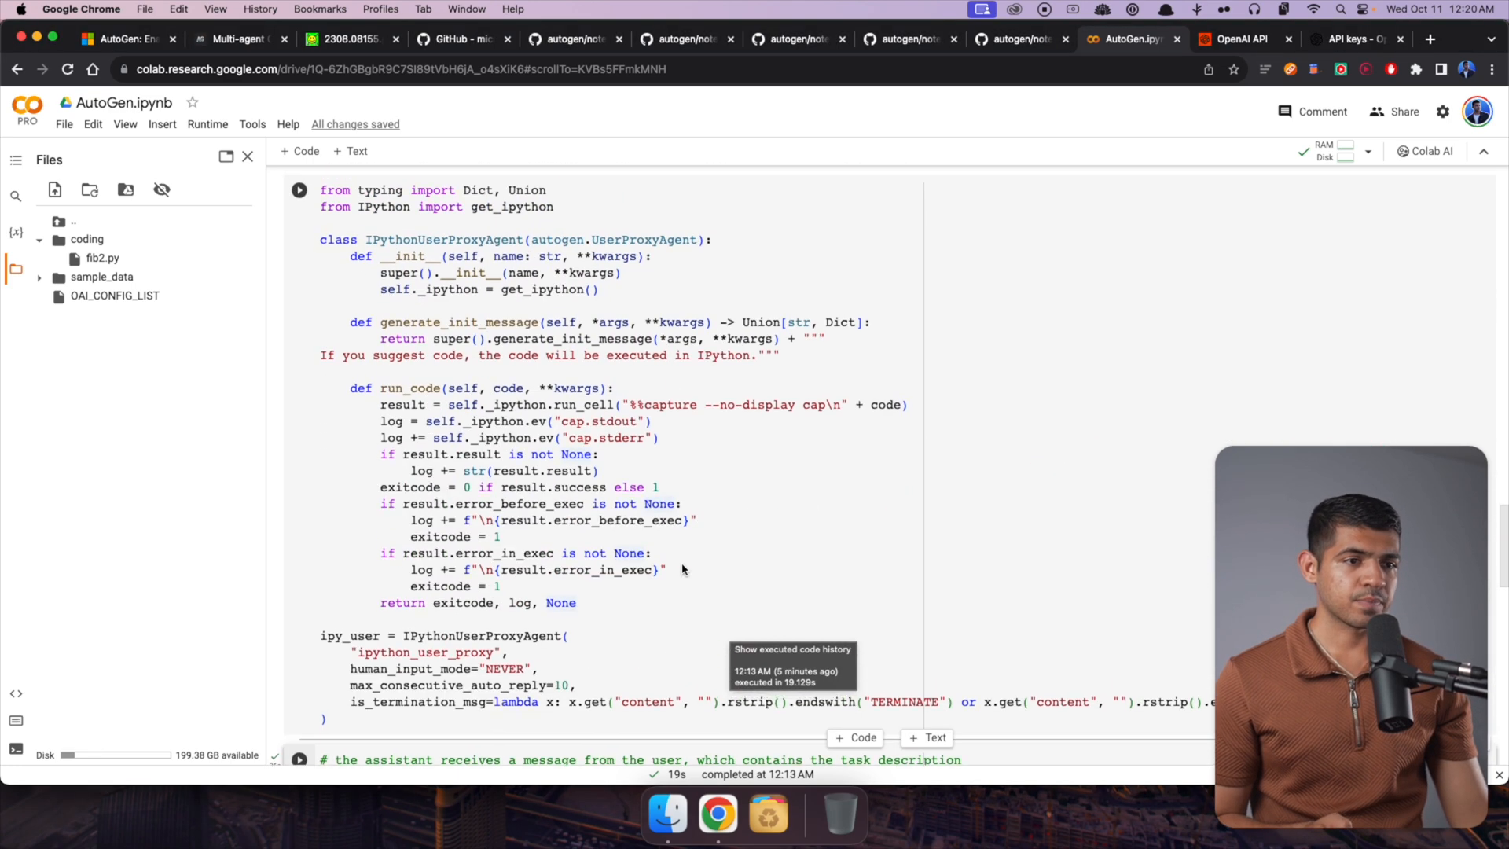
pyautogui.scroll(-3)
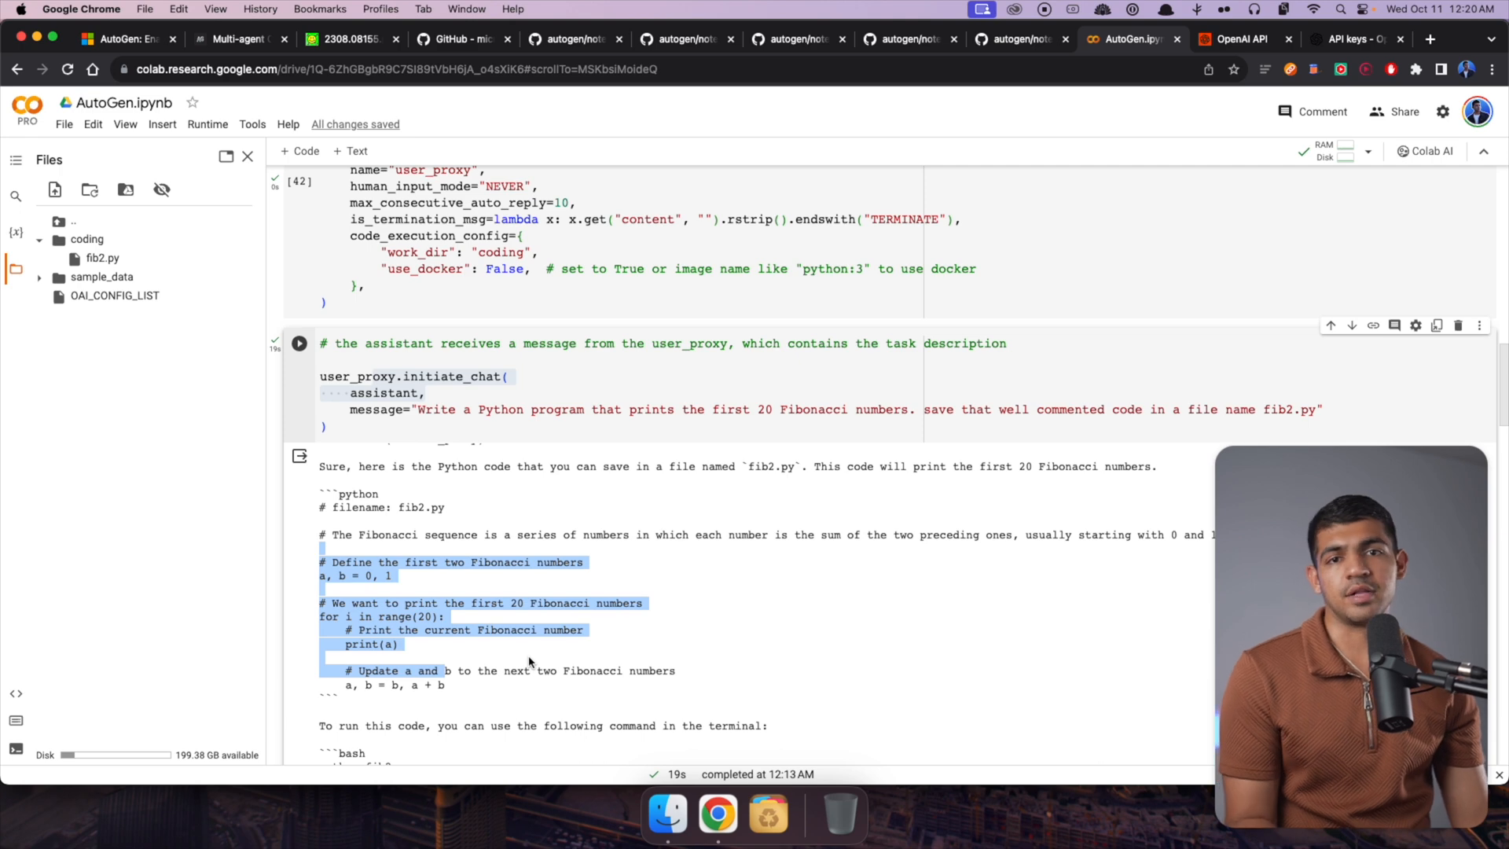
pyautogui.scroll(-3)
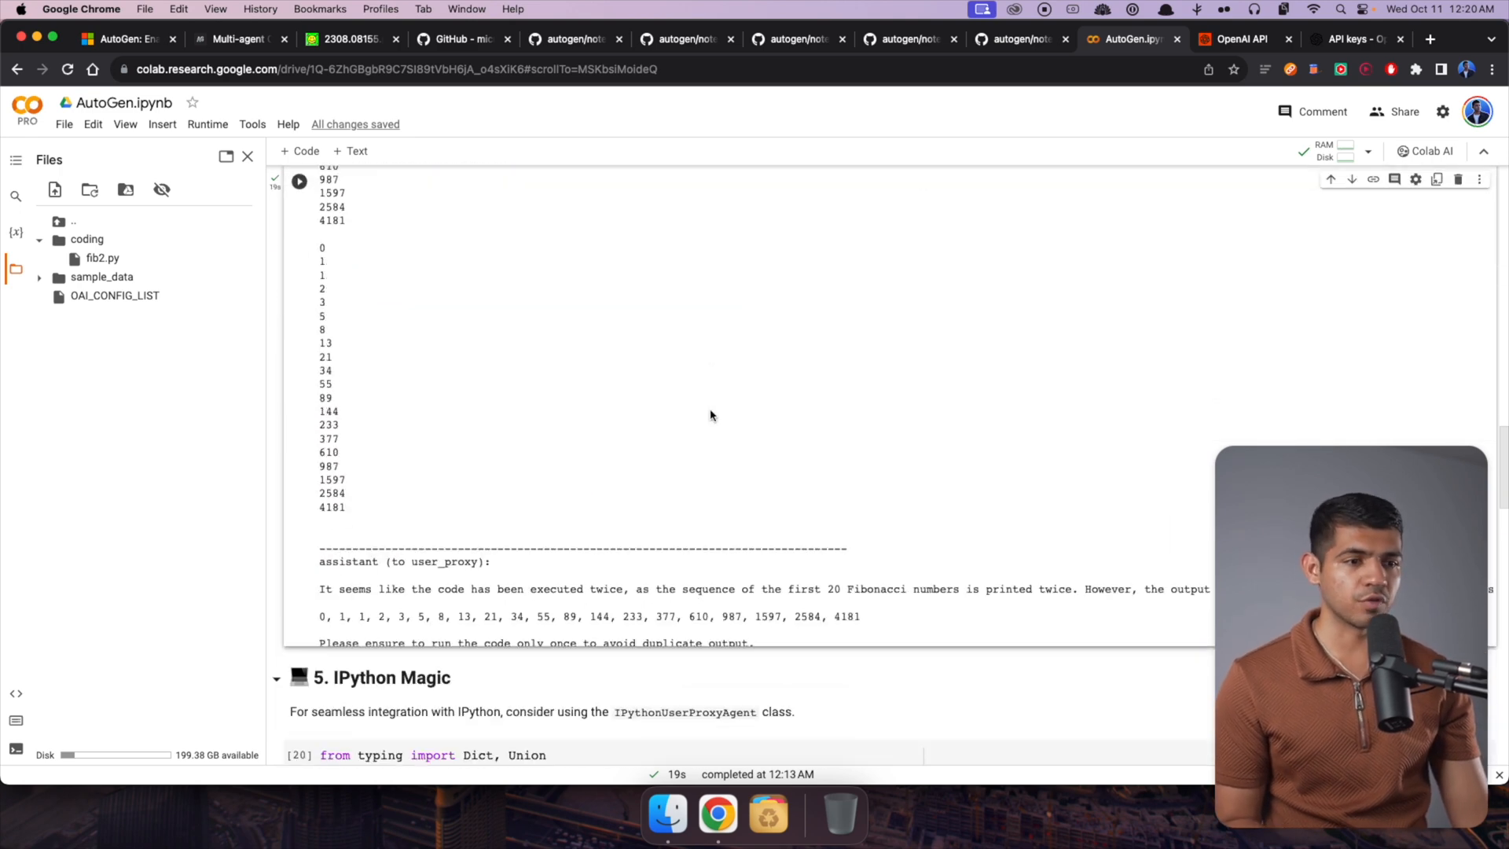
pyautogui.scroll(-3)
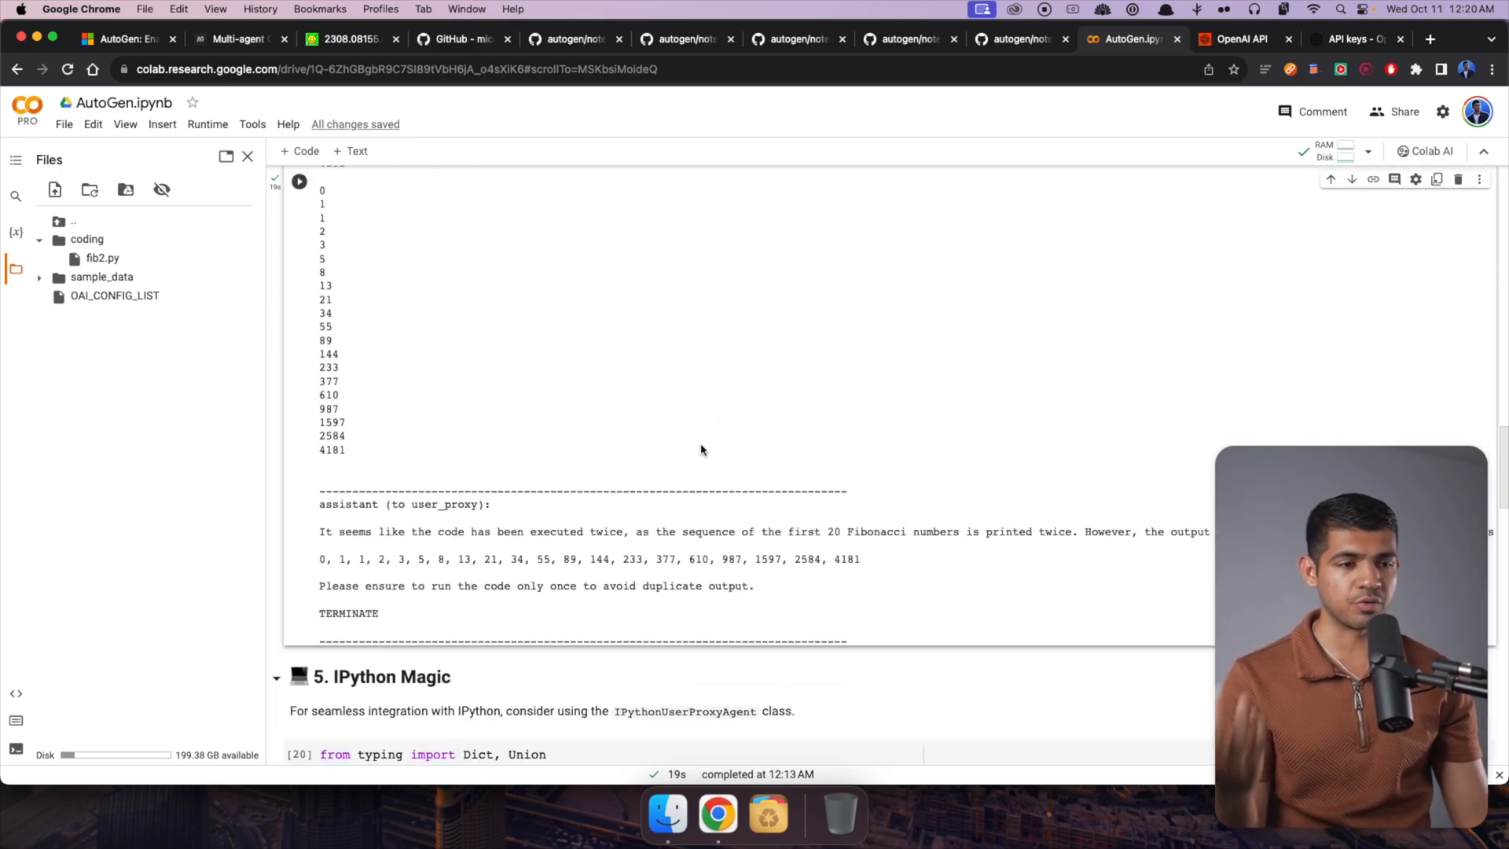
pyautogui.scroll(-3)
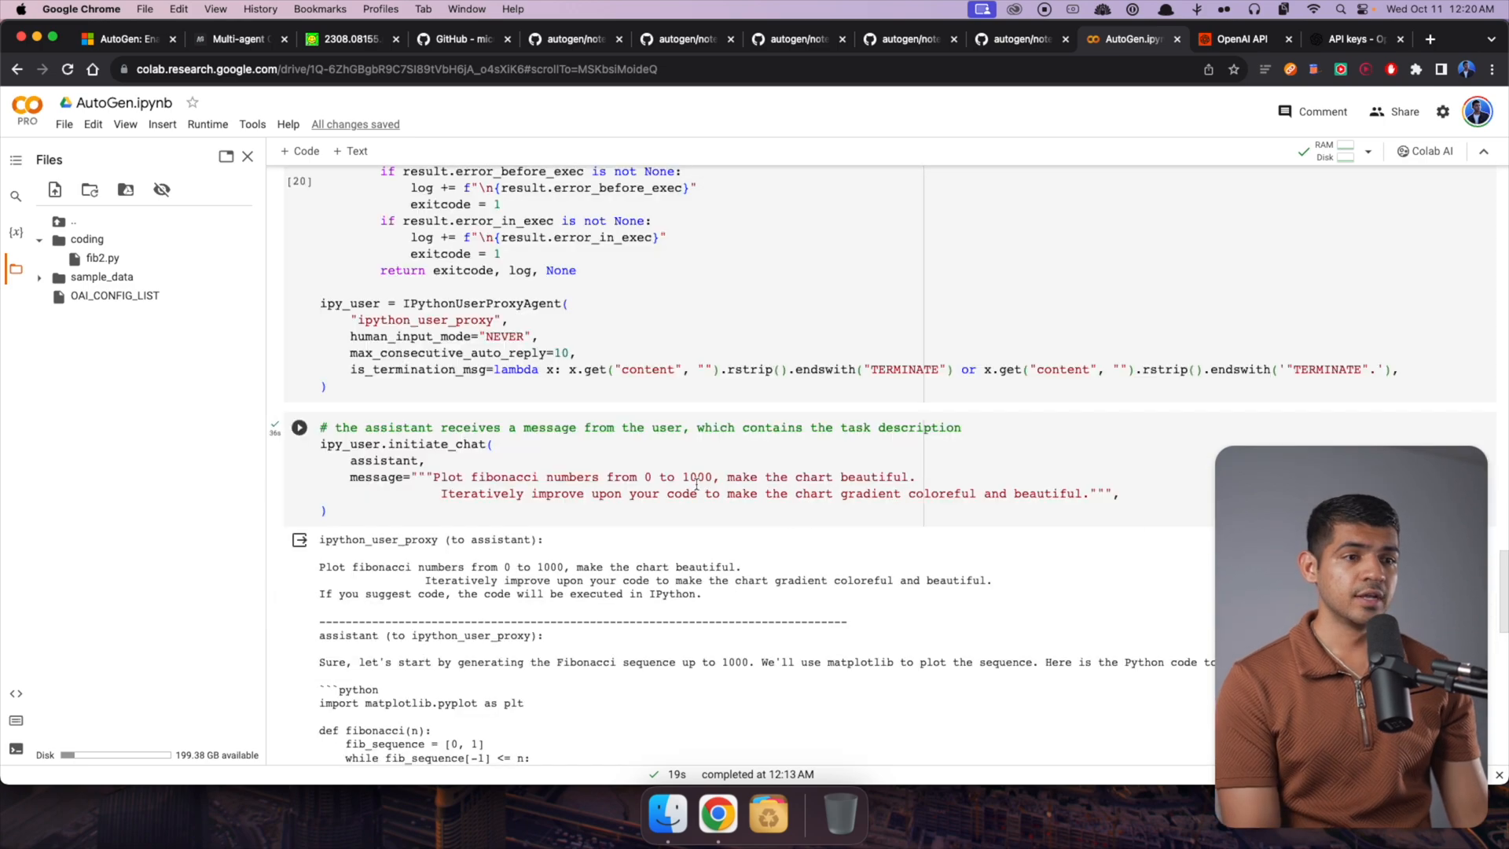
pyautogui.scroll(3)
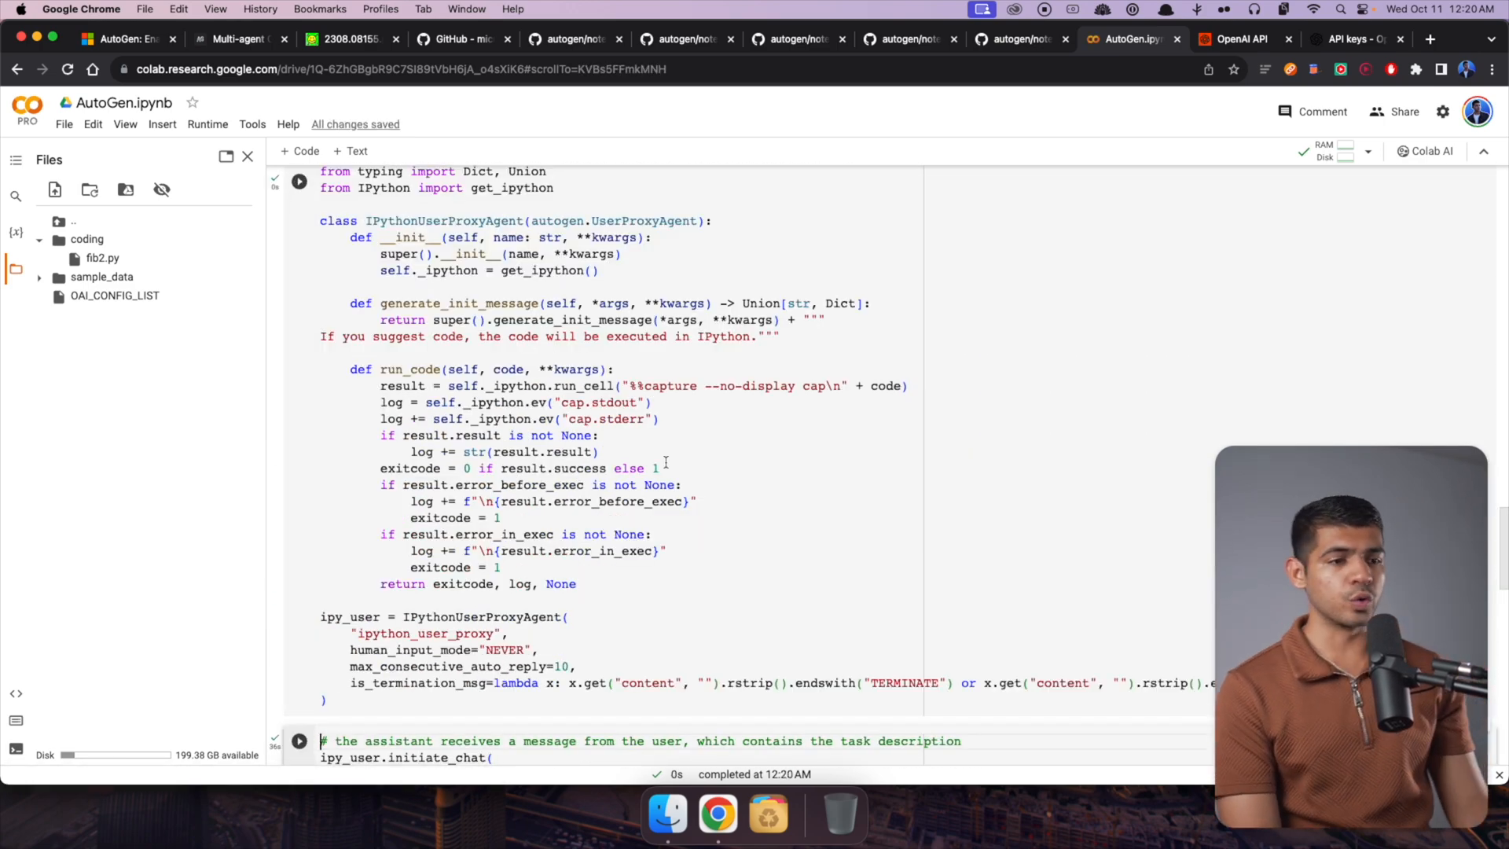
pyautogui.scroll(-3)
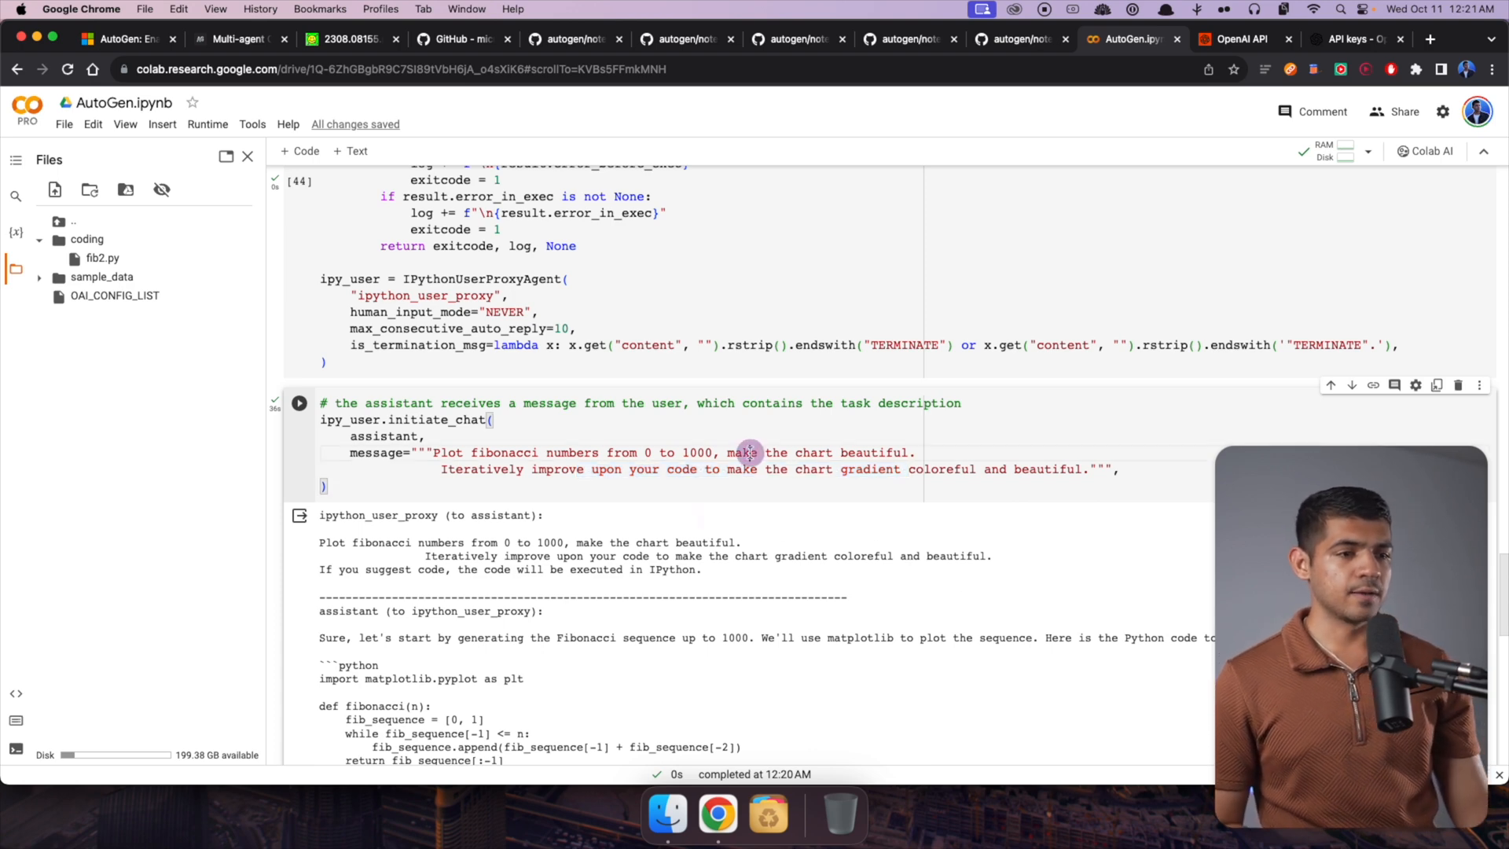
pyautogui.scroll(-3)
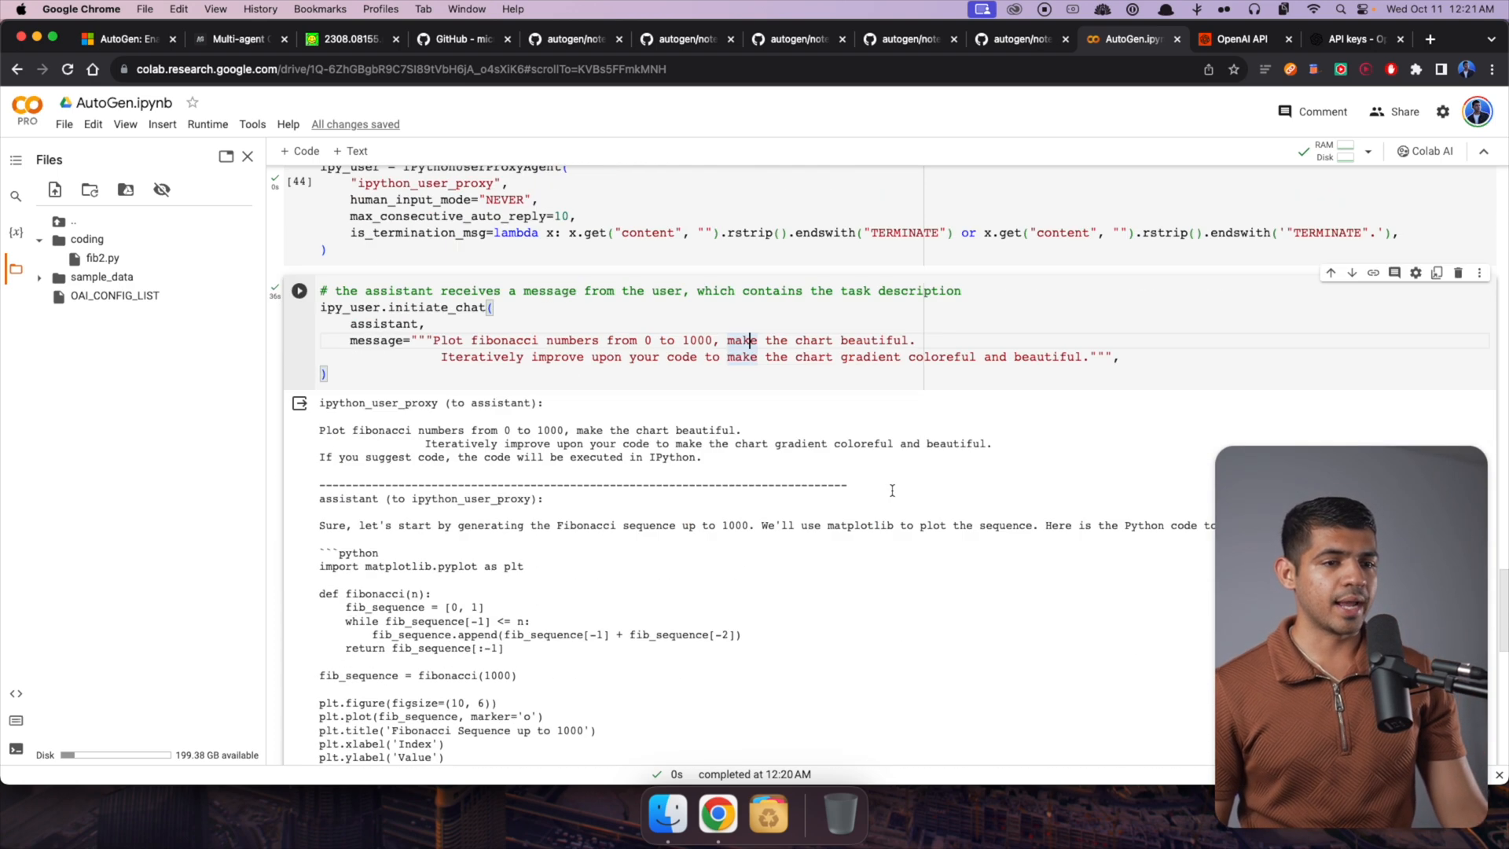
pyautogui.scroll(-3)
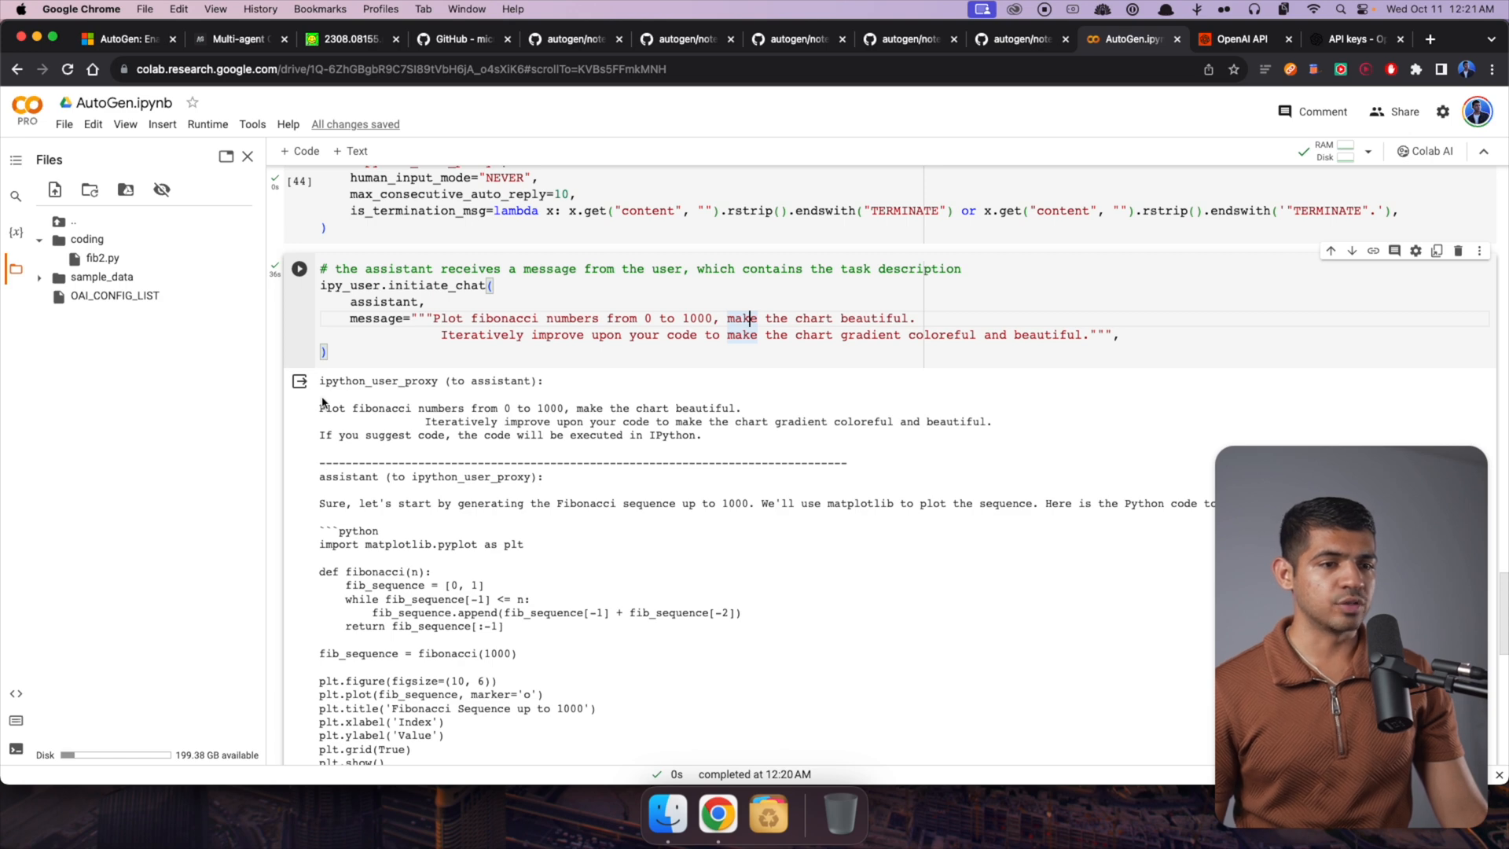
pyautogui.scroll(-3)
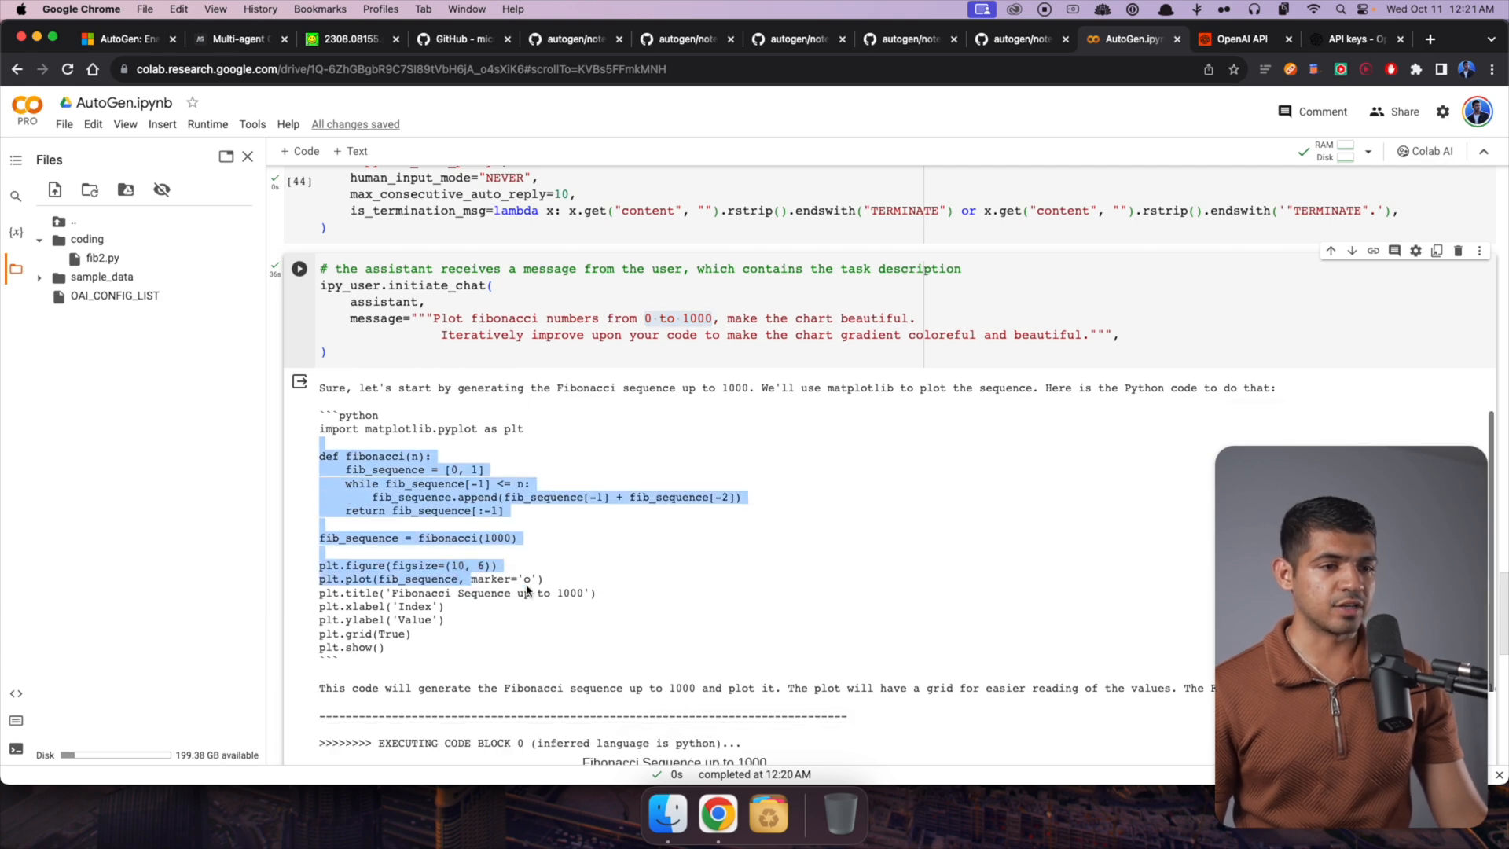
pyautogui.scroll(-3)
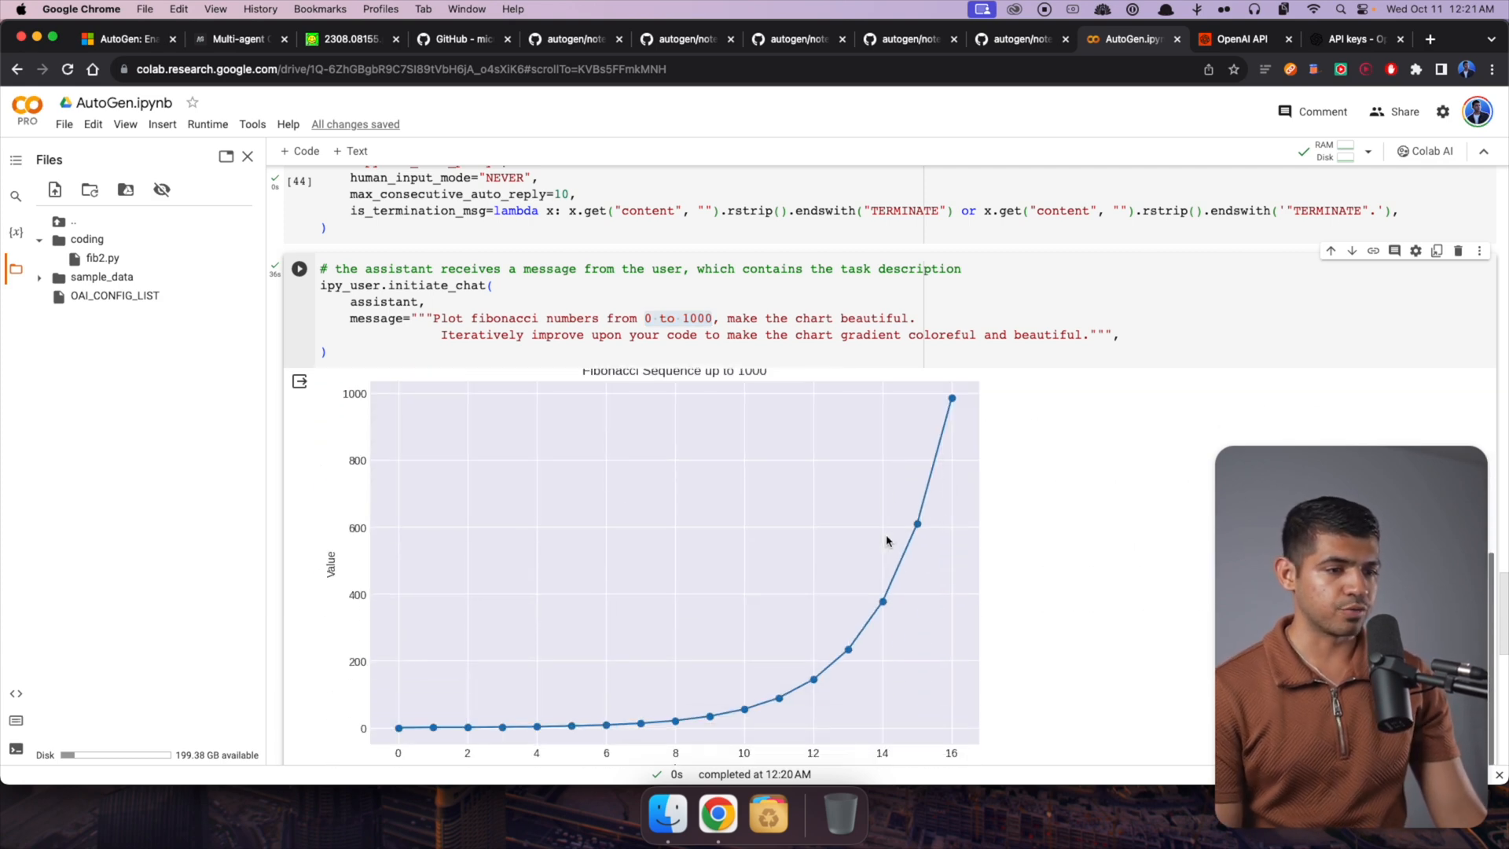
pyautogui.moveTo(649, 602)
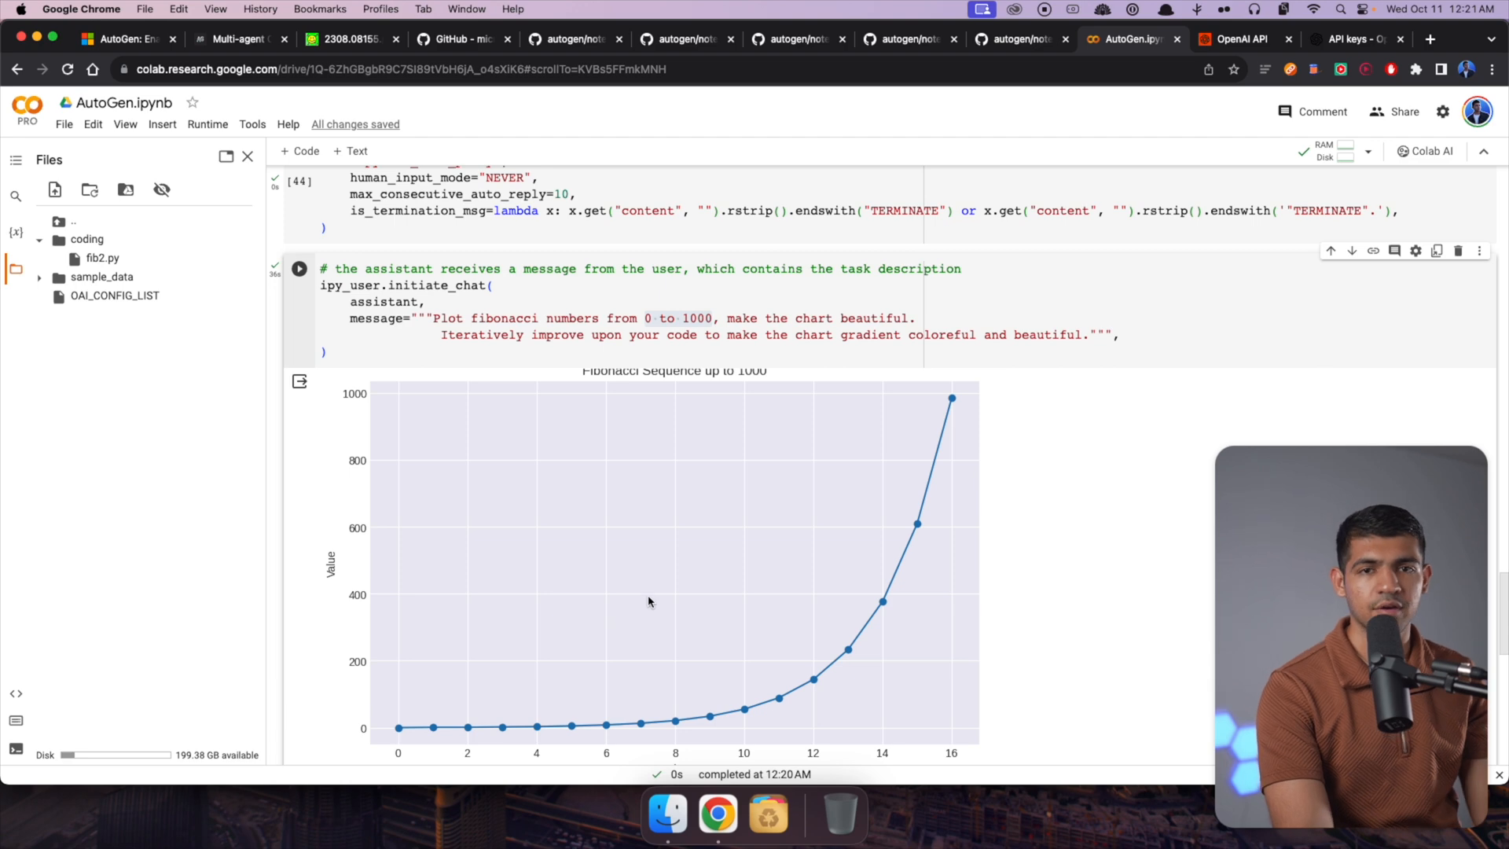
pyautogui.moveTo(1106, 397)
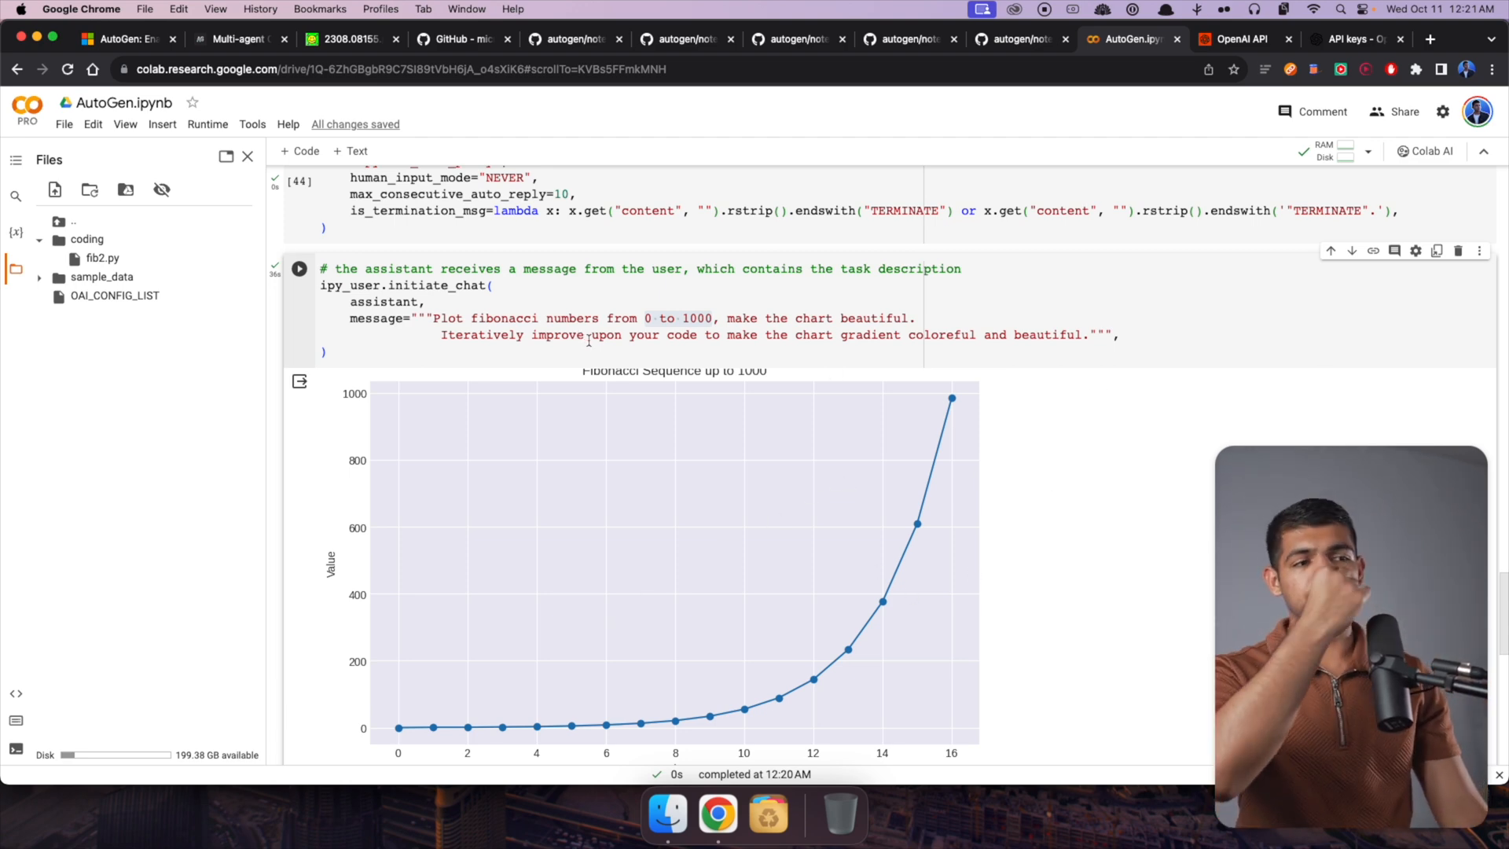
# Step: Scroll through the chat's scatter plot output of the Fibonacci numbers
pyautogui.scroll(-3)
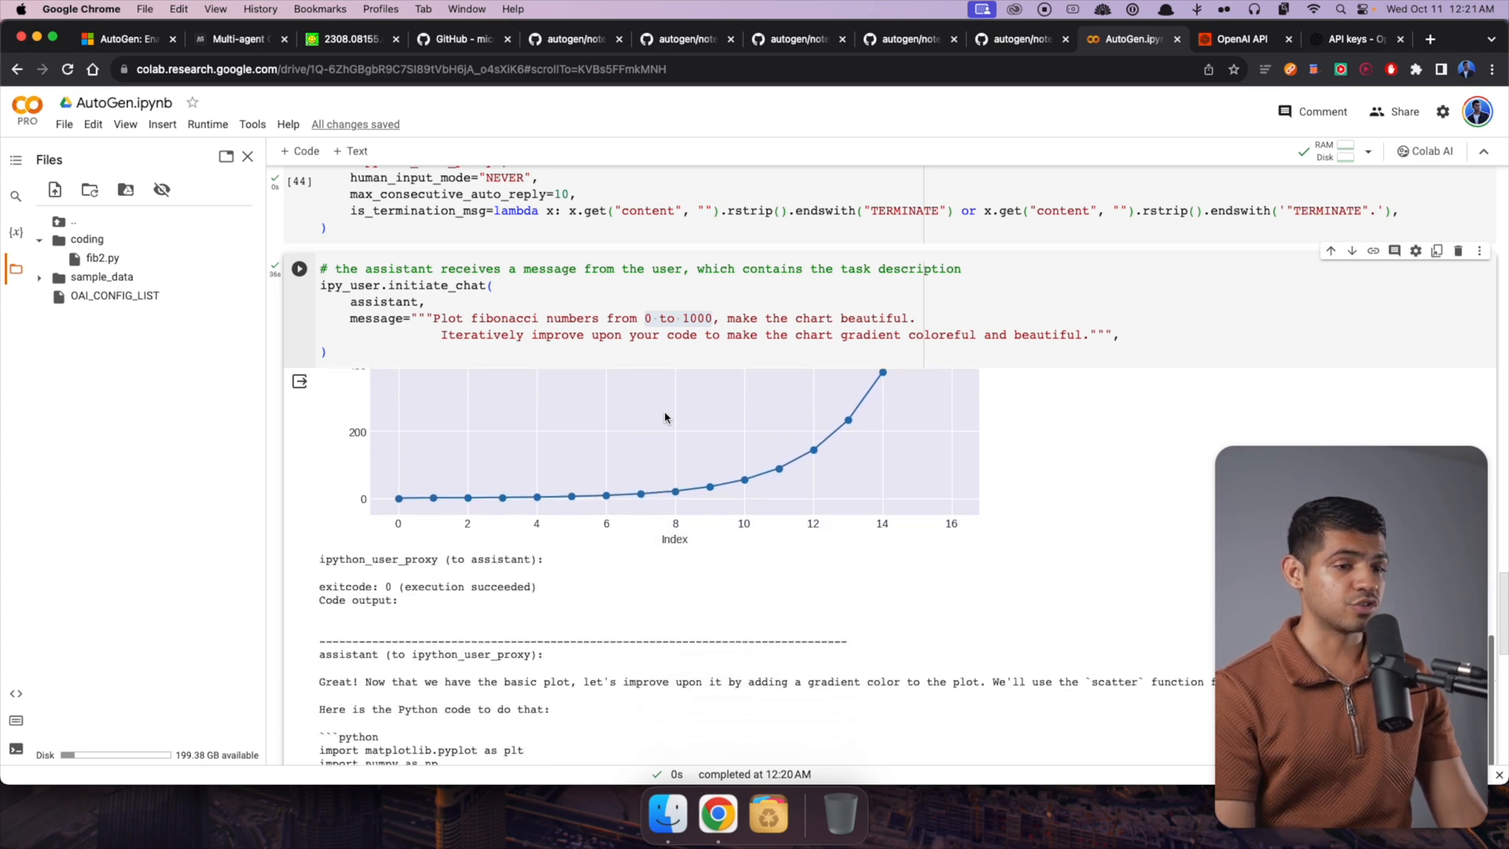
pyautogui.scroll(-3)
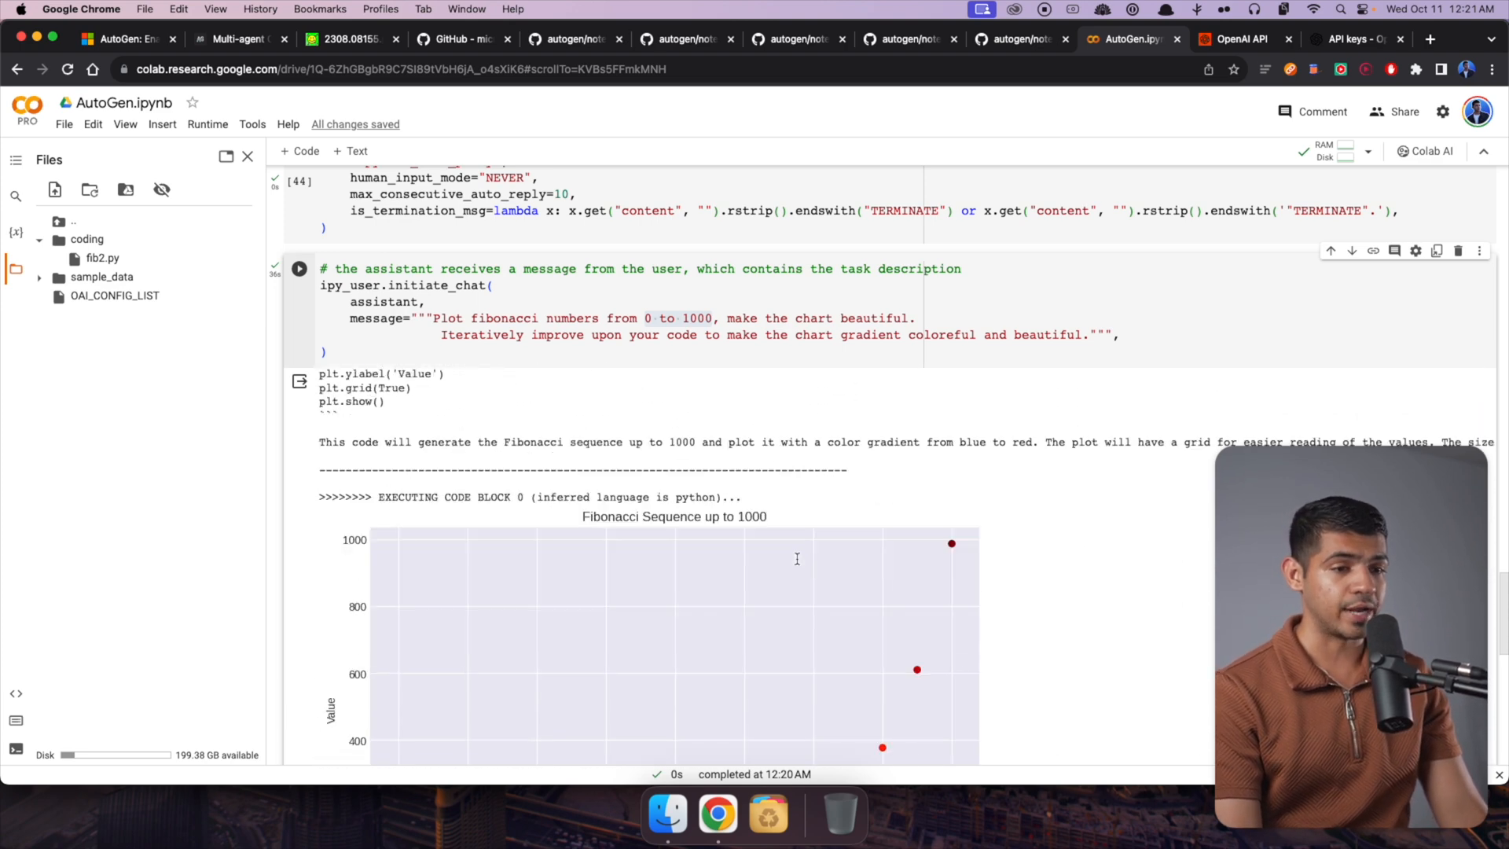
pyautogui.scroll(-3)
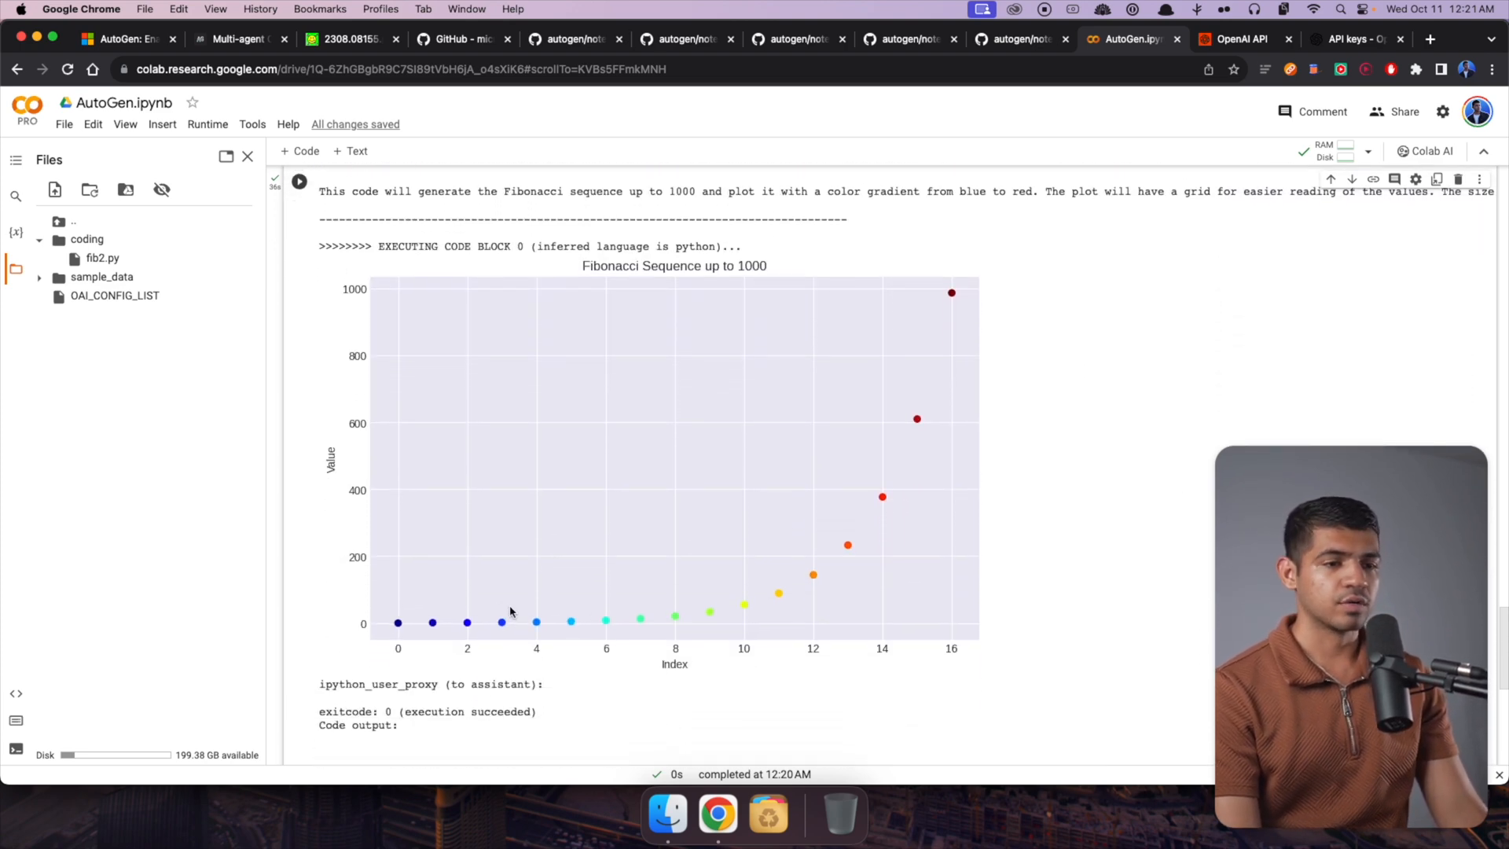
pyautogui.scroll(-3)
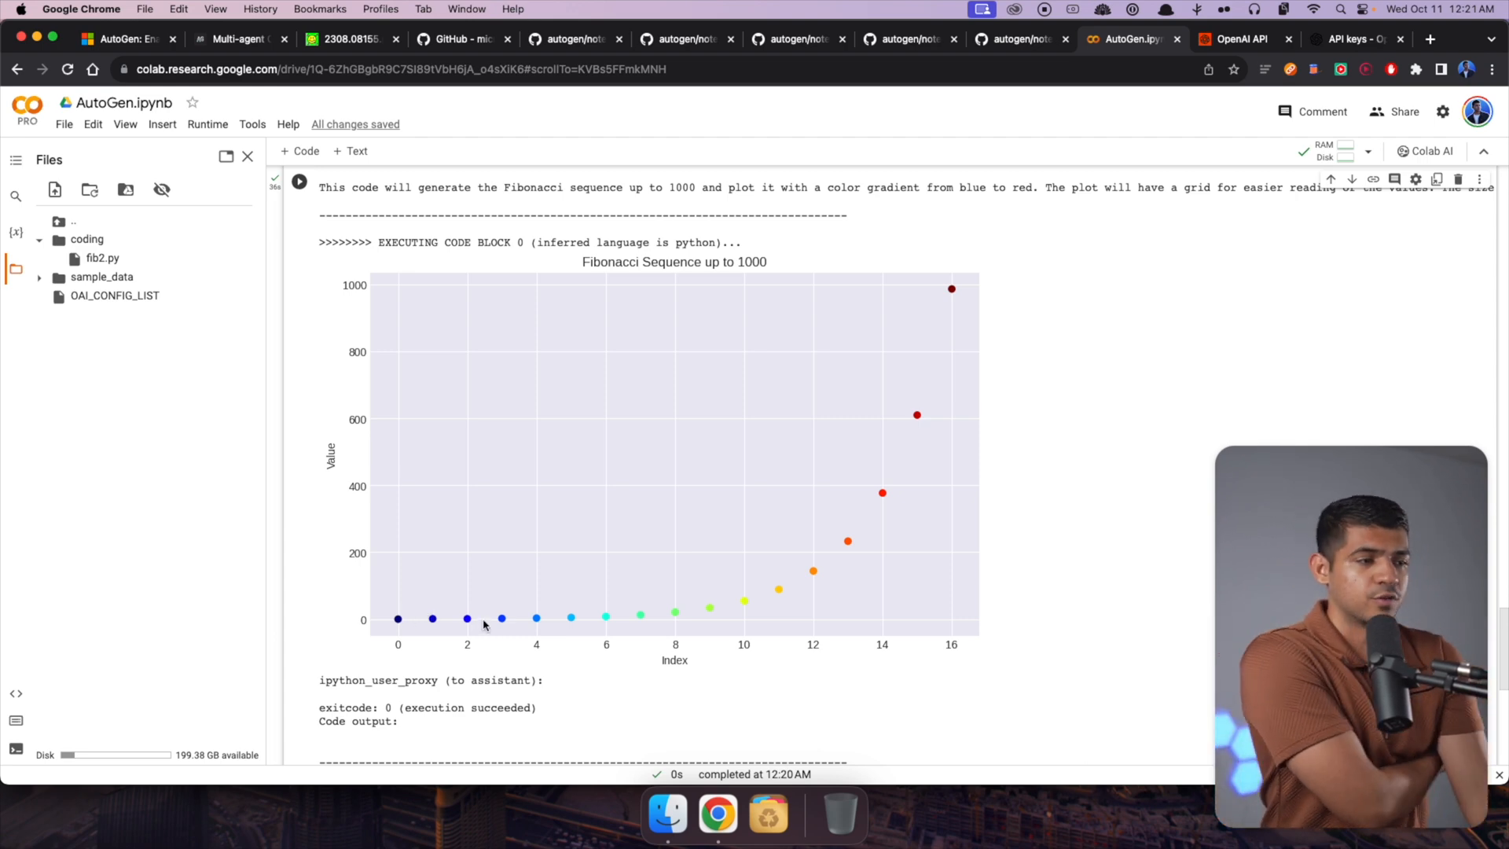
pyautogui.moveTo(572, 577)
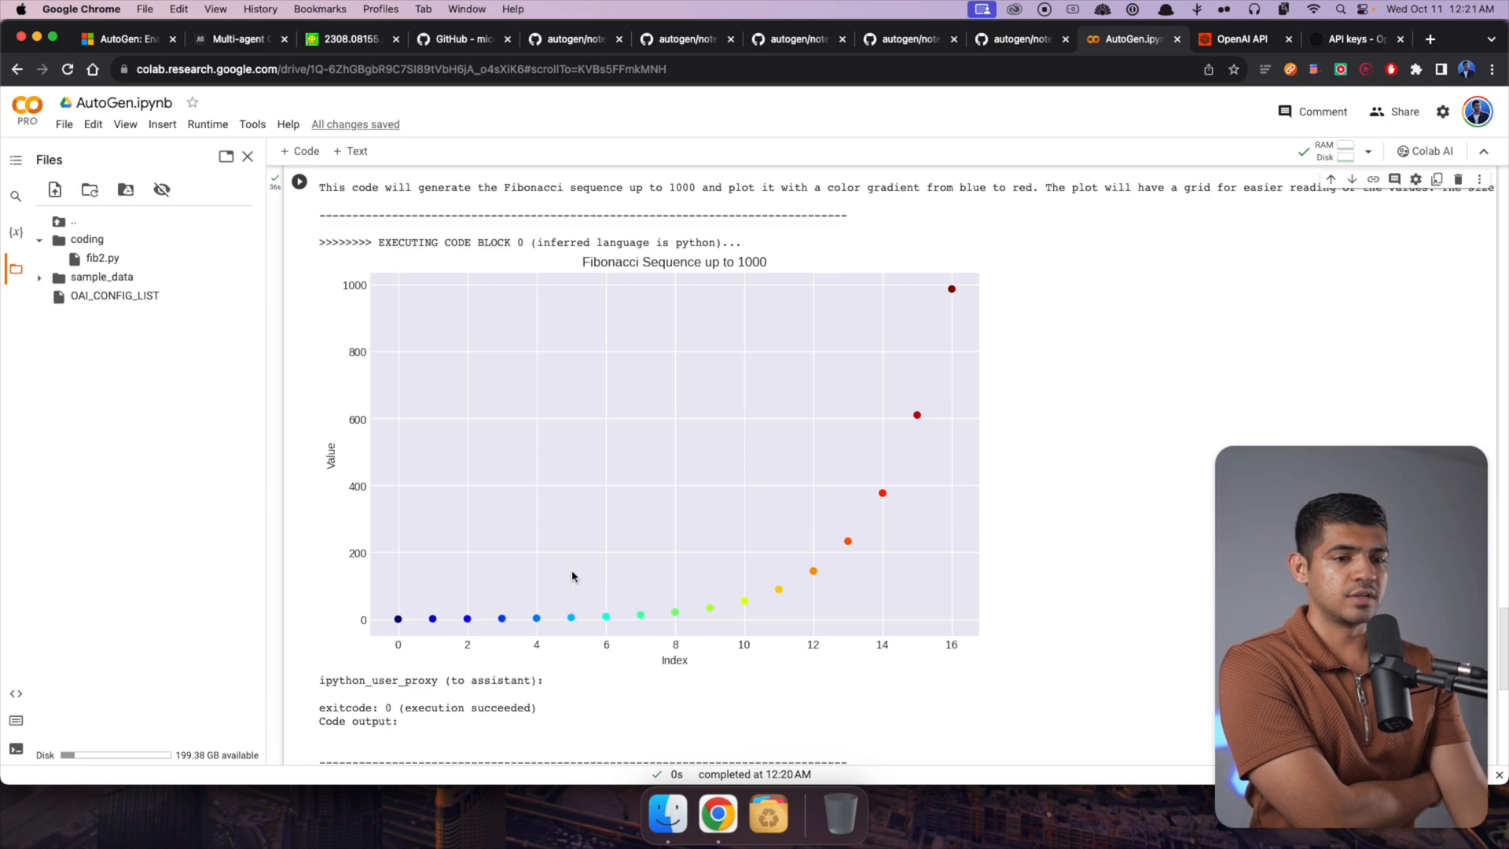
pyautogui.scroll(-3)
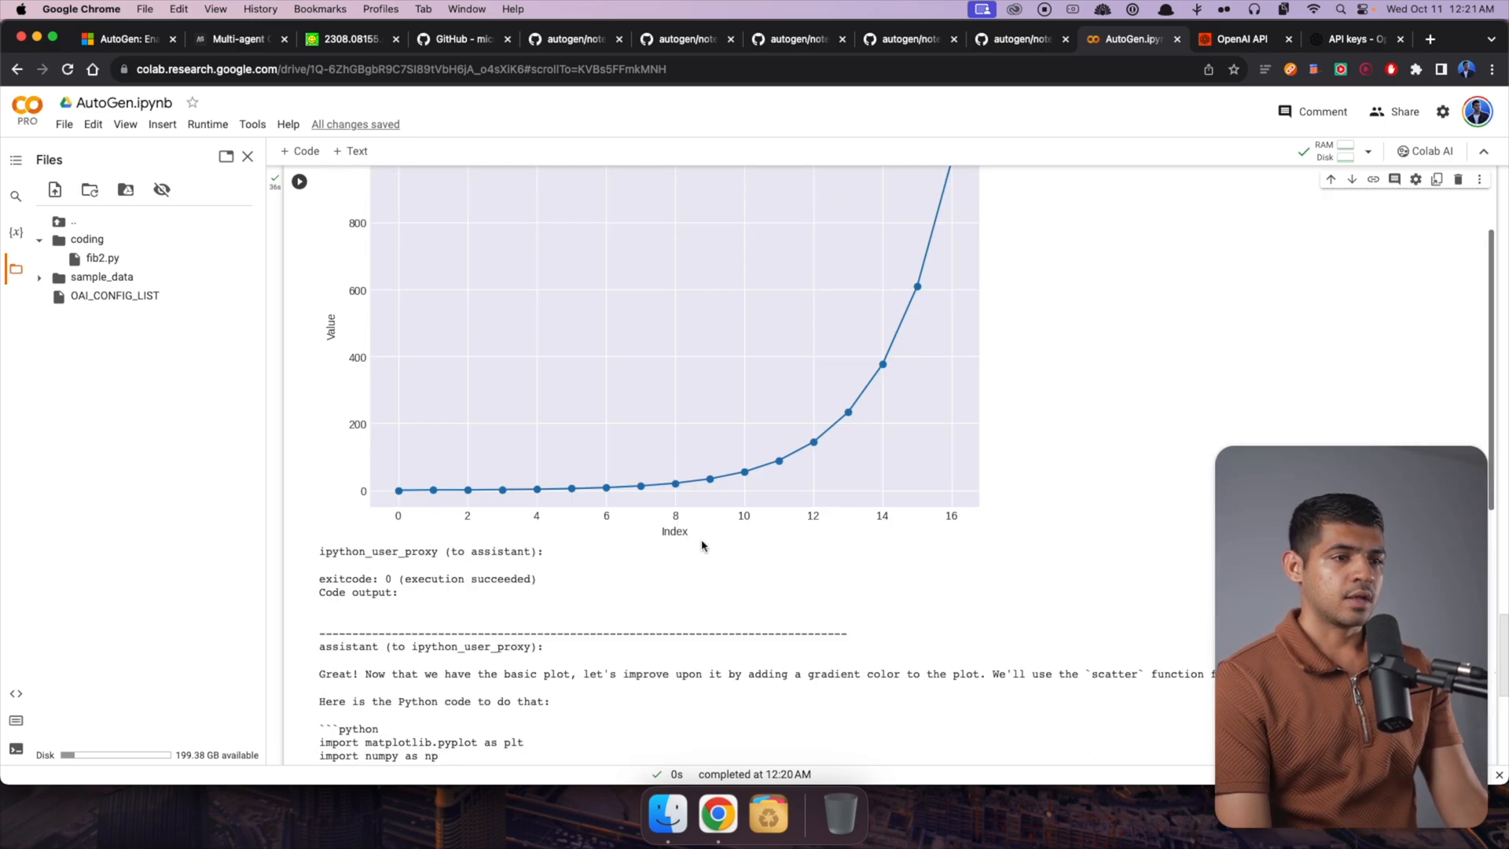
pyautogui.scroll(3)
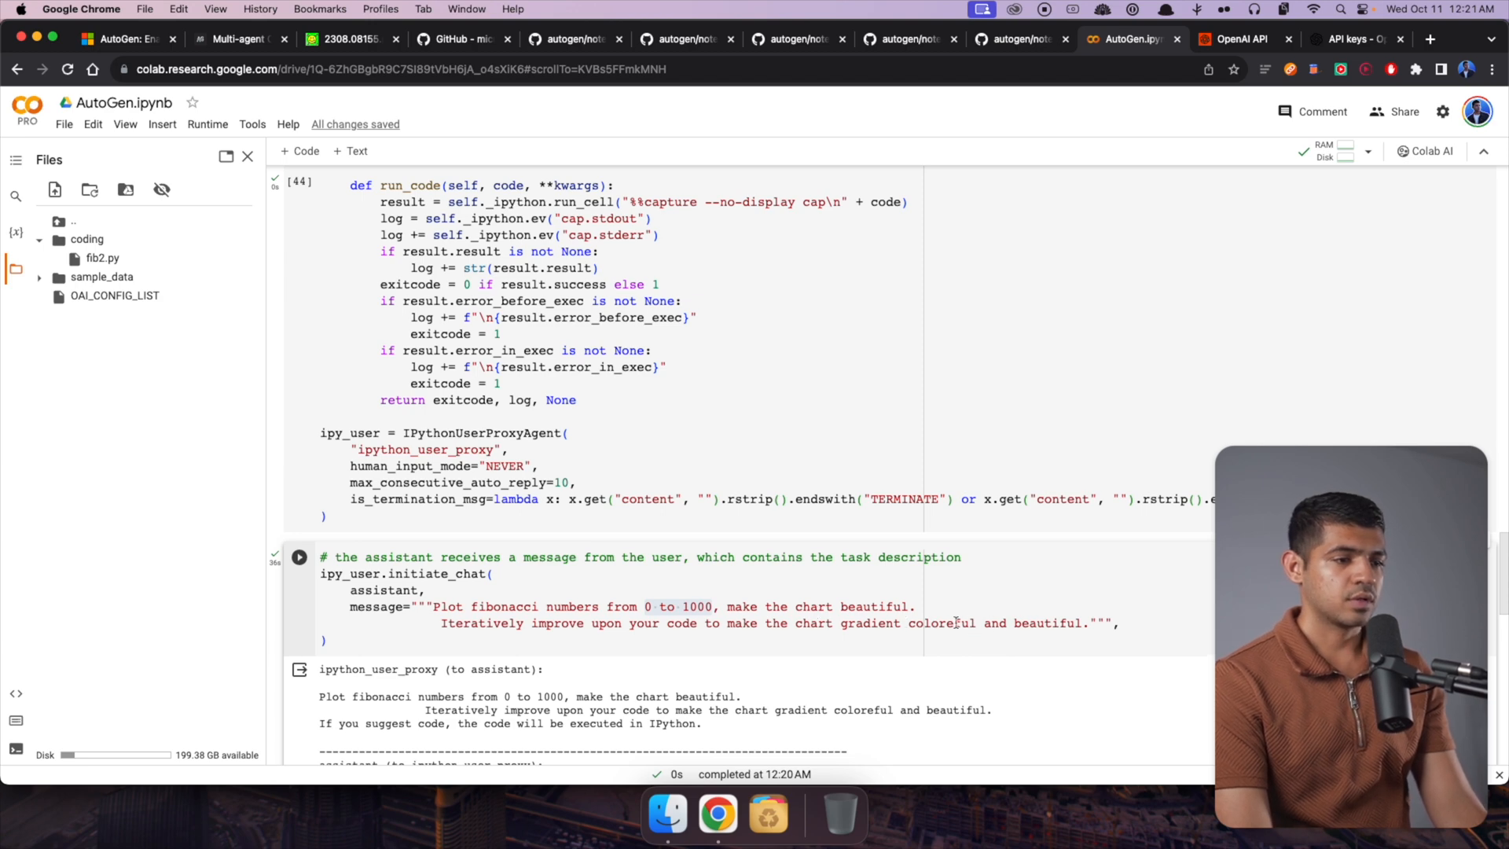
# Step: Select 'and beautiful' in the task message and rerun the initiate_chat cell
pyautogui.doubleClick(1033, 622)
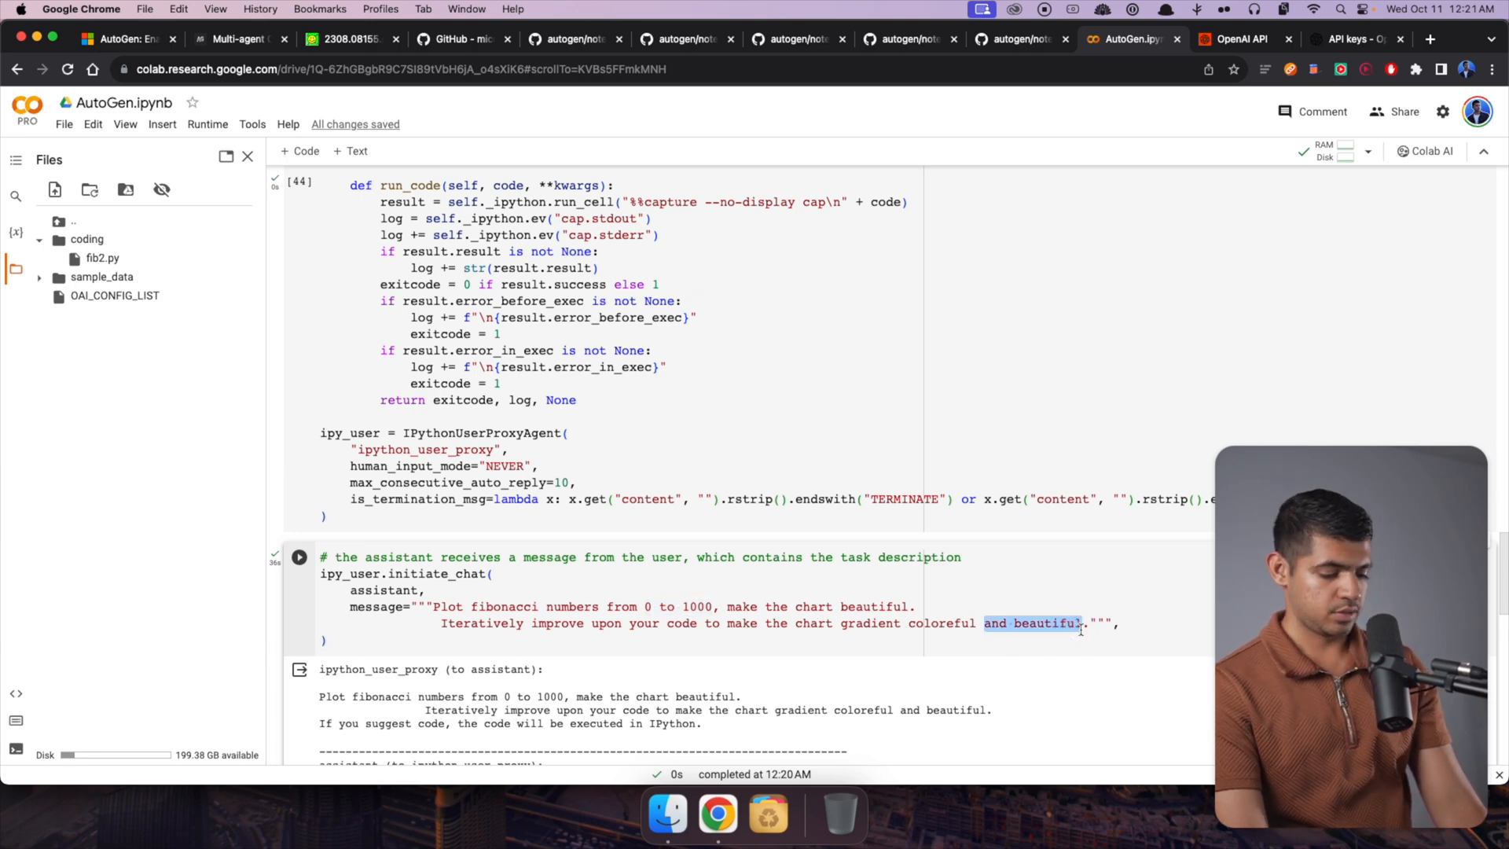
pyautogui.click(299, 557)
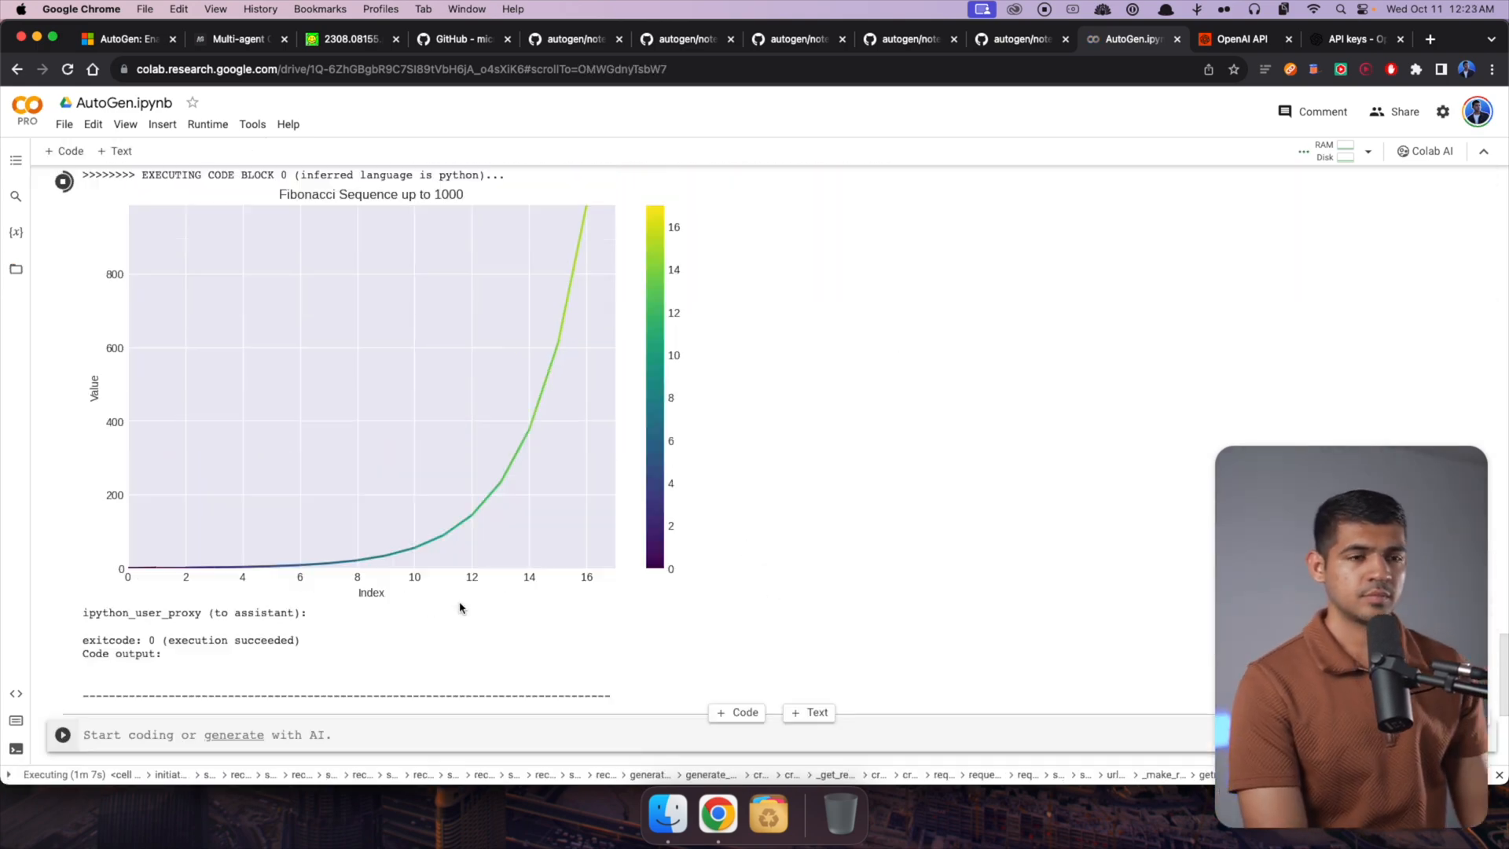
pyautogui.scroll(-3)
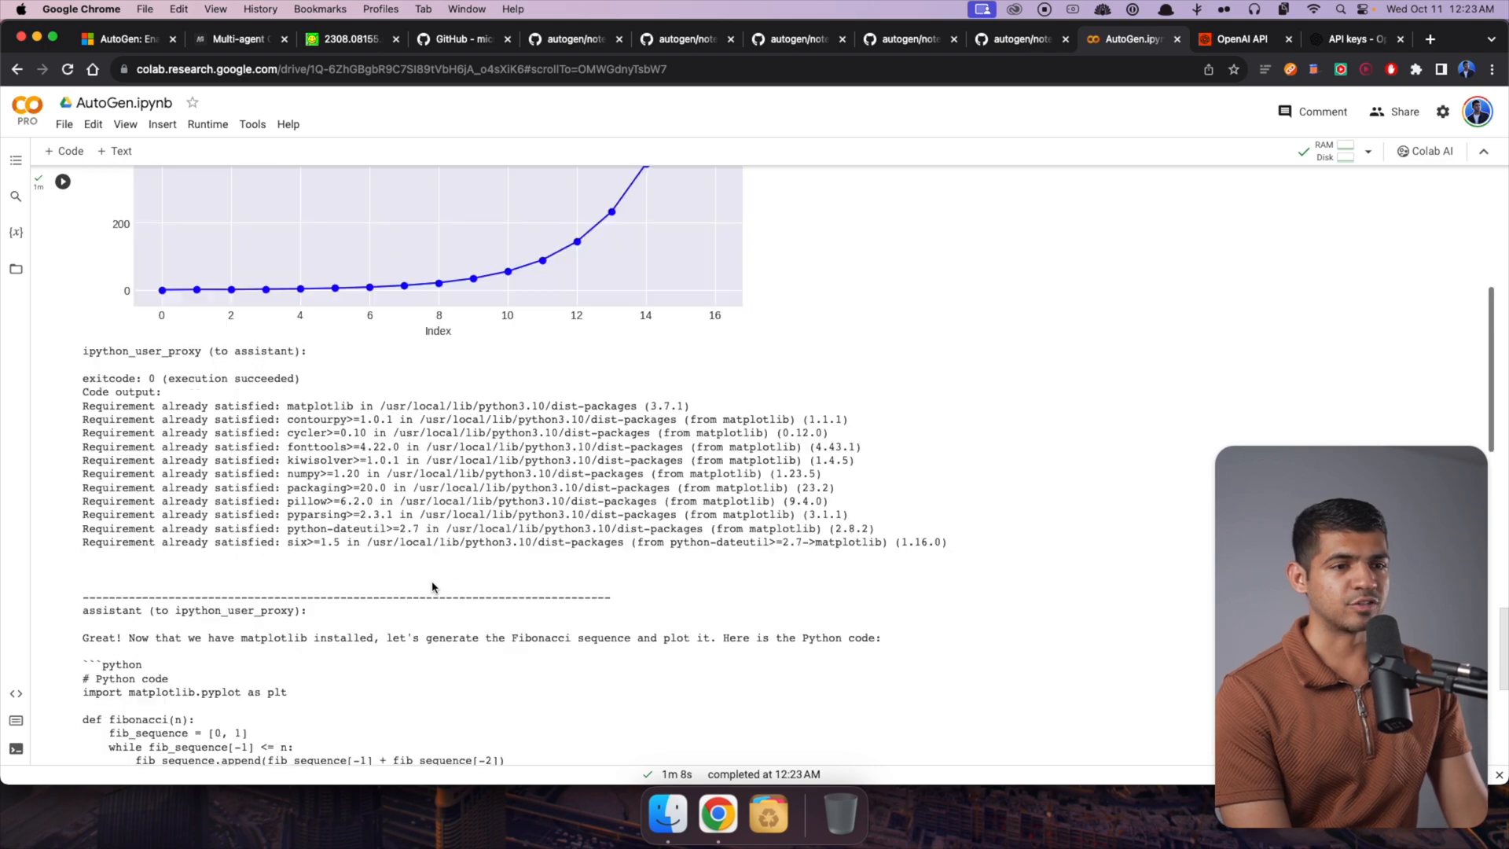
pyautogui.scroll(3)
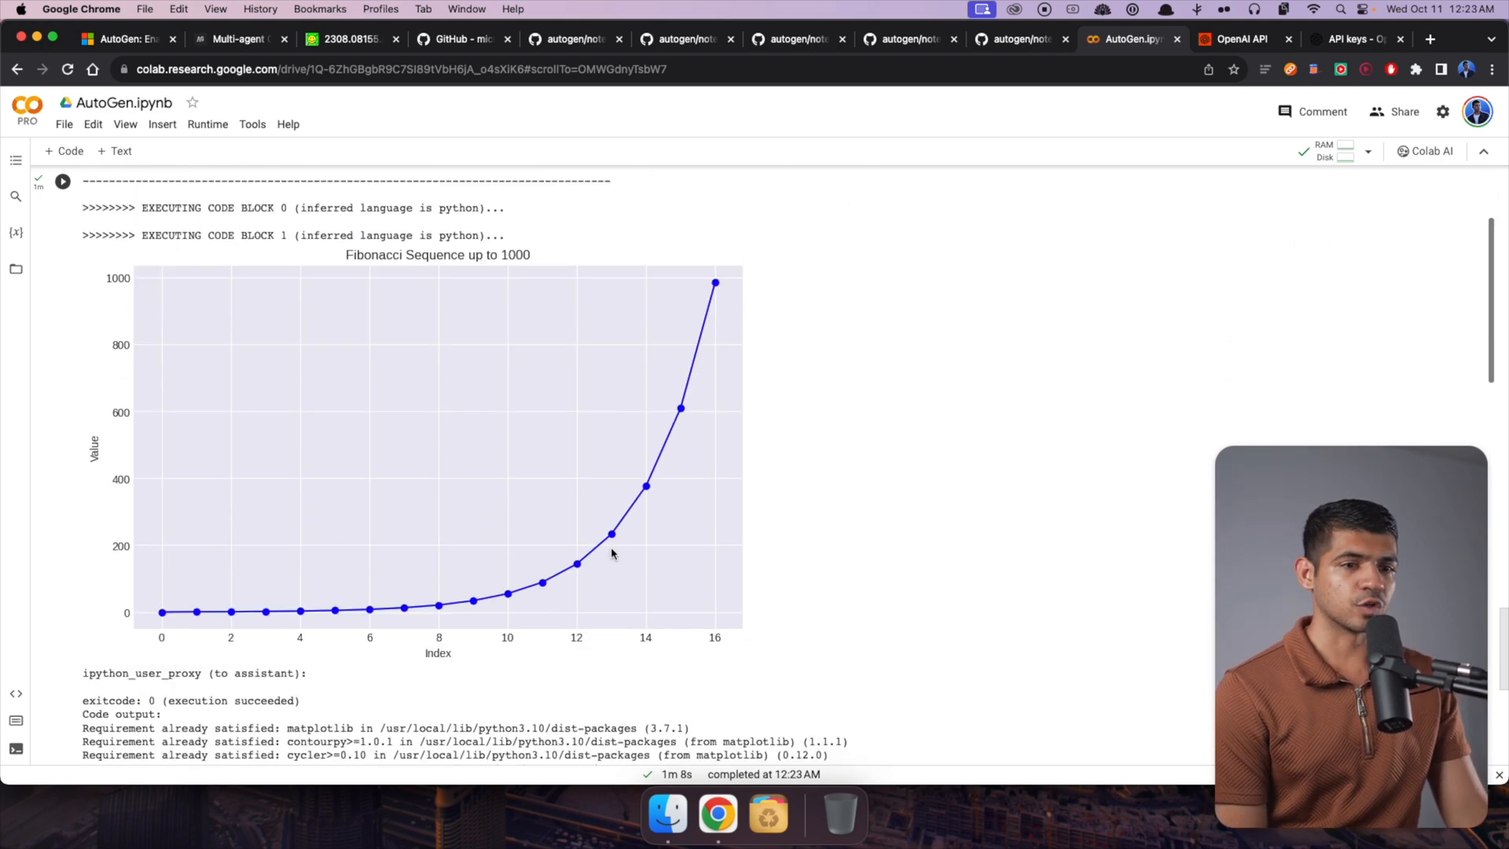
pyautogui.scroll(-3)
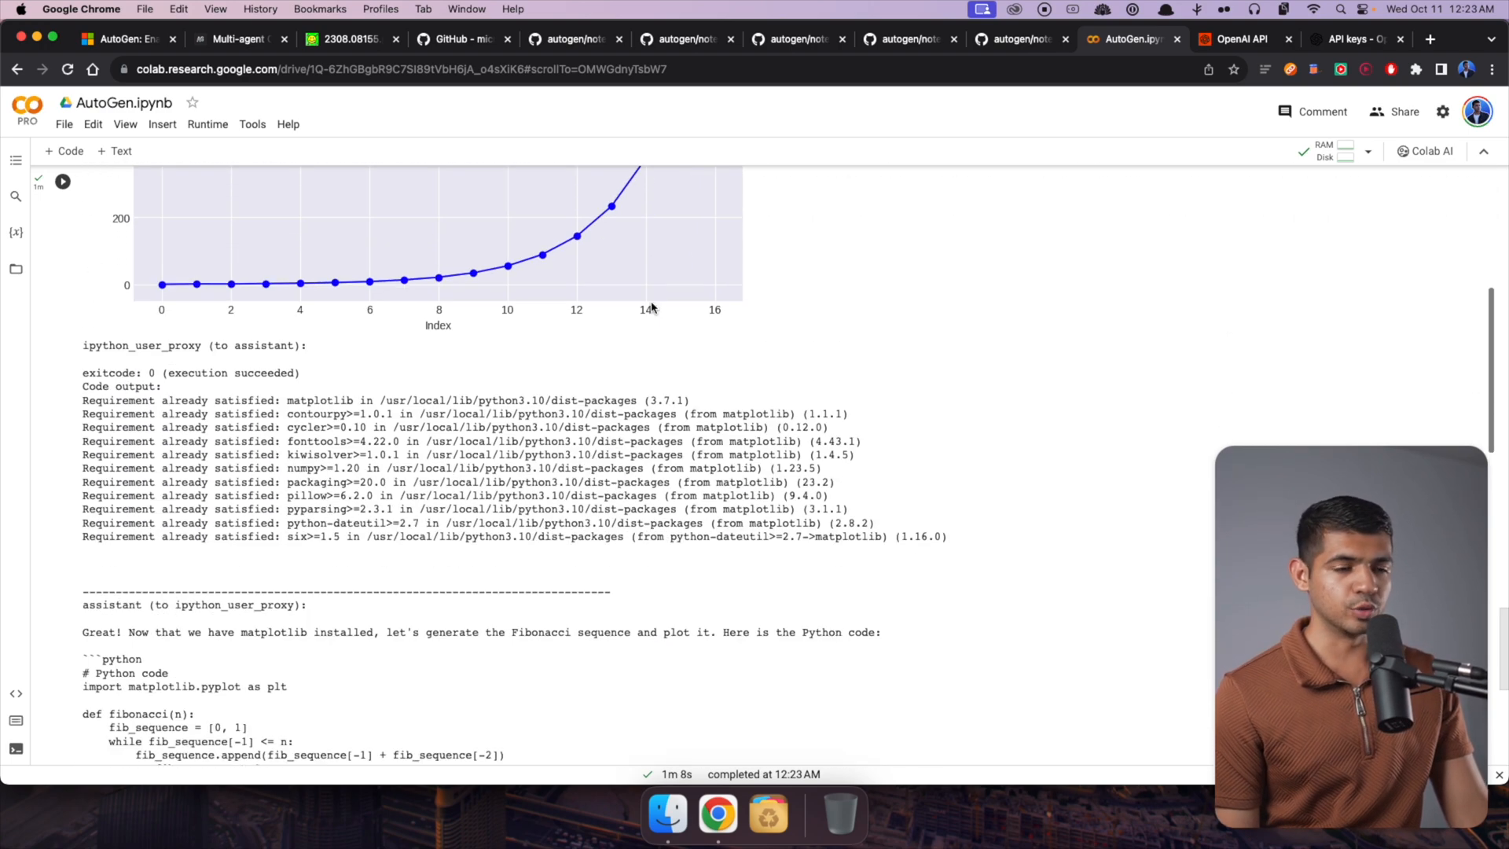
pyautogui.scroll(-3)
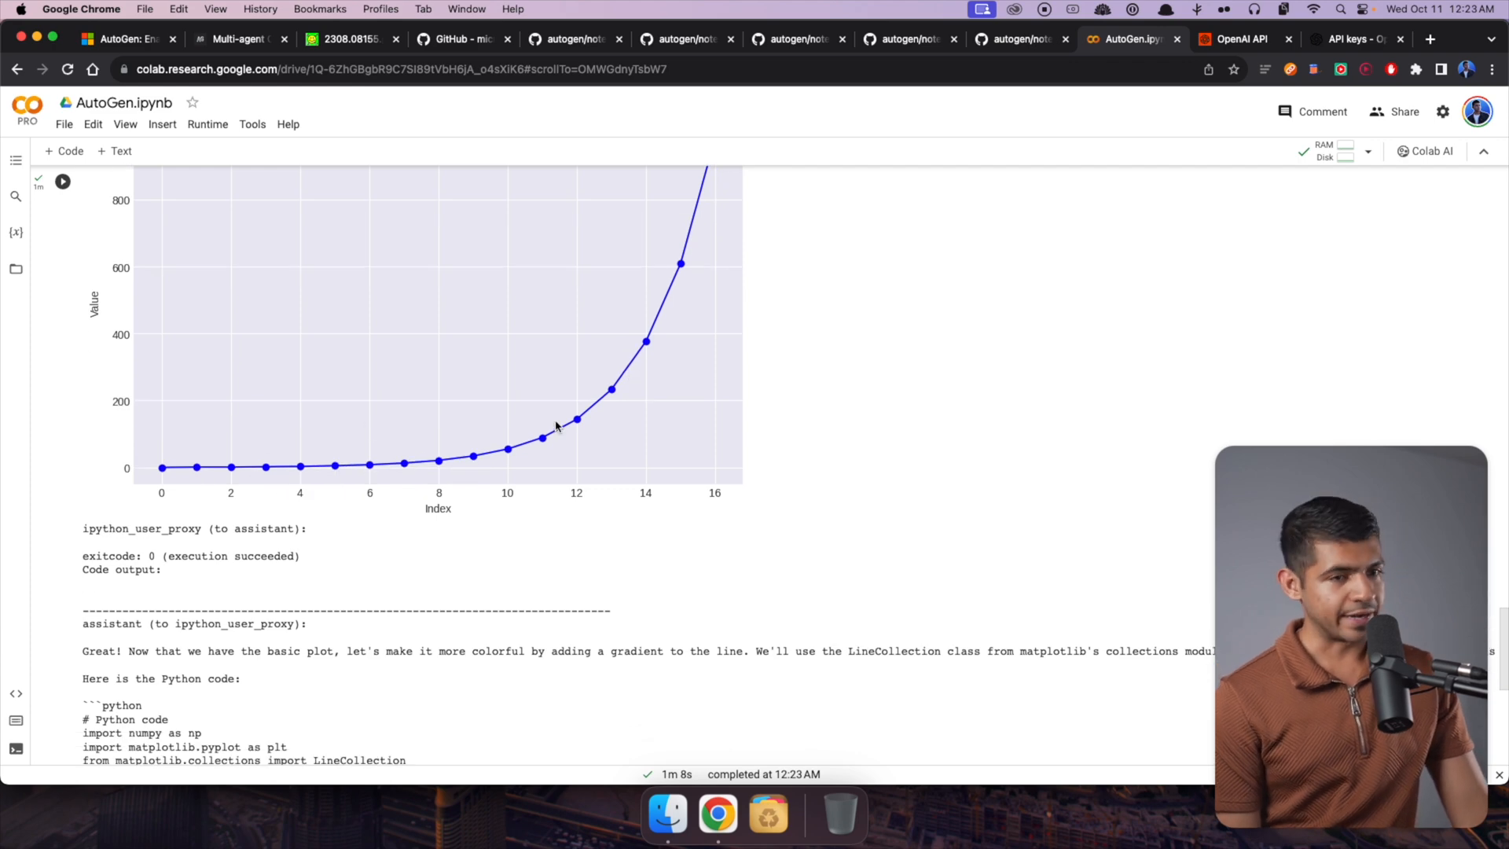
pyautogui.scroll(-3)
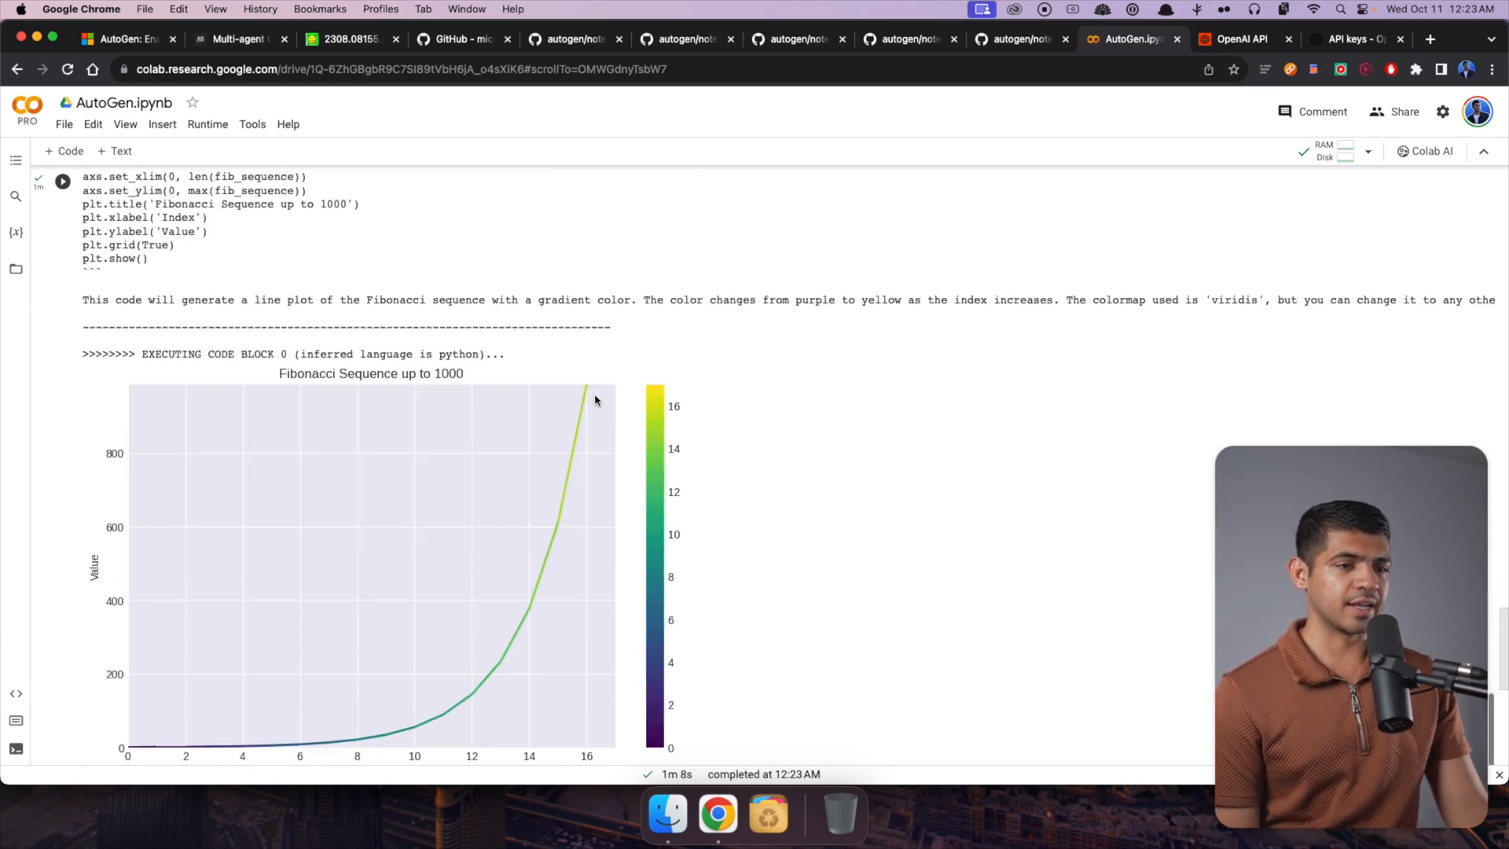
pyautogui.scroll(-3)
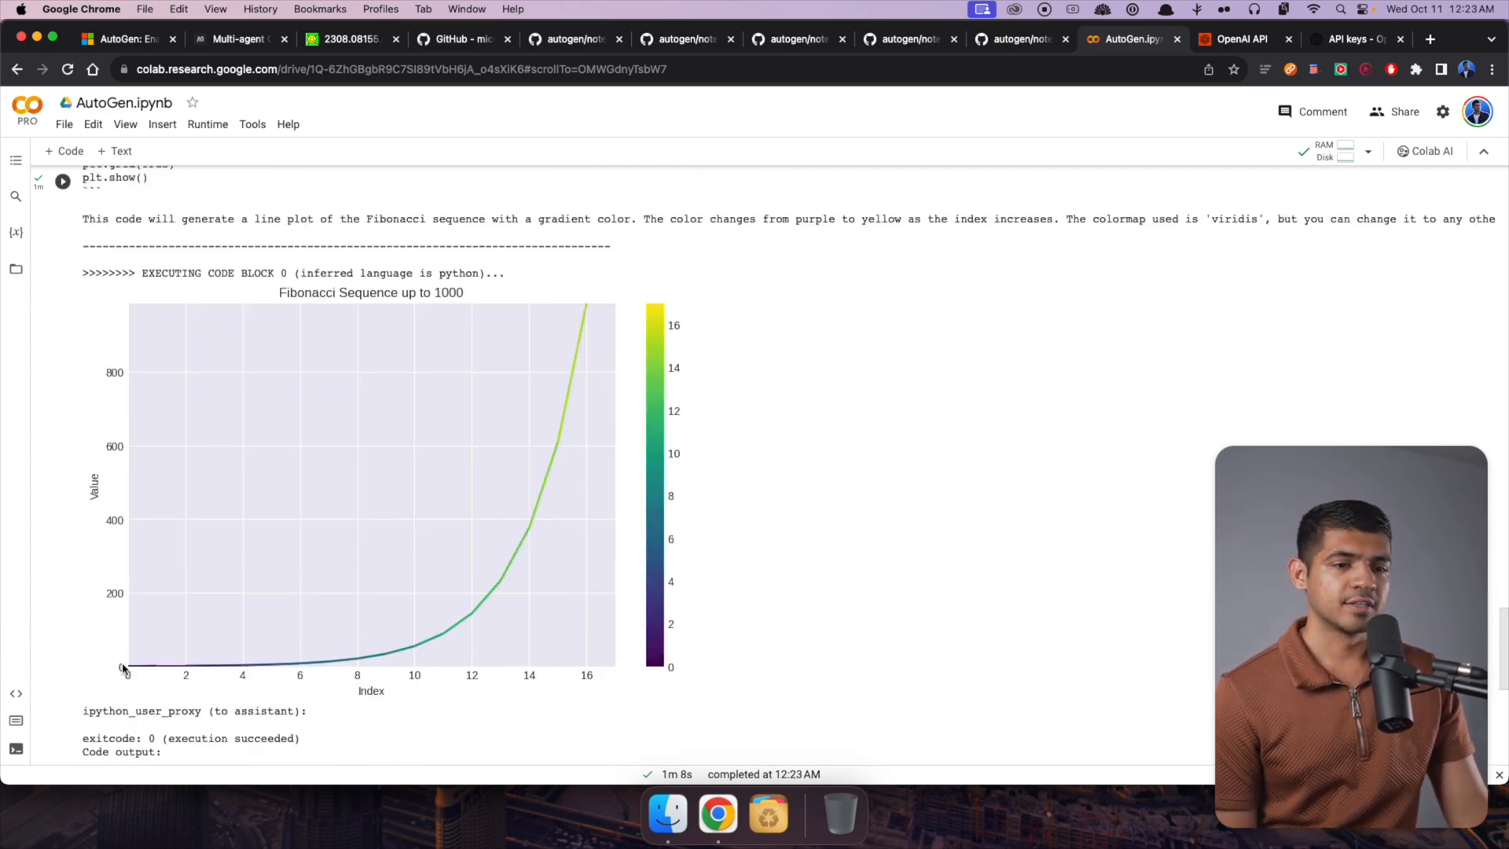
pyautogui.moveTo(547, 465)
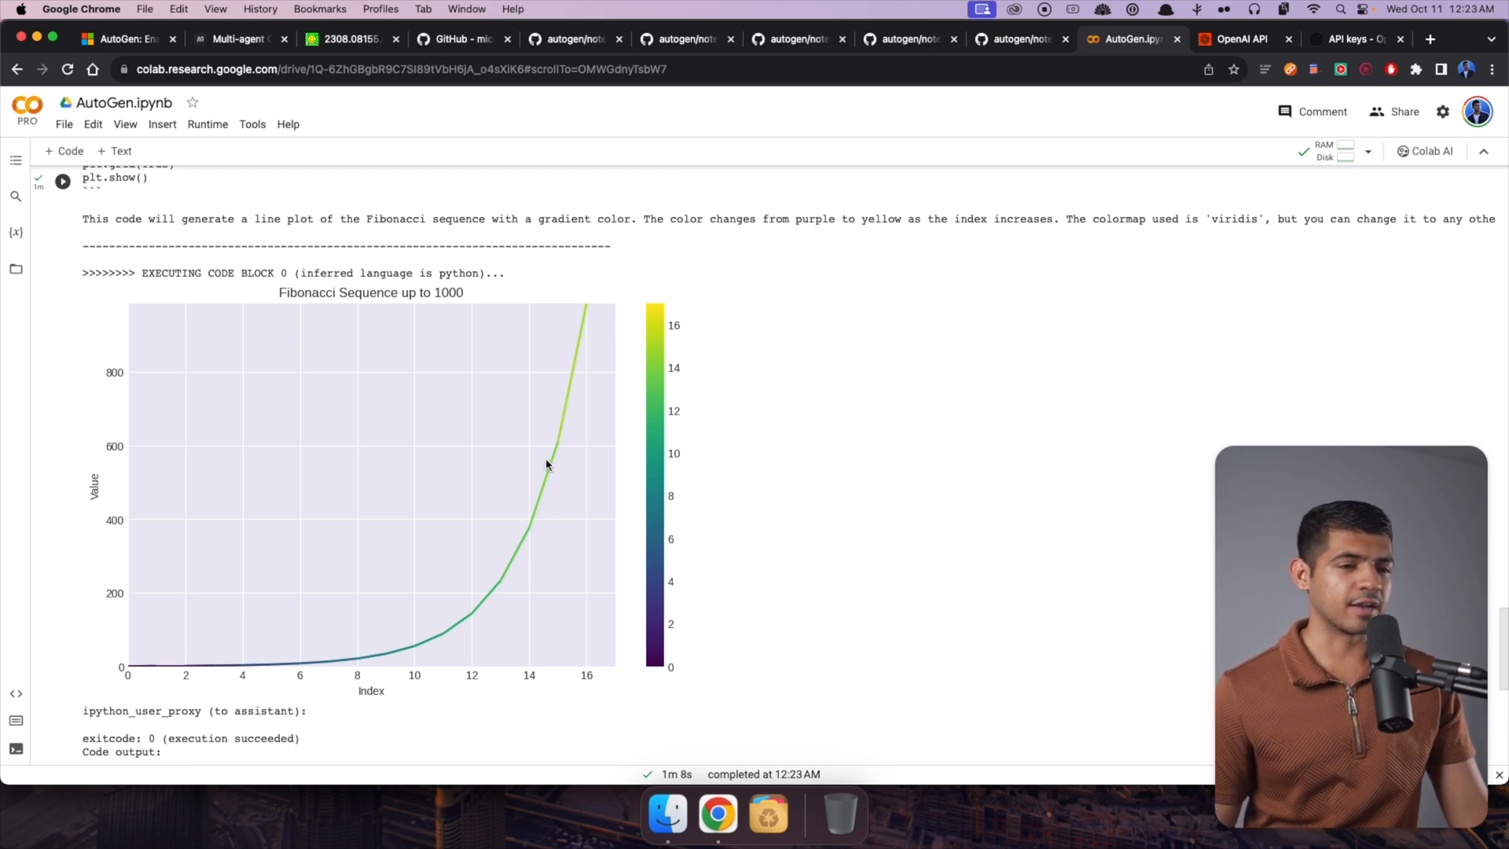
pyautogui.moveTo(573, 375)
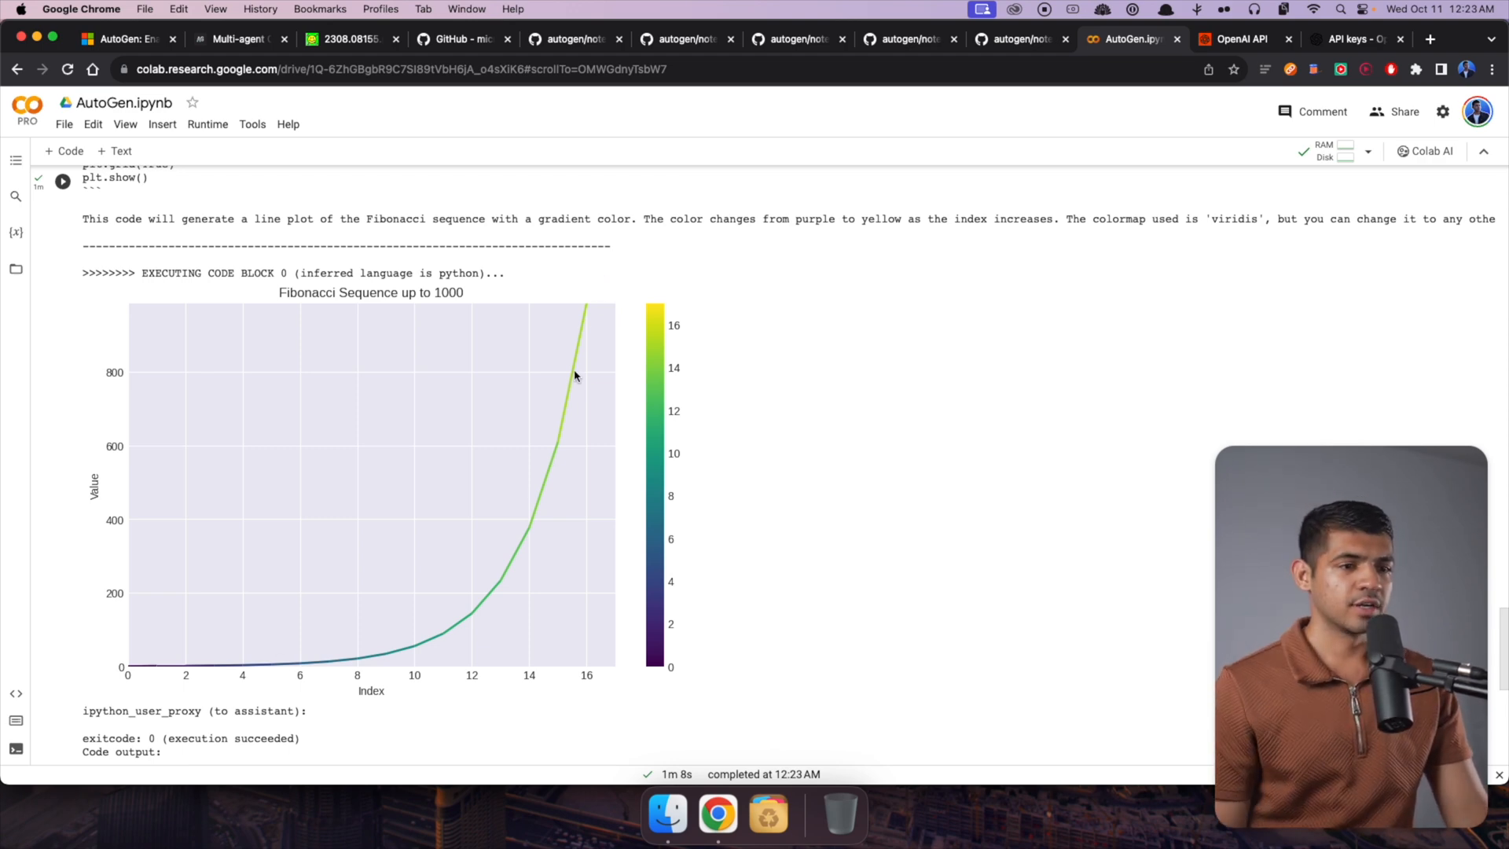
pyautogui.moveTo(528, 519)
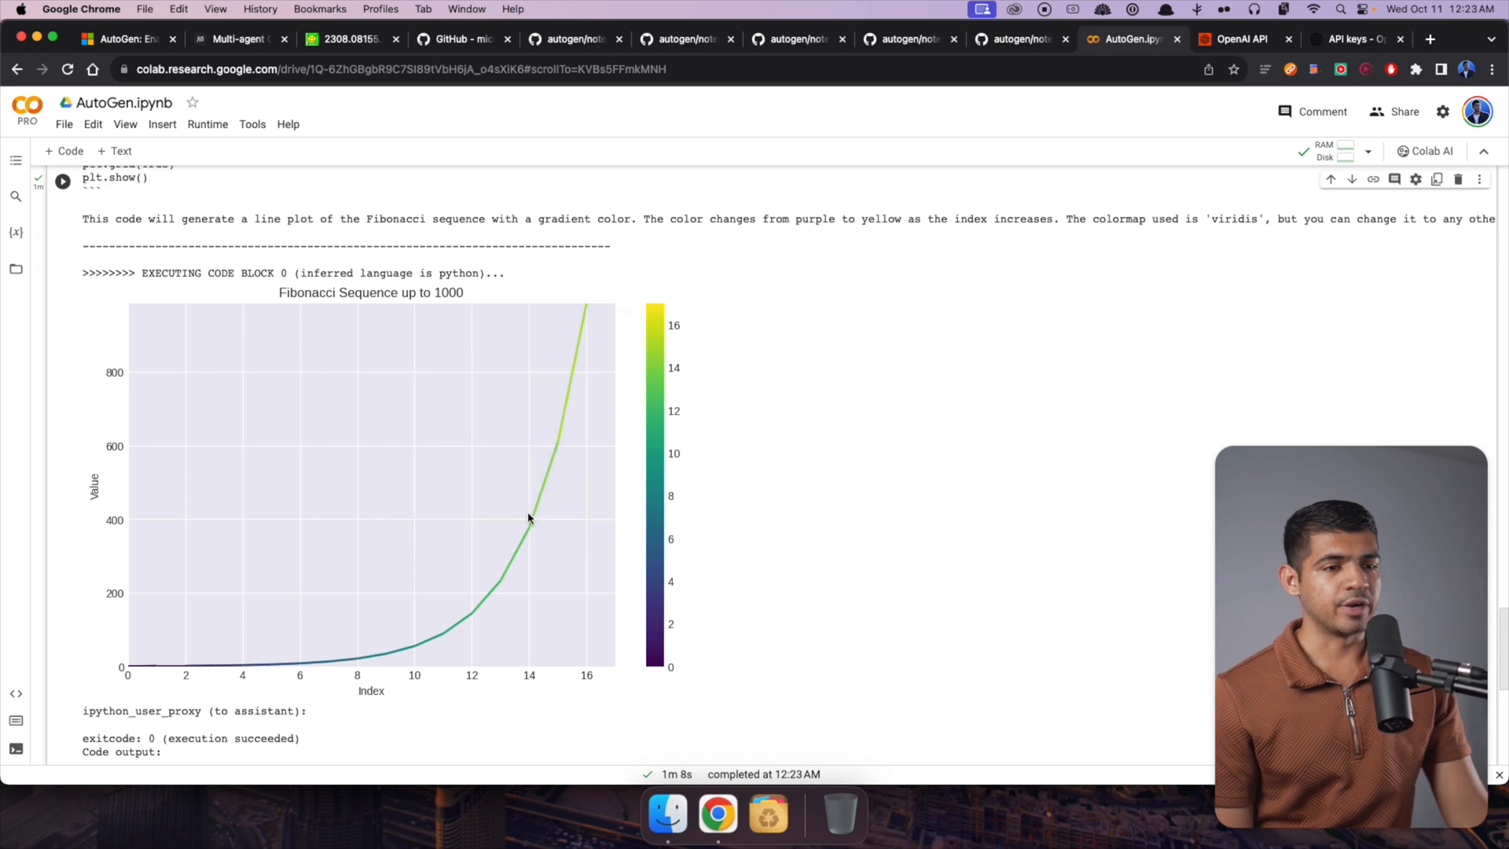
pyautogui.moveTo(654, 306)
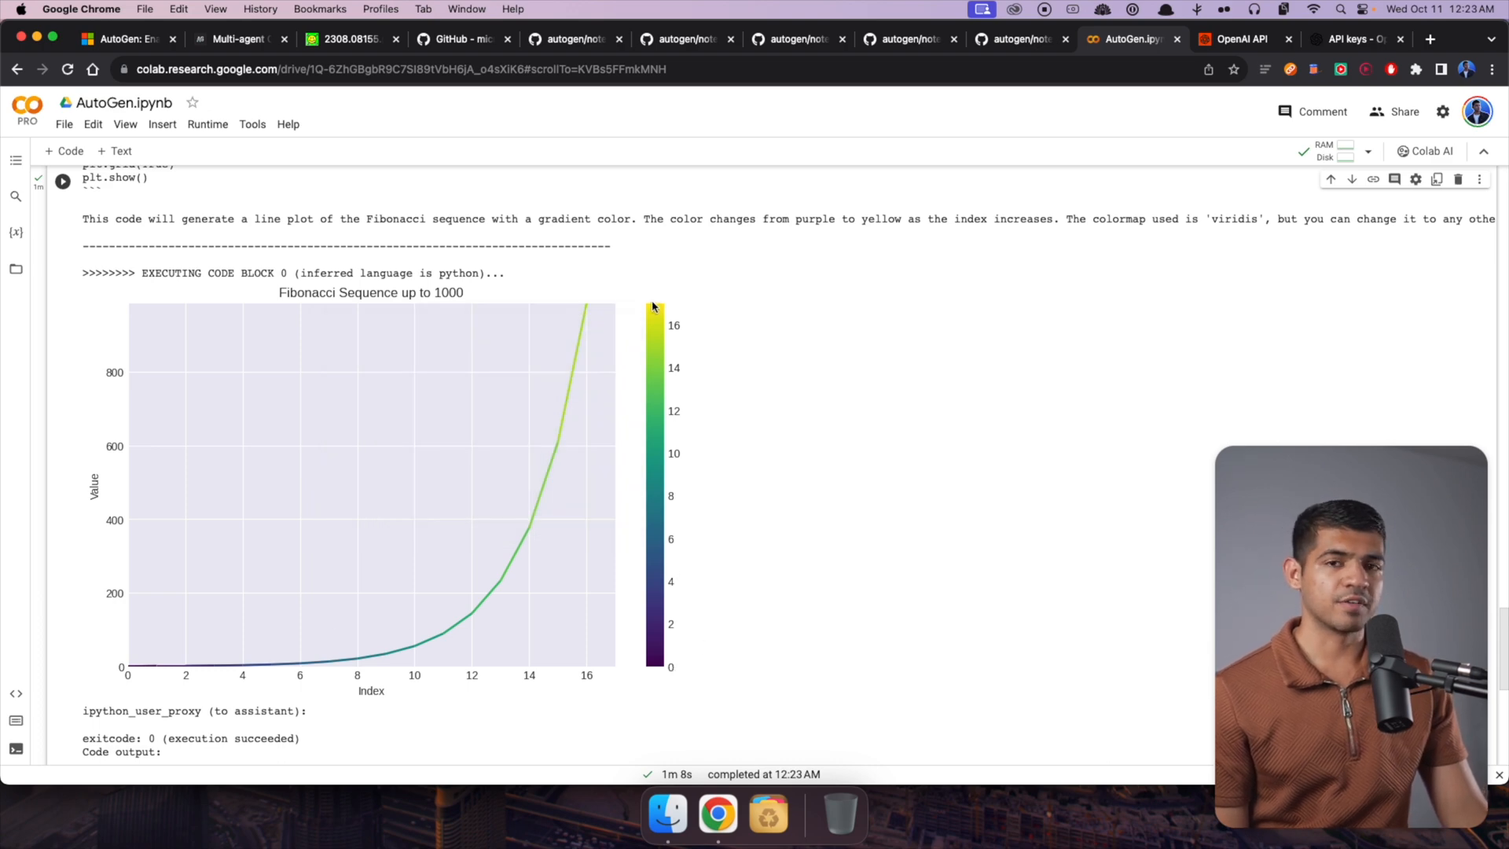